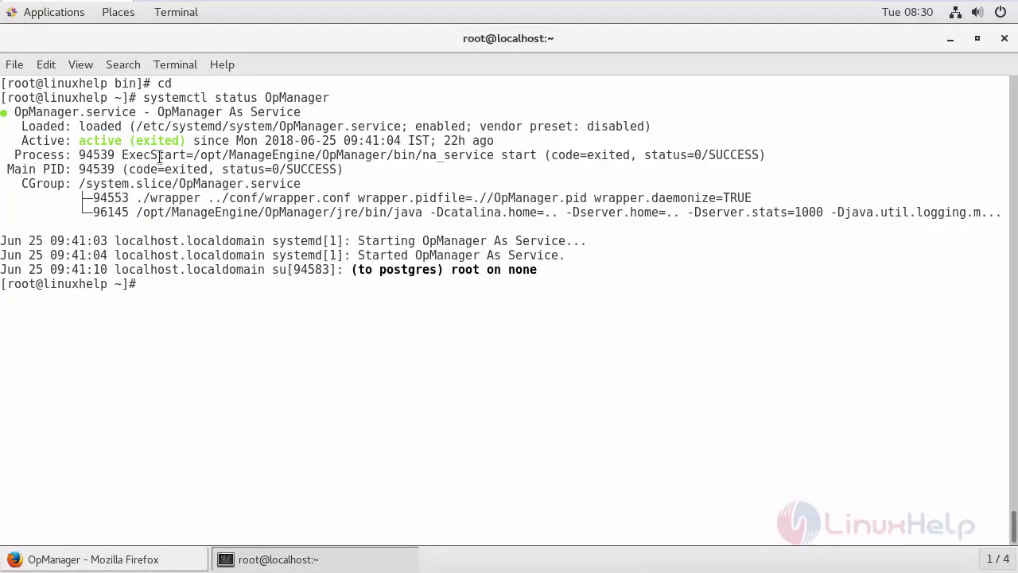
- Open Localhost's Summary page from the OpManager Inventory, showing Clear status and 100% availability
left_click(93, 559)
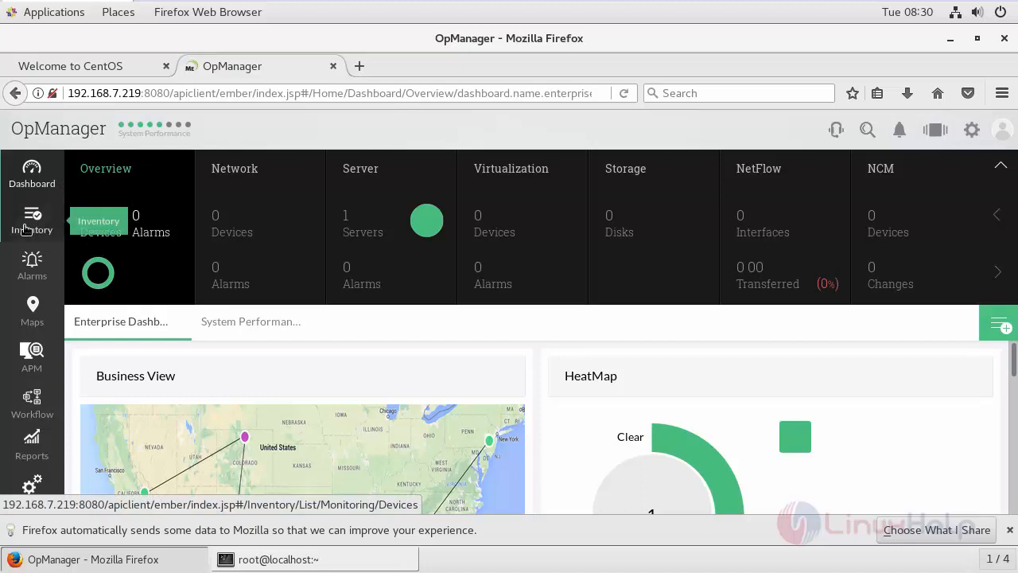
left_click(32, 221)
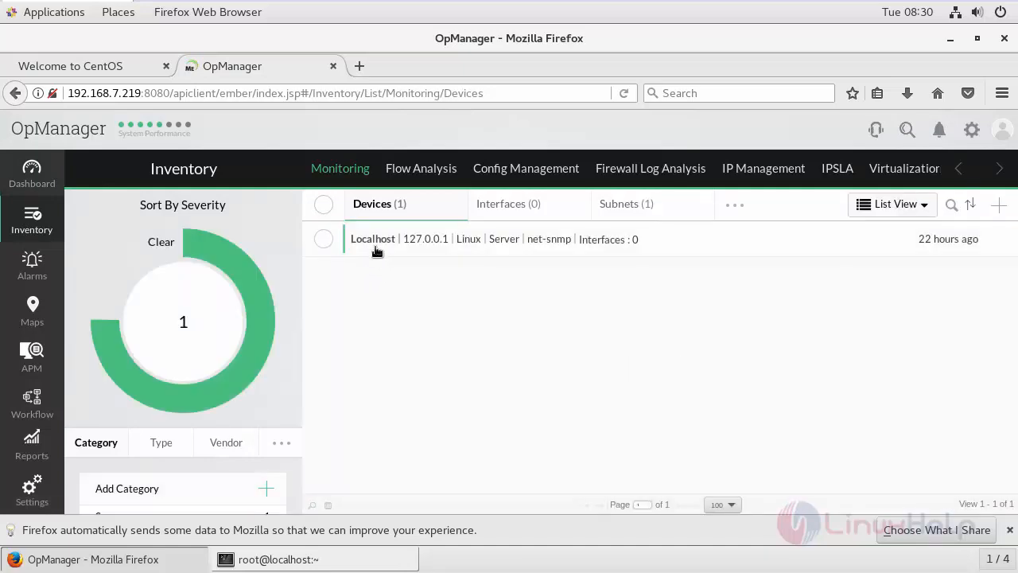
left_click(372, 239)
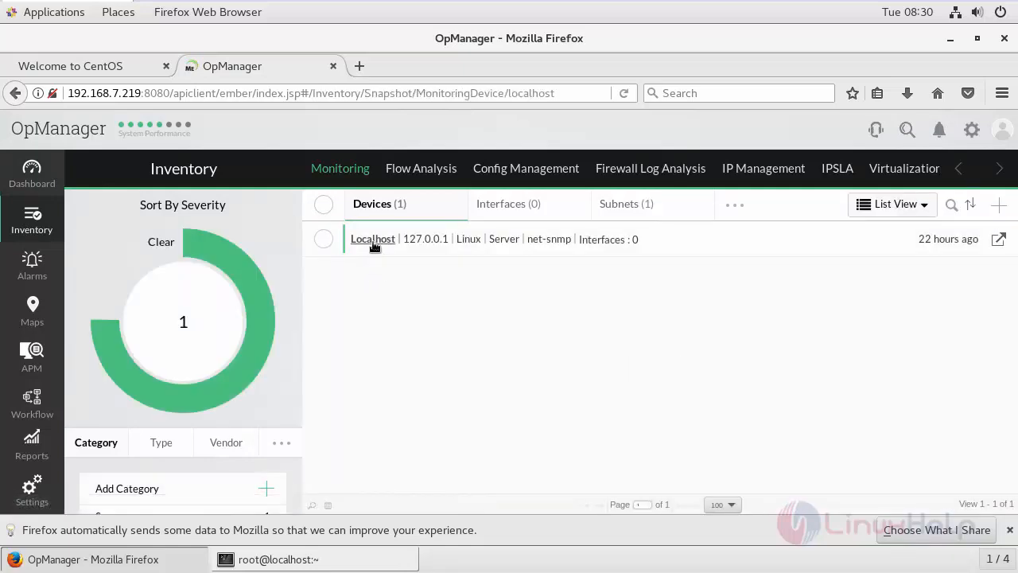
left_click(372, 239)
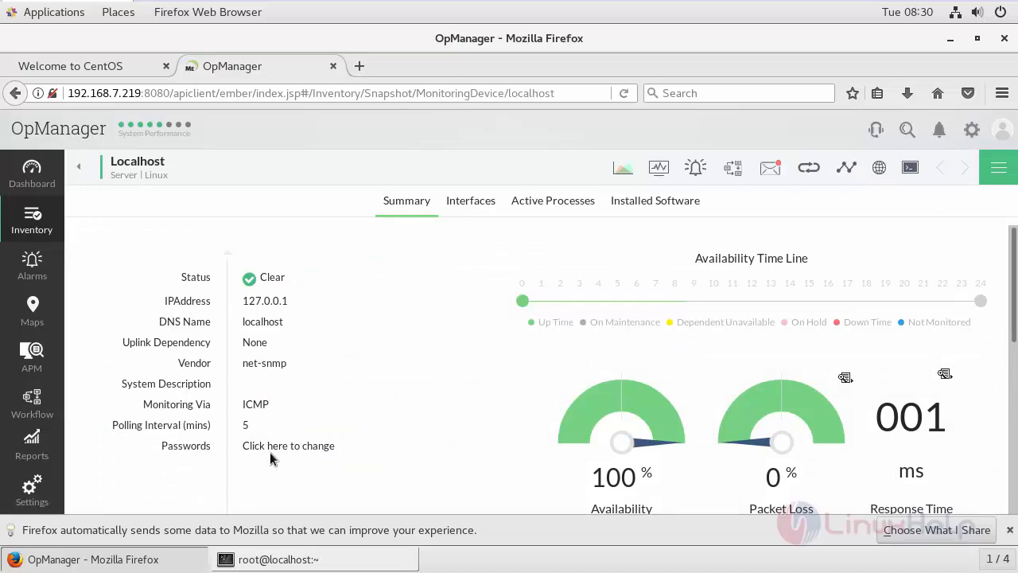
mouse_move(265, 438)
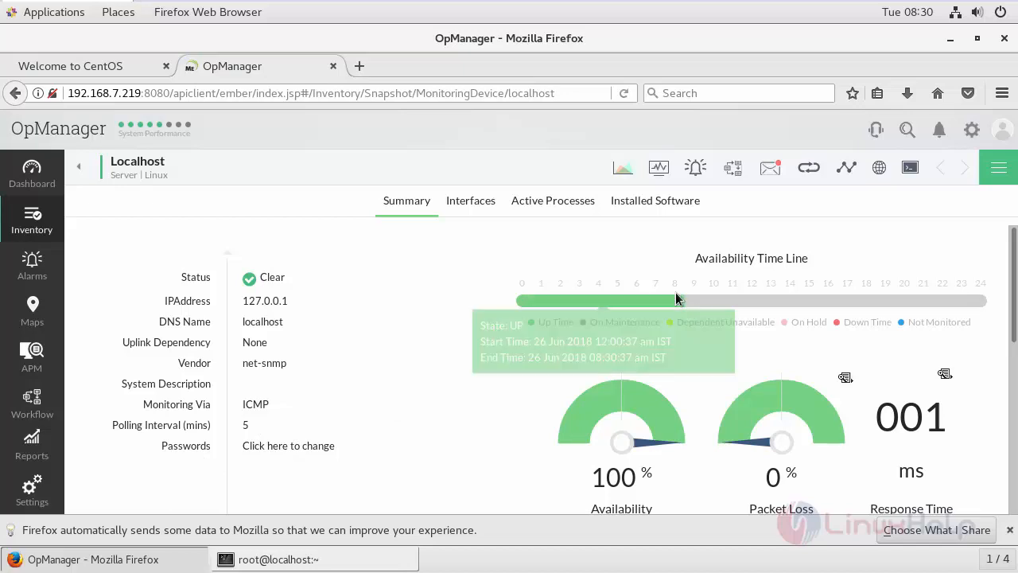
mouse_move(369, 335)
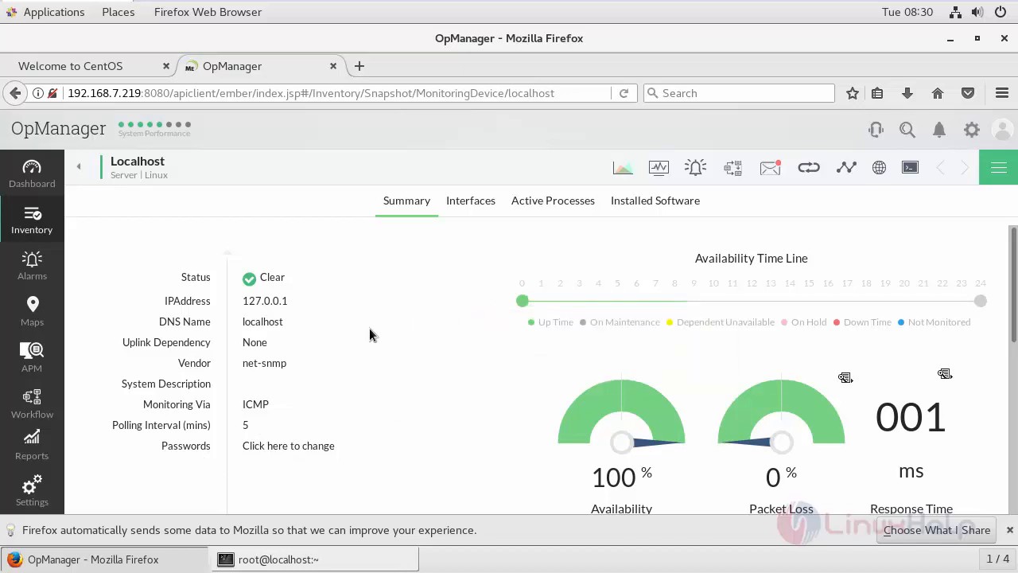
mouse_move(370, 335)
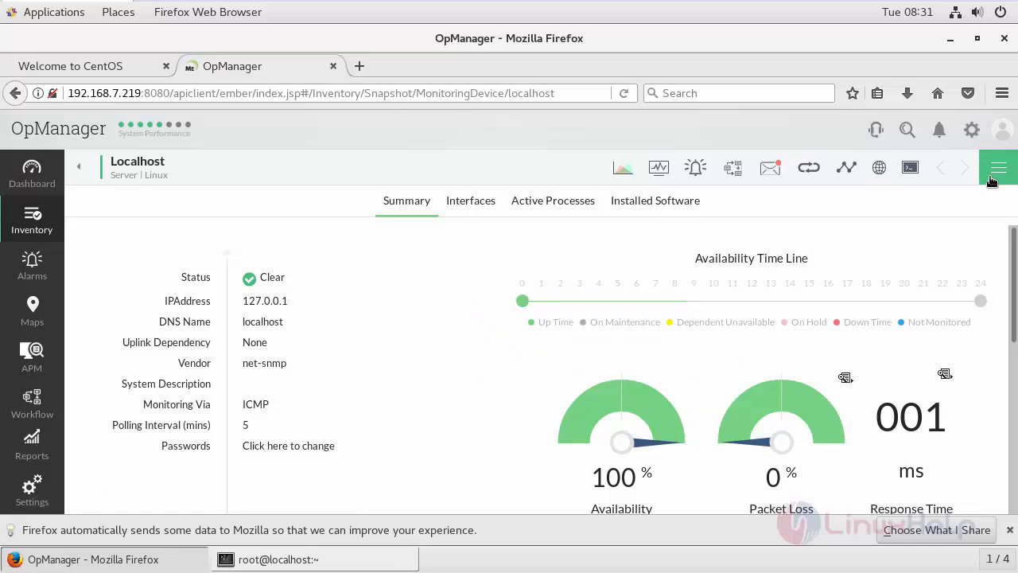
left_click(999, 167)
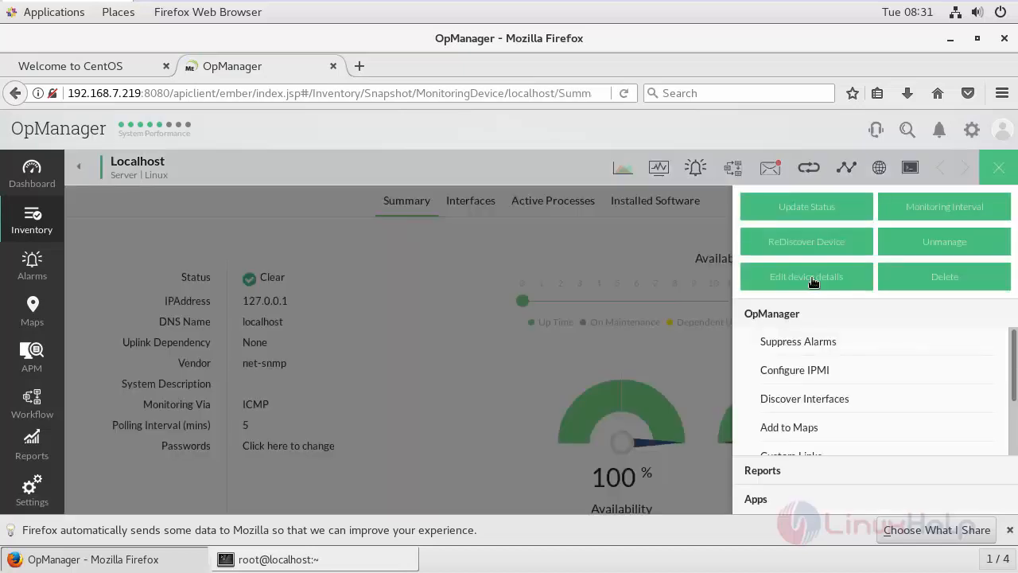
left_click(806, 276)
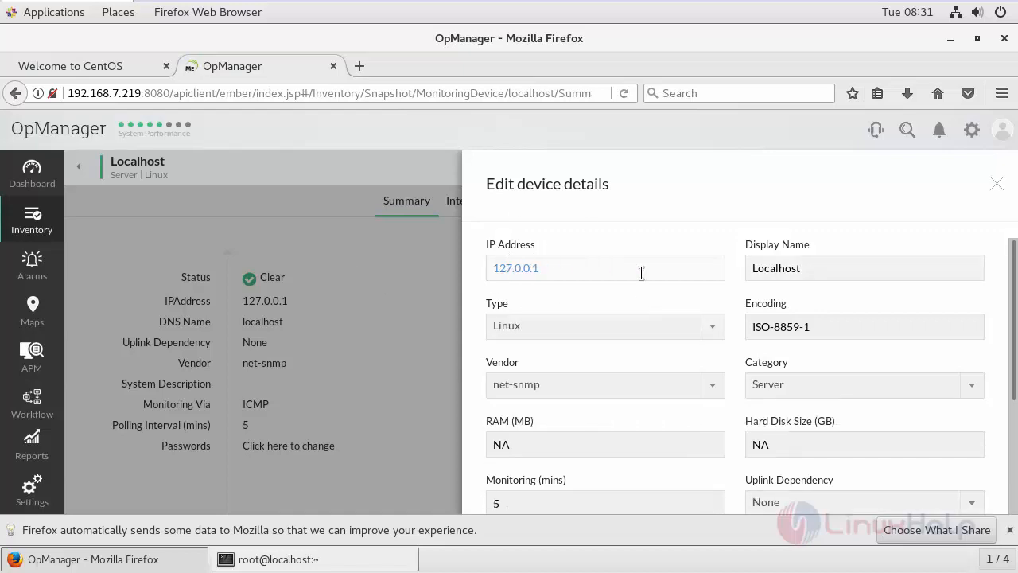
left_click(864, 268)
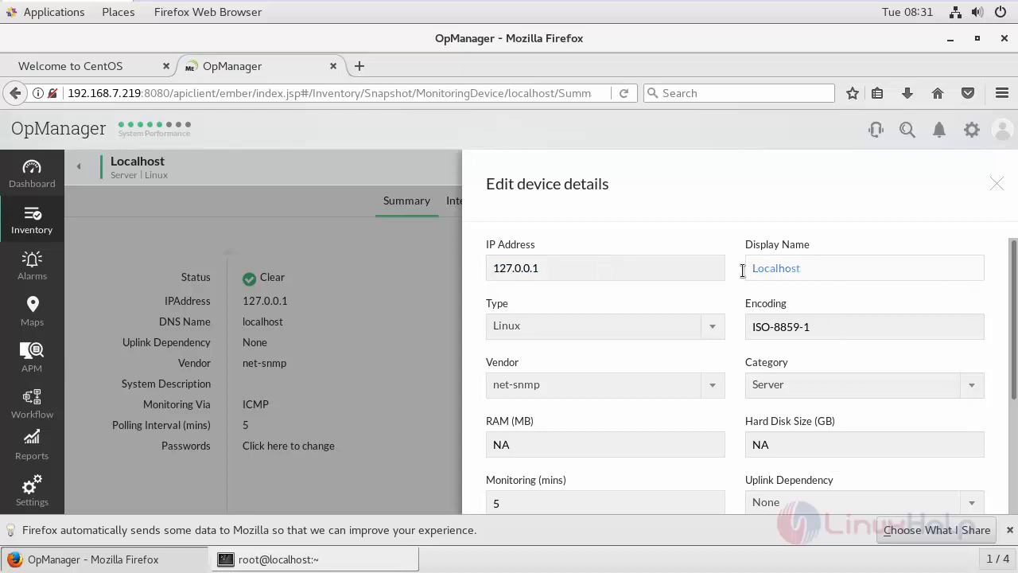
type("Server1")
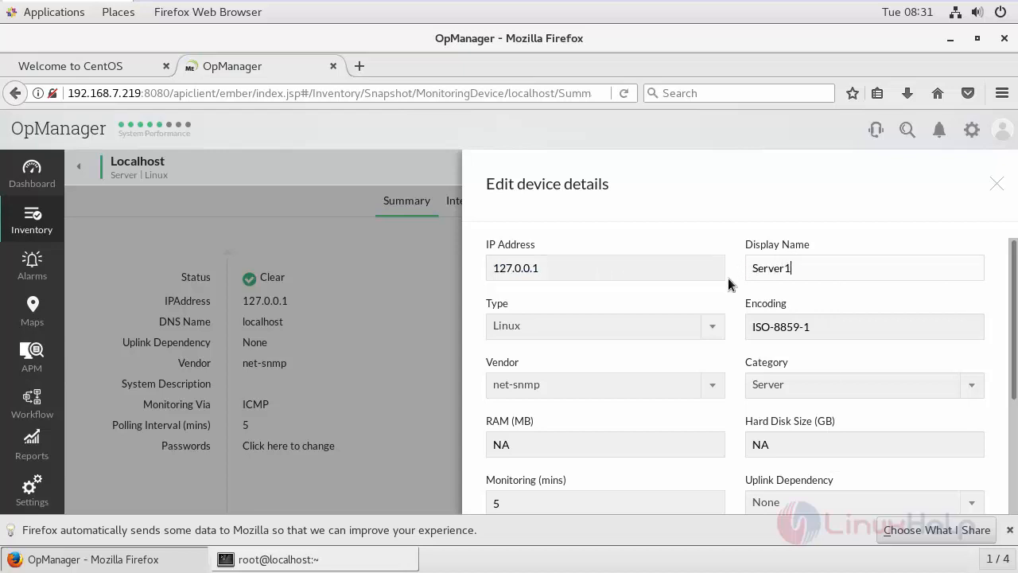
mouse_move(533, 413)
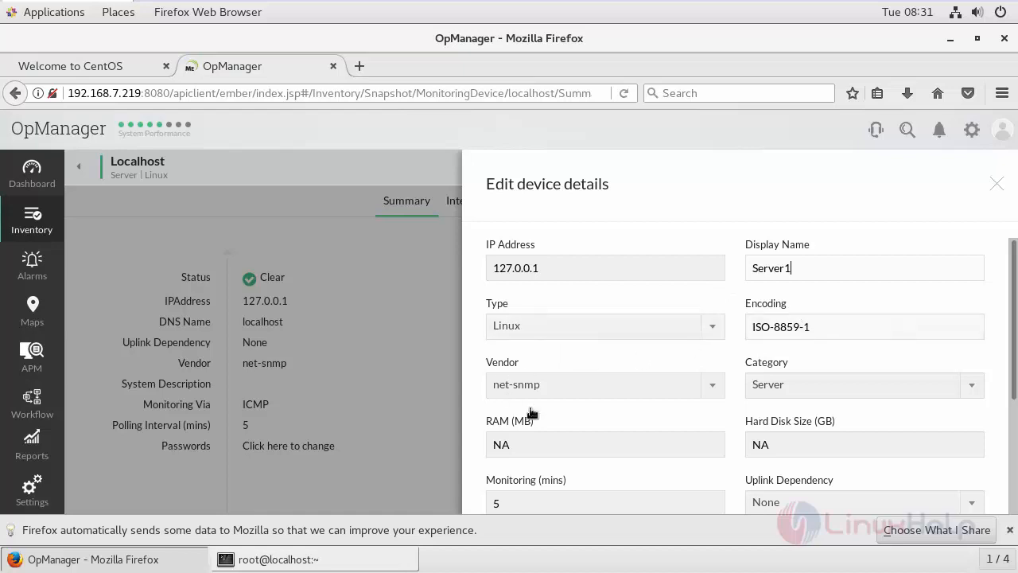
left_click(605, 384)
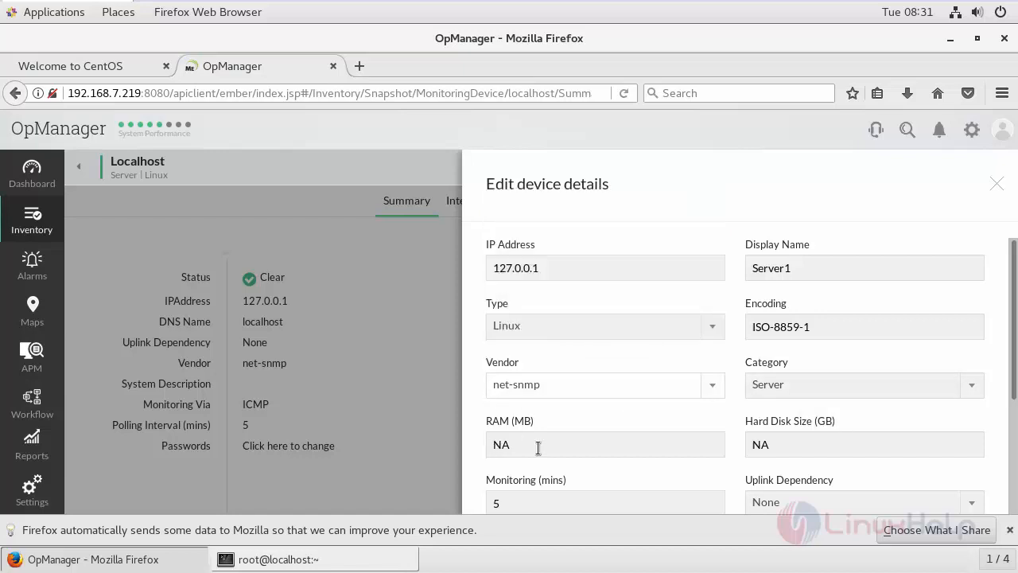
scroll("down", 3)
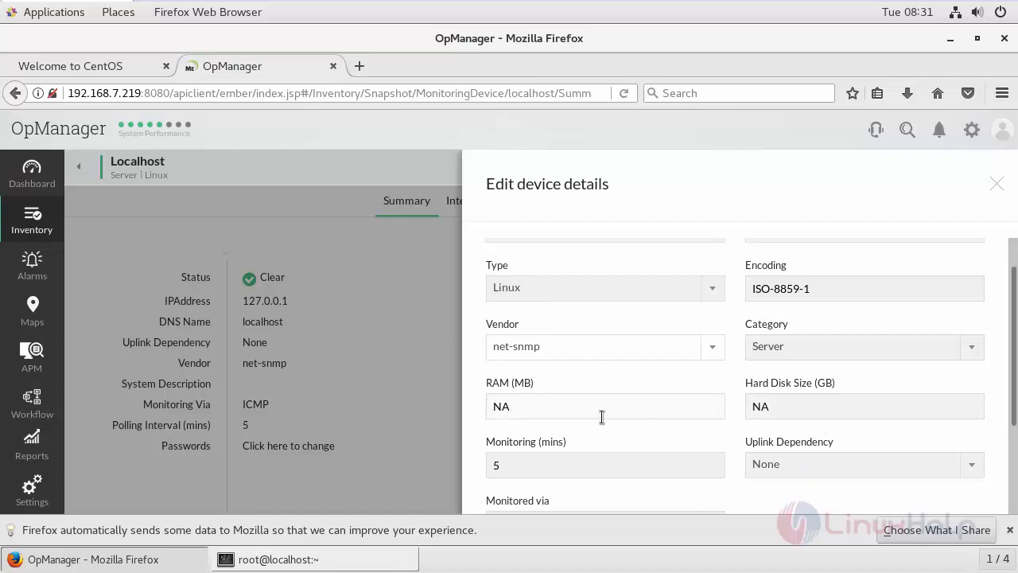
mouse_move(620, 432)
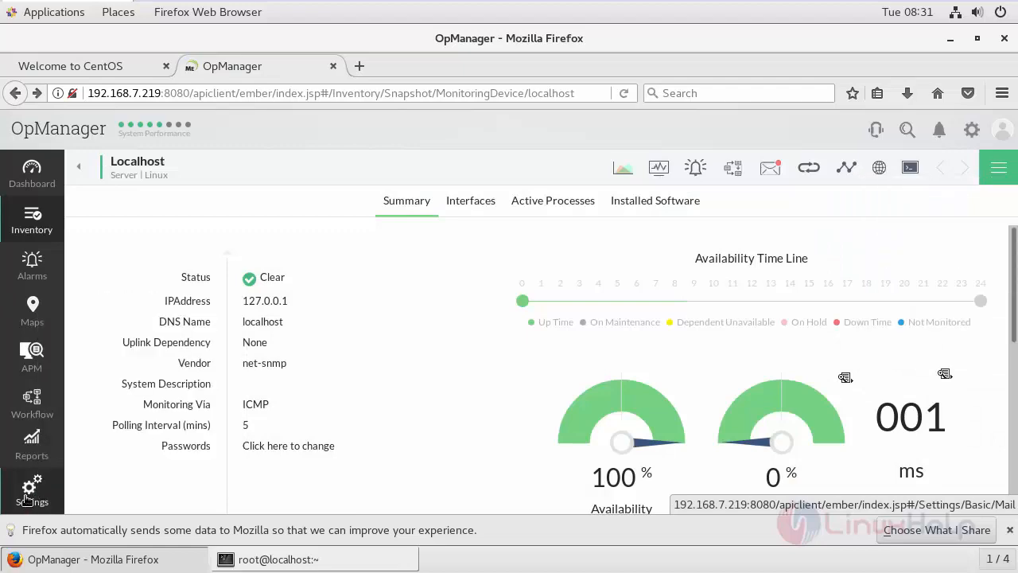
- Bring up a blank SNMP v3 form under Discovery Credentials, then return to the terminal
left_click(32, 490)
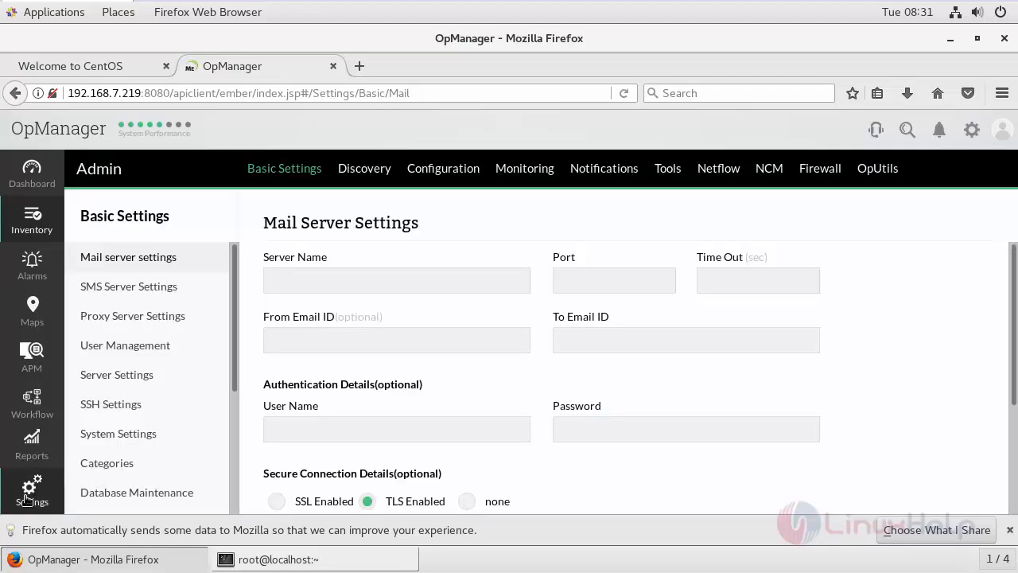
left_click(363, 168)
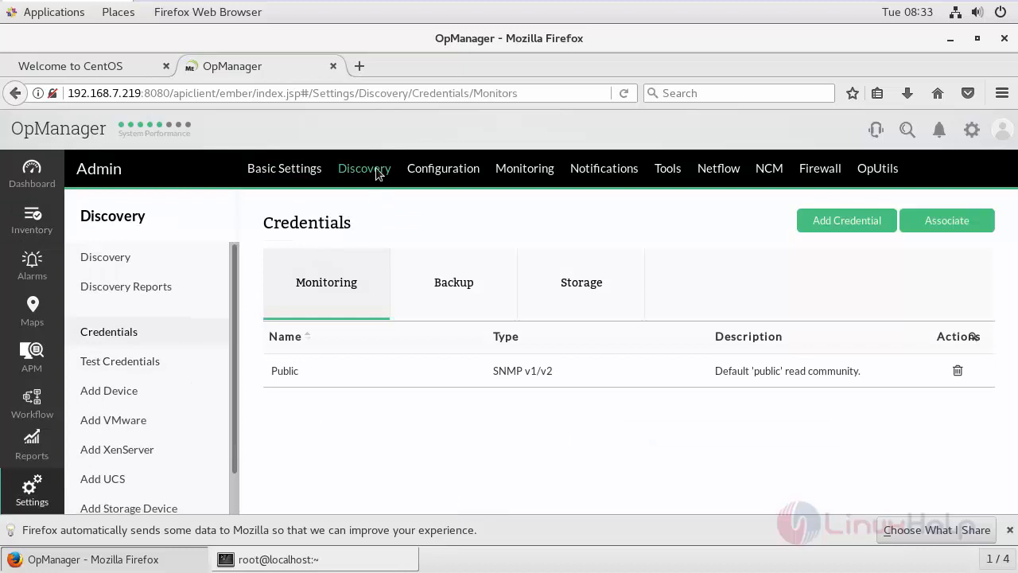
left_click(845, 220)
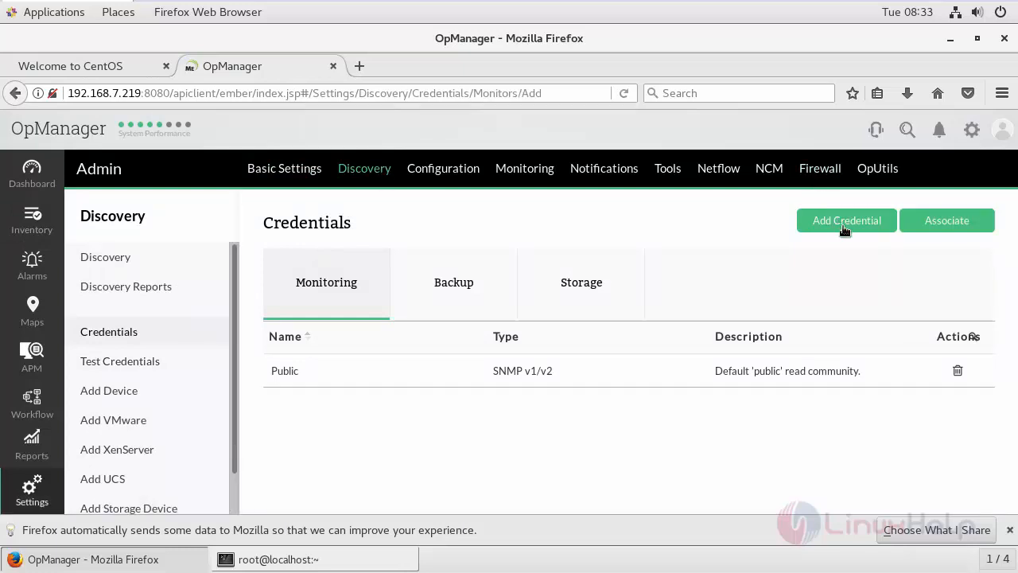
left_click(846, 221)
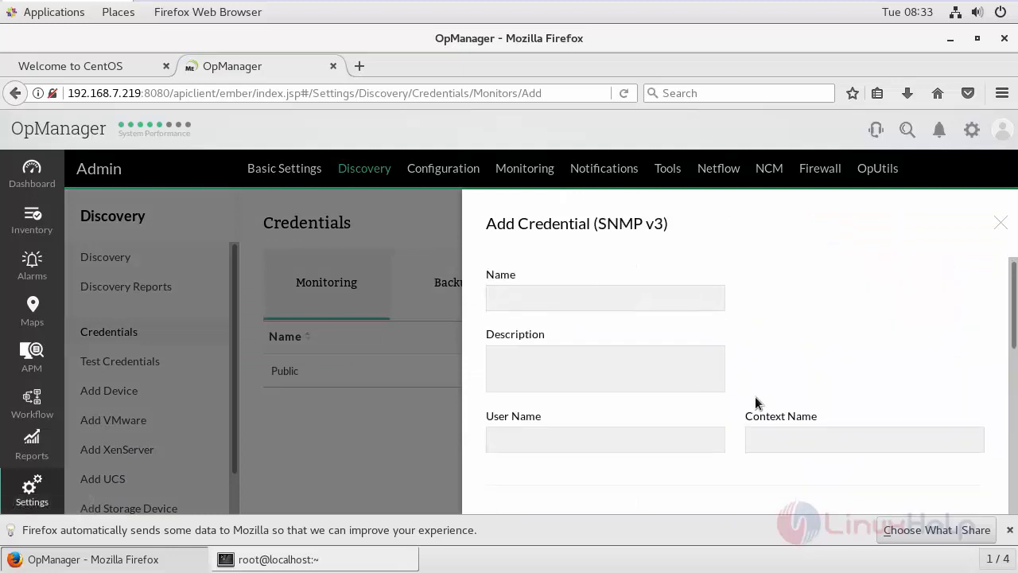
scroll("down", 3)
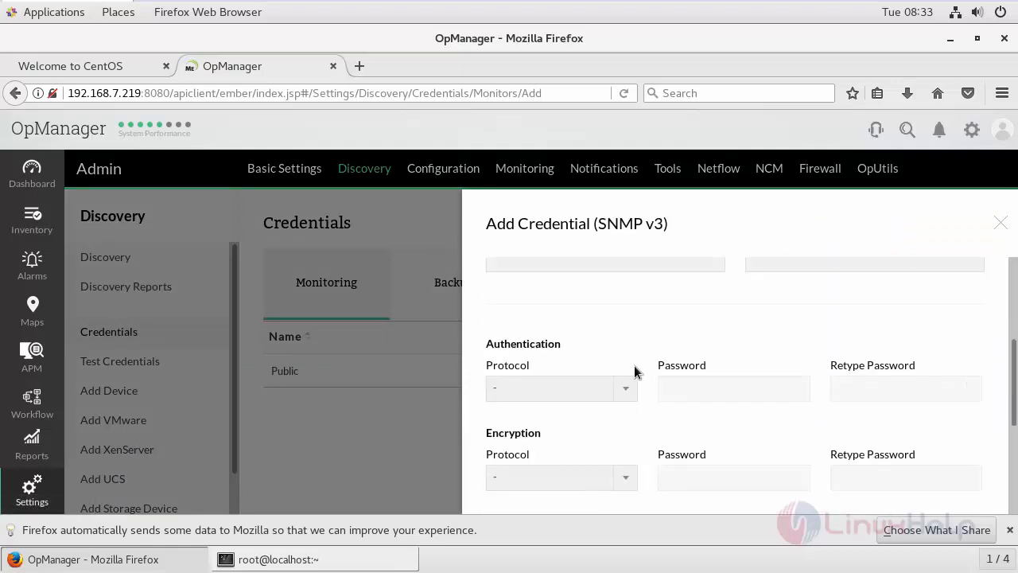
scroll("down", 3)
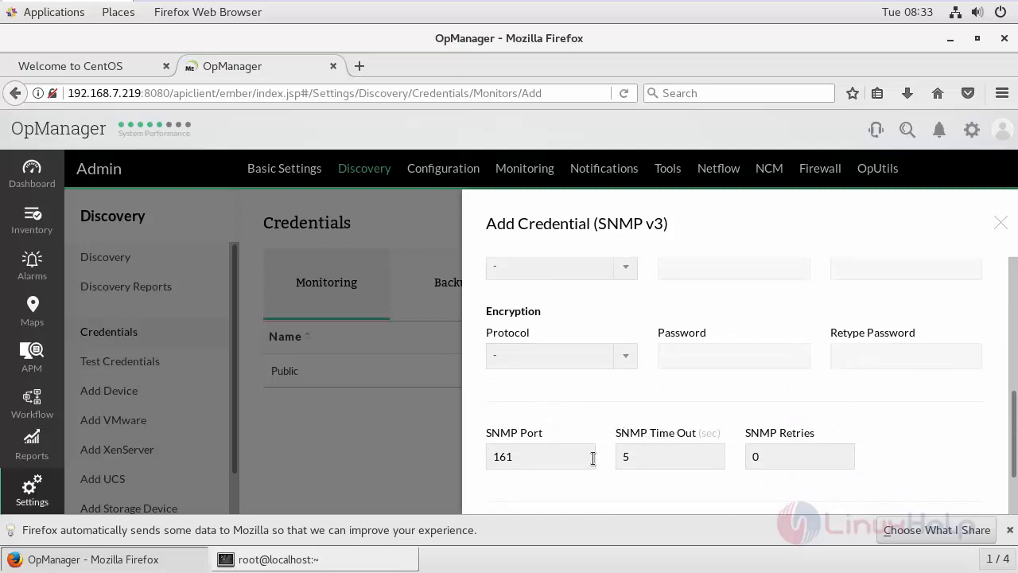
mouse_move(434, 358)
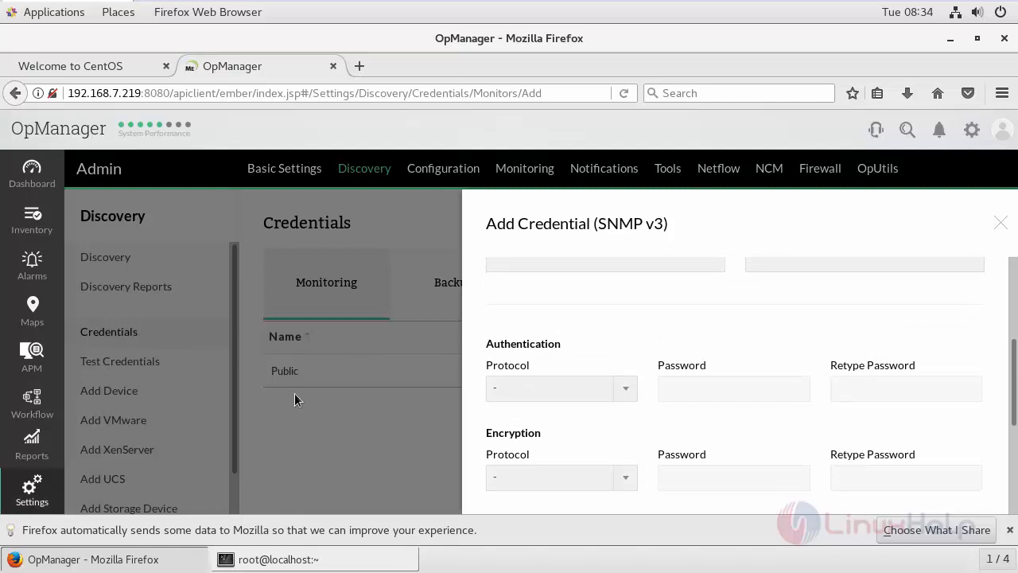
scroll("down", 3)
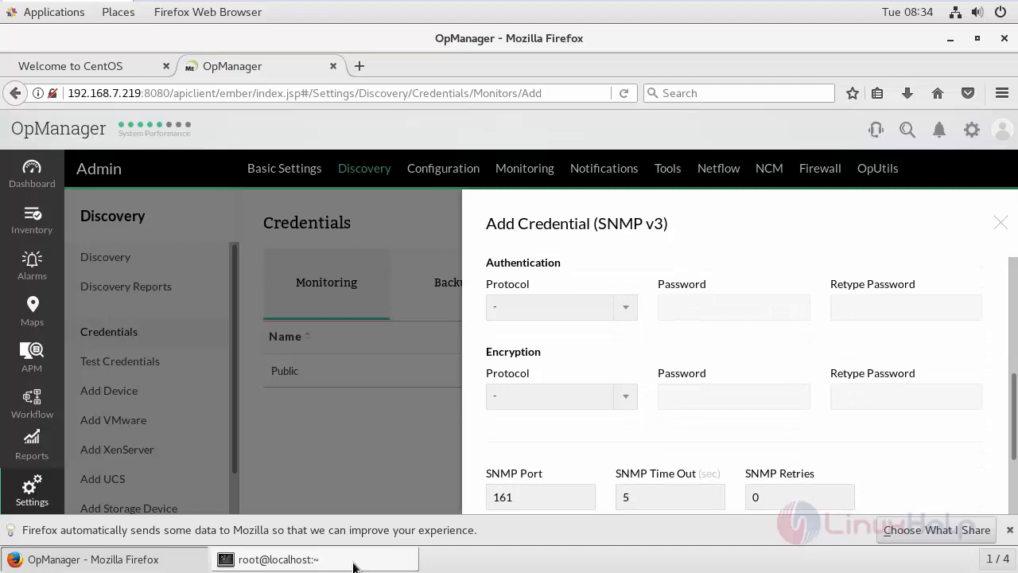
left_click(314, 560)
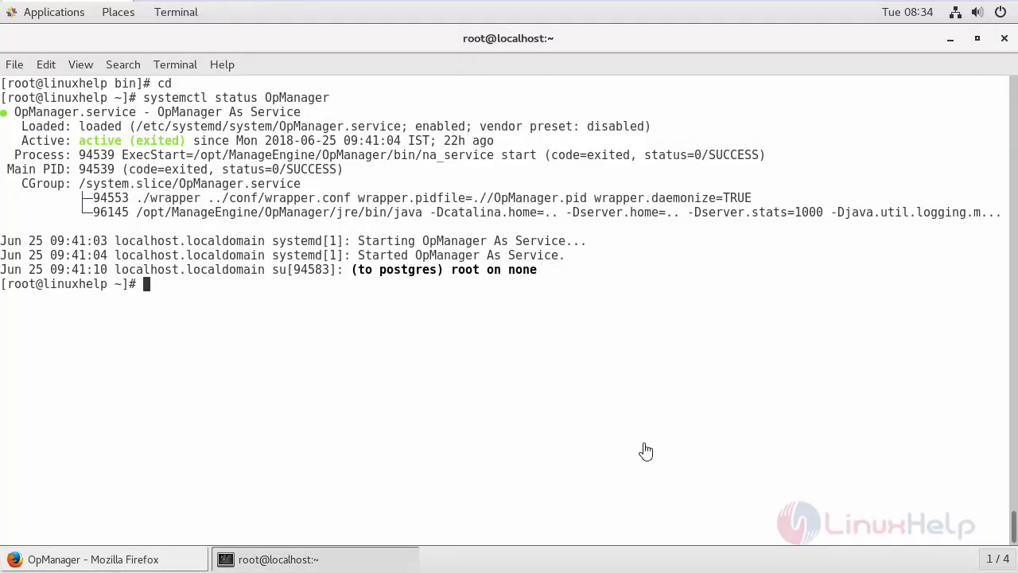
mouse_move(584, 336)
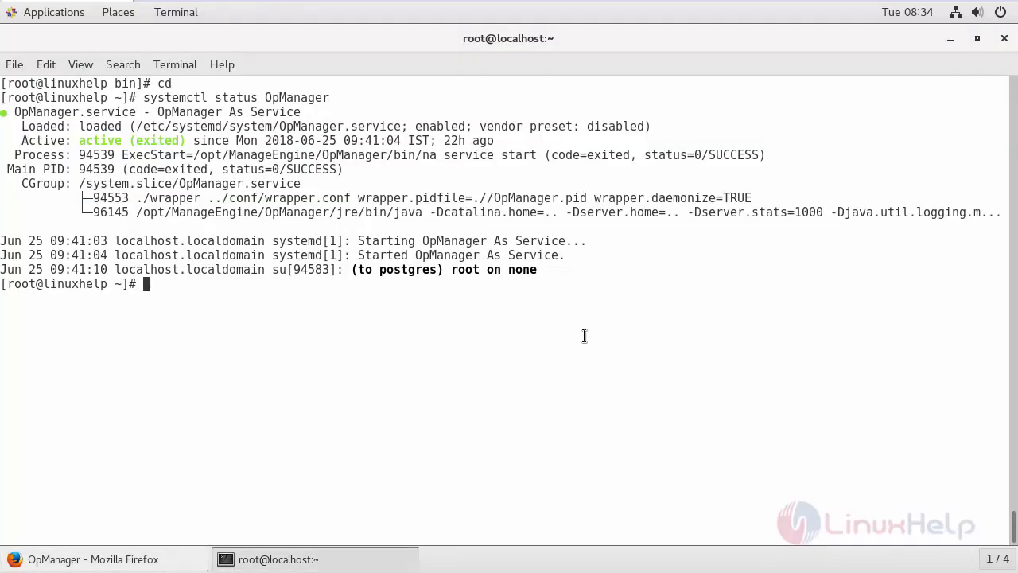
- Install net-snmp, net-snmp-utils and net-snmp-devel with yum, and rename snmpd.conf to snmpd.conf.old
type("yum install net-snmp net-snmp-utils net-snmp-devel -y")
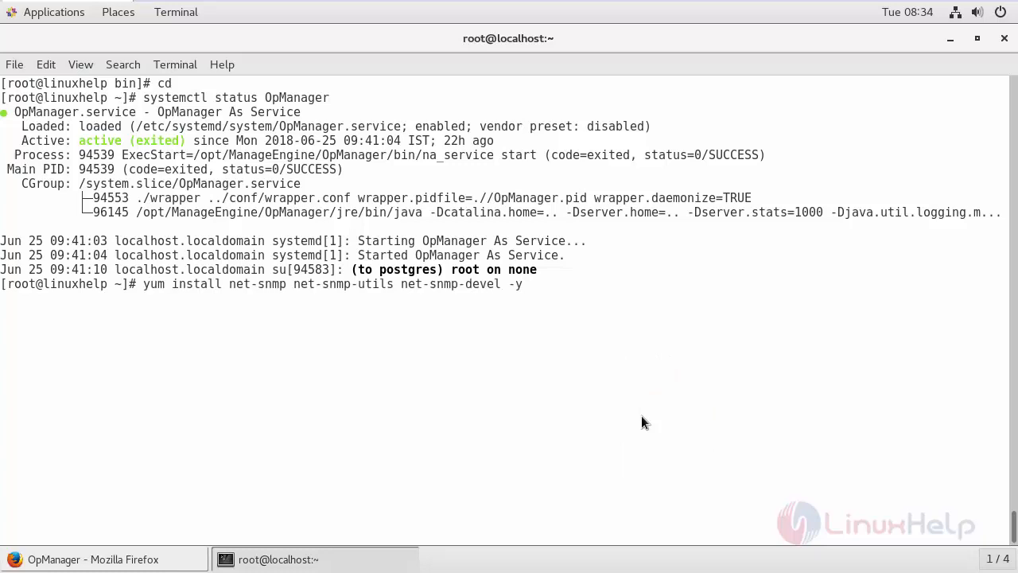
key("Return")
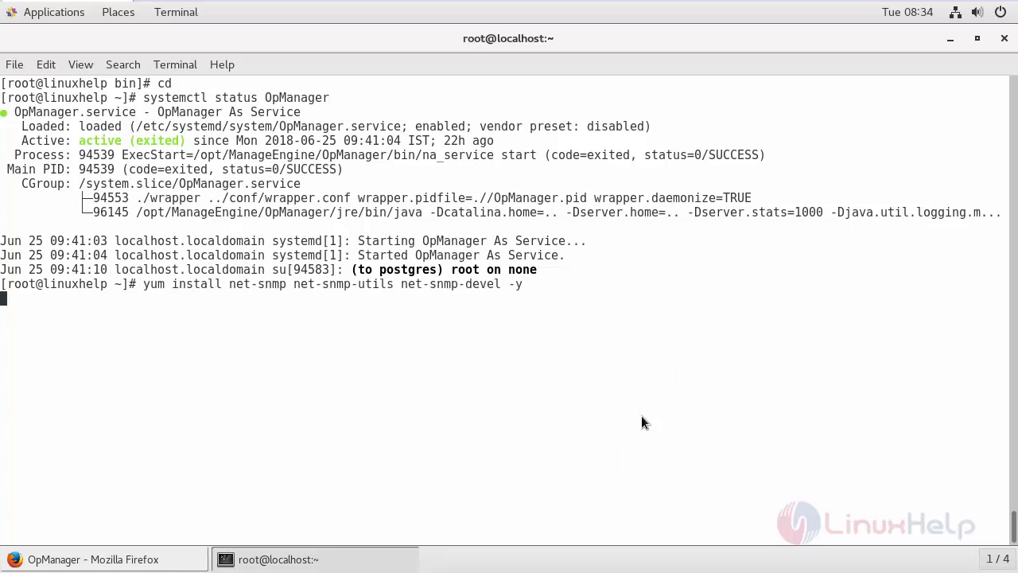
key("Return")
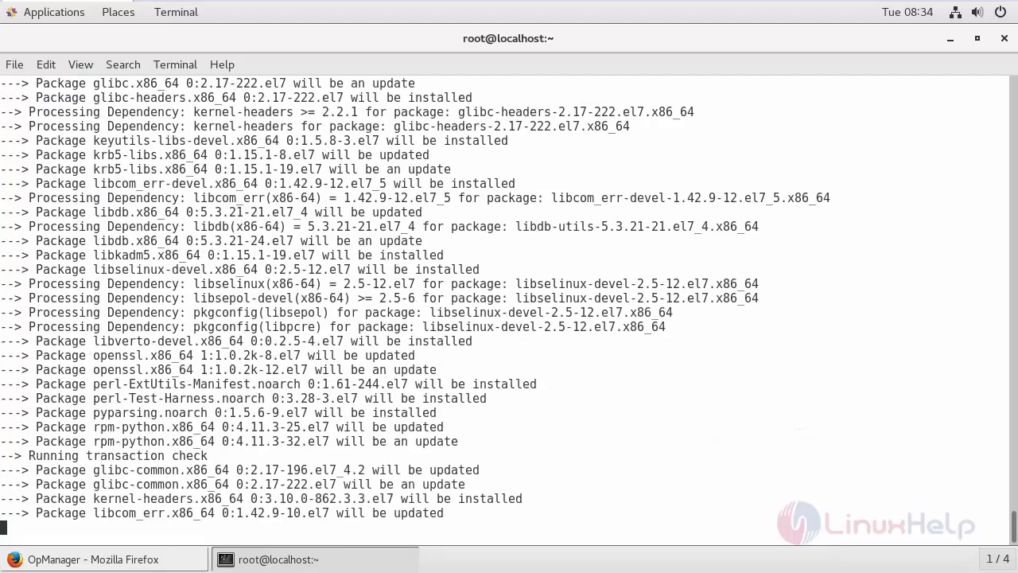
scroll("down", 3)
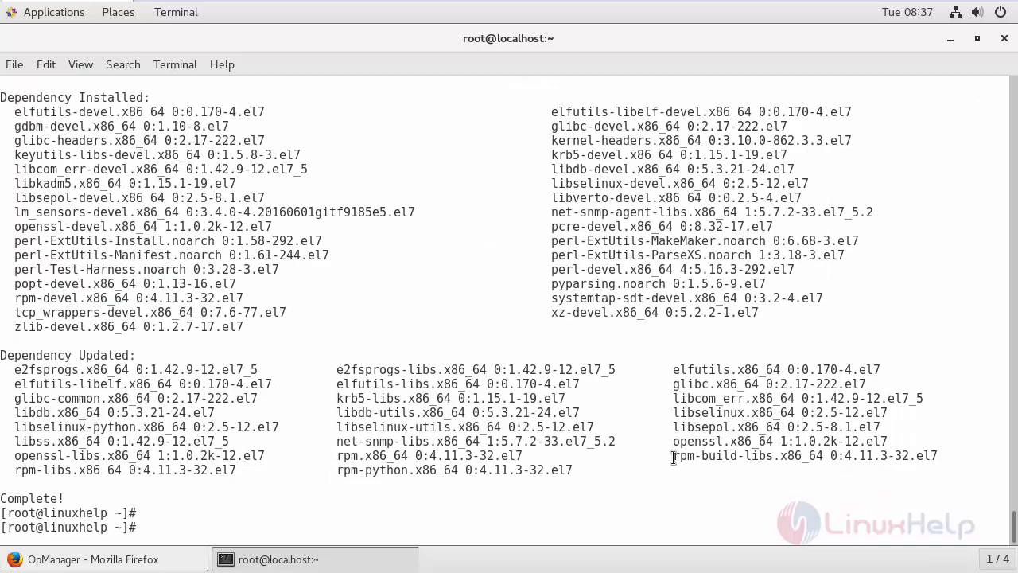
mouse_move(292, 533)
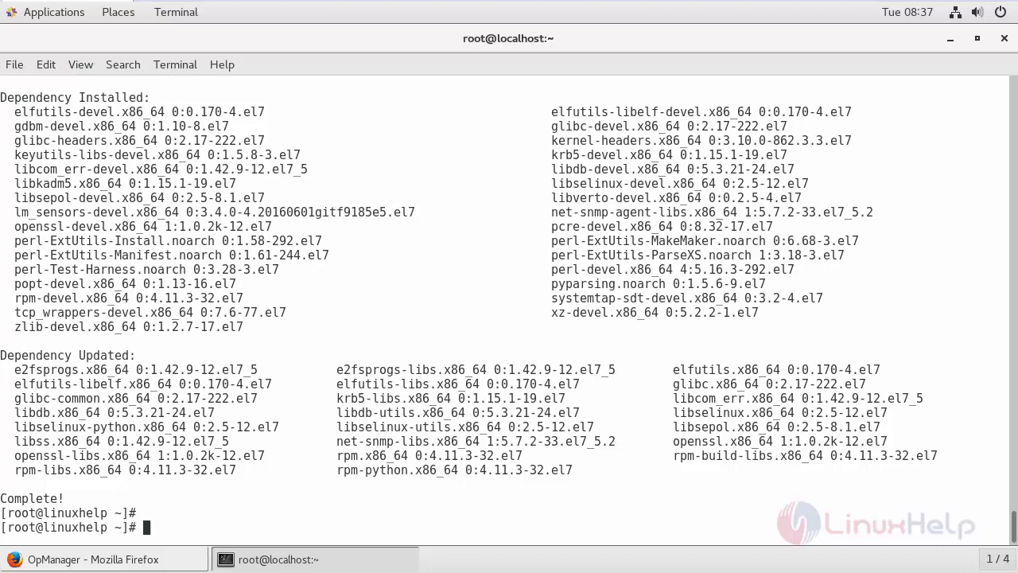
type("mv /etc/snmp/snmpd.conf /etc/snmp/snmpd.conf.old")
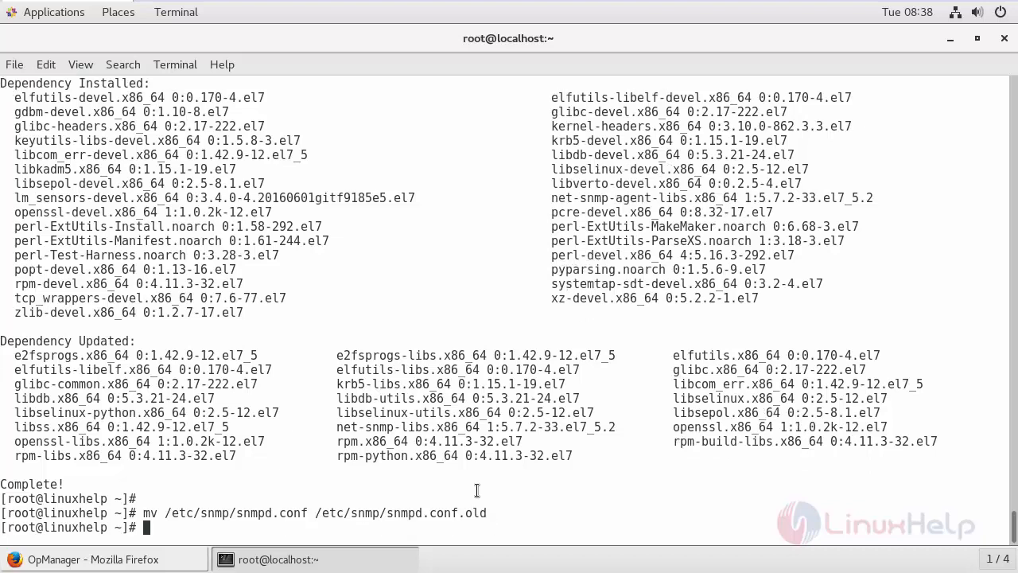
type("sy")
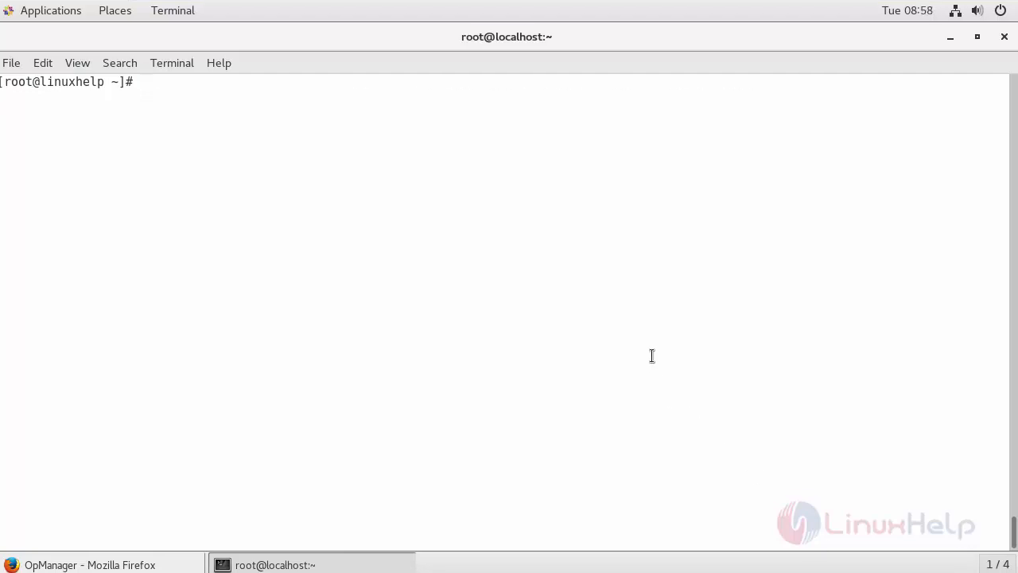
mouse_move(486, 145)
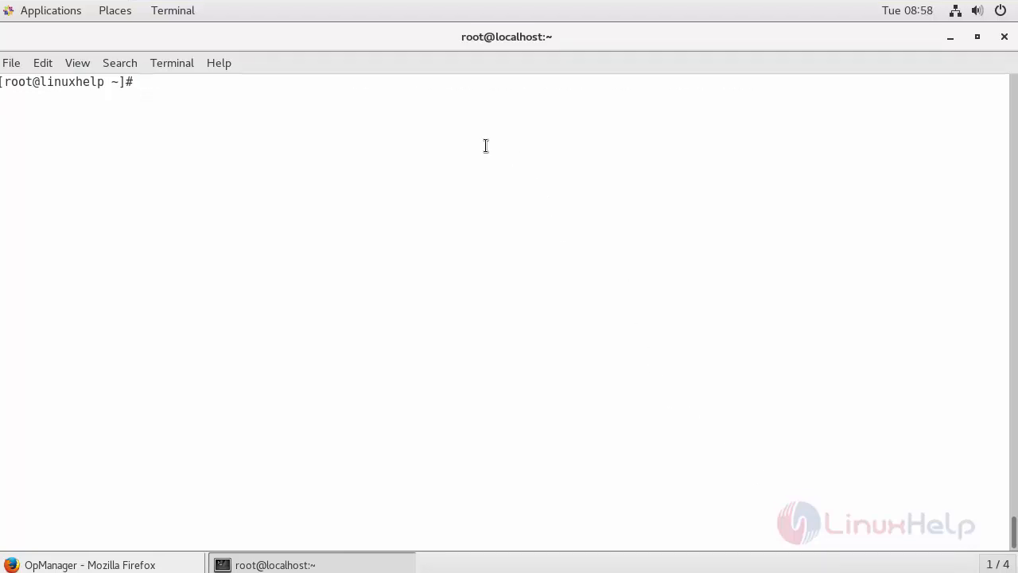
- Create an SNMPv3 user with SHA authentication and AES encryption using net-snmp-config
right_click(485, 146)
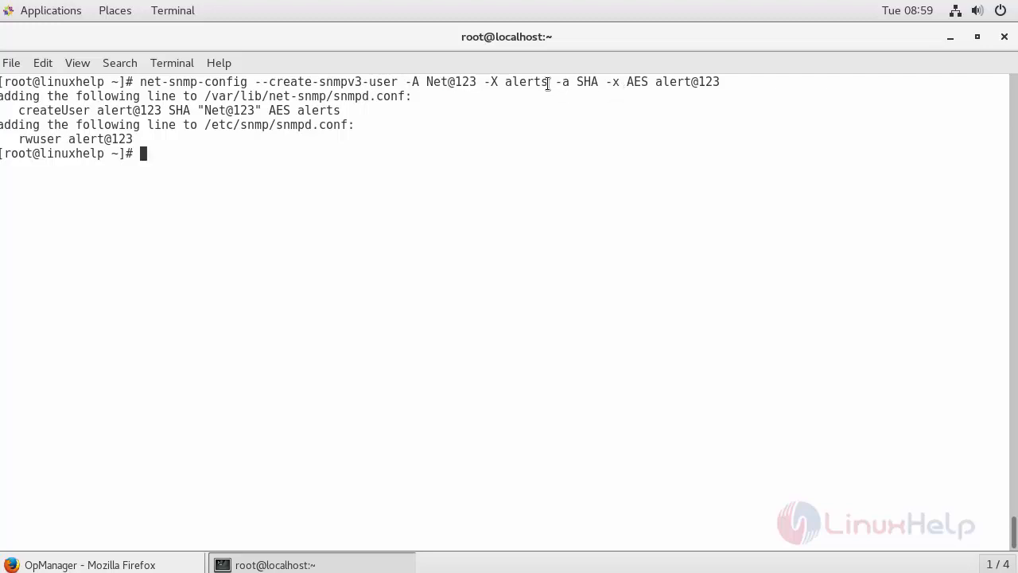
double_click(637, 81)
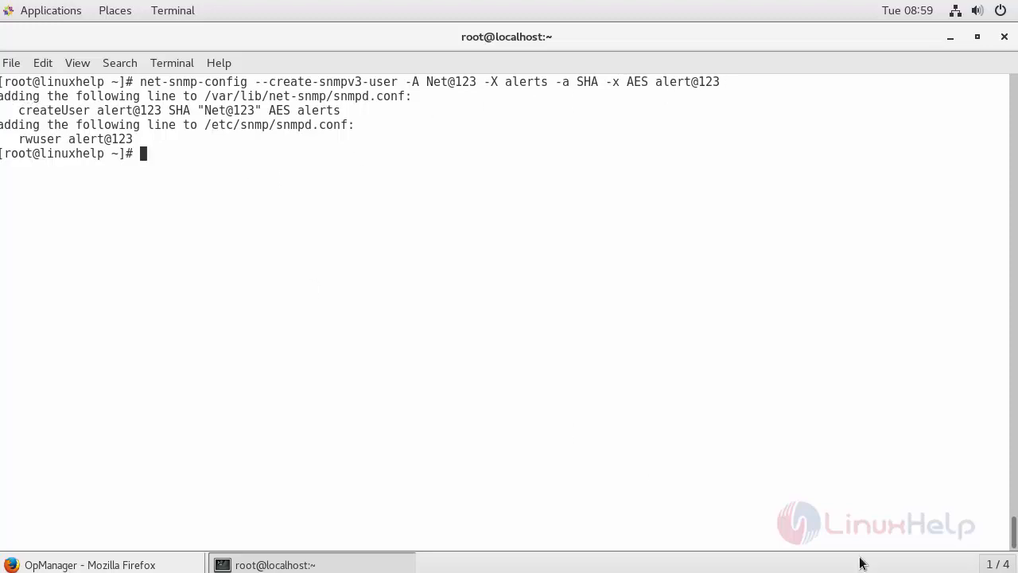
mouse_move(334, 544)
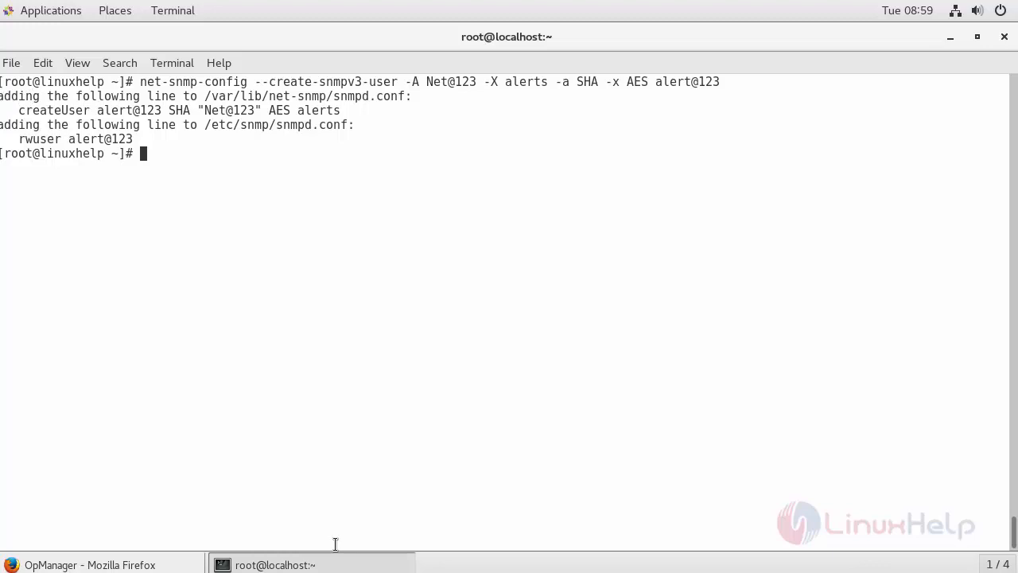
left_click(89, 565)
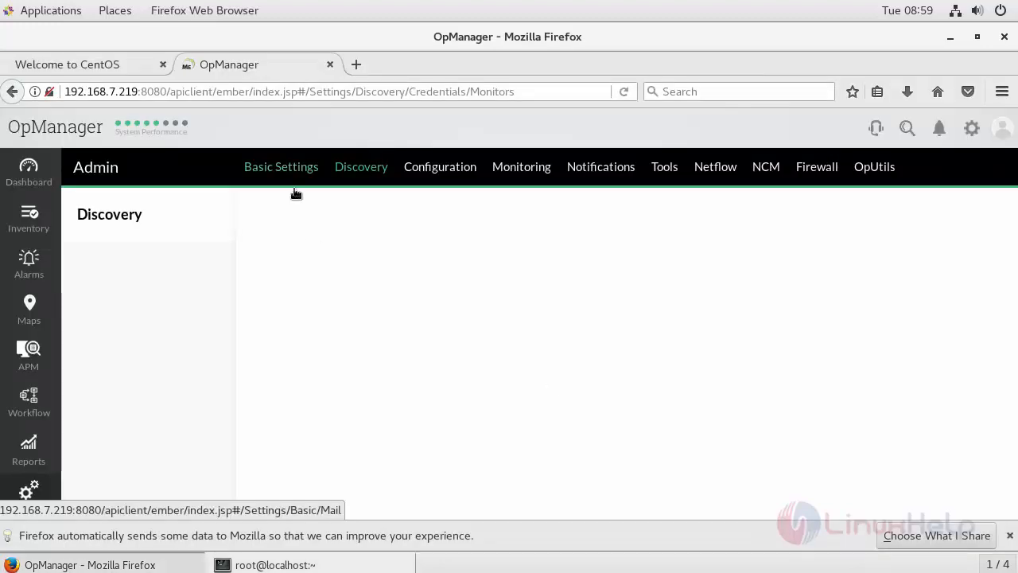
- Start a new SNMP v3 credential from the Discovery credentials list
left_click(362, 166)
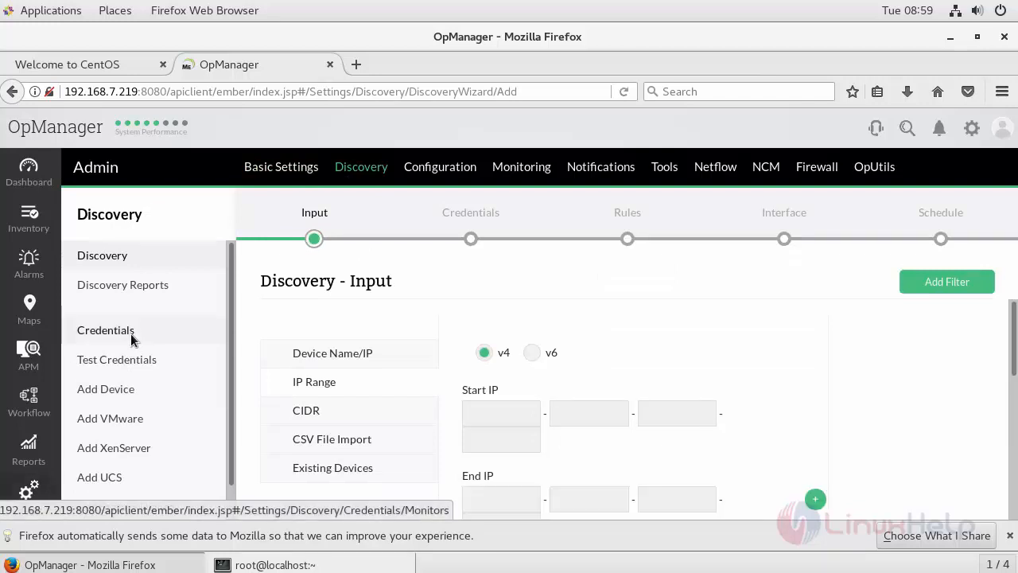
mouse_move(132, 338)
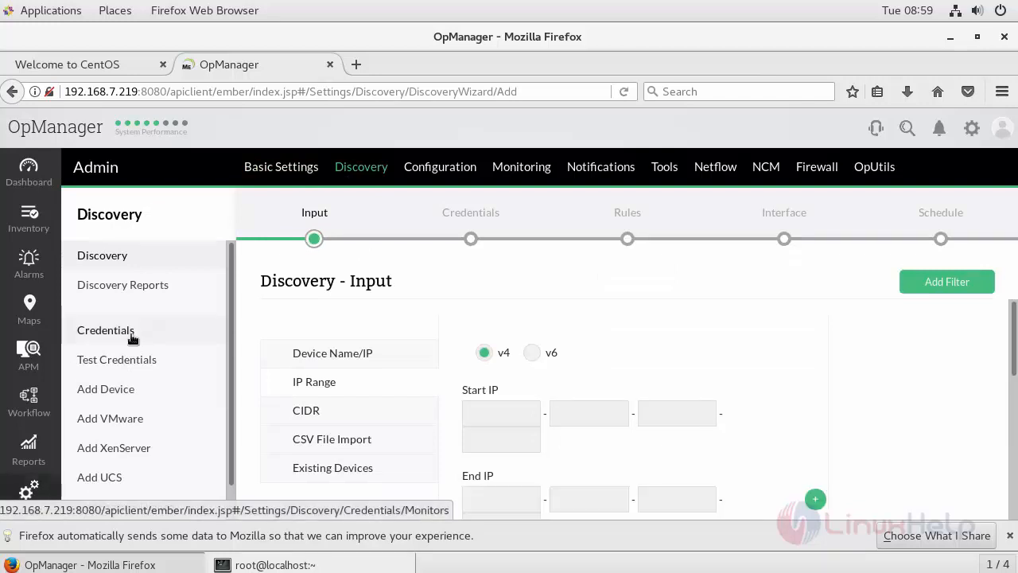
left_click(106, 330)
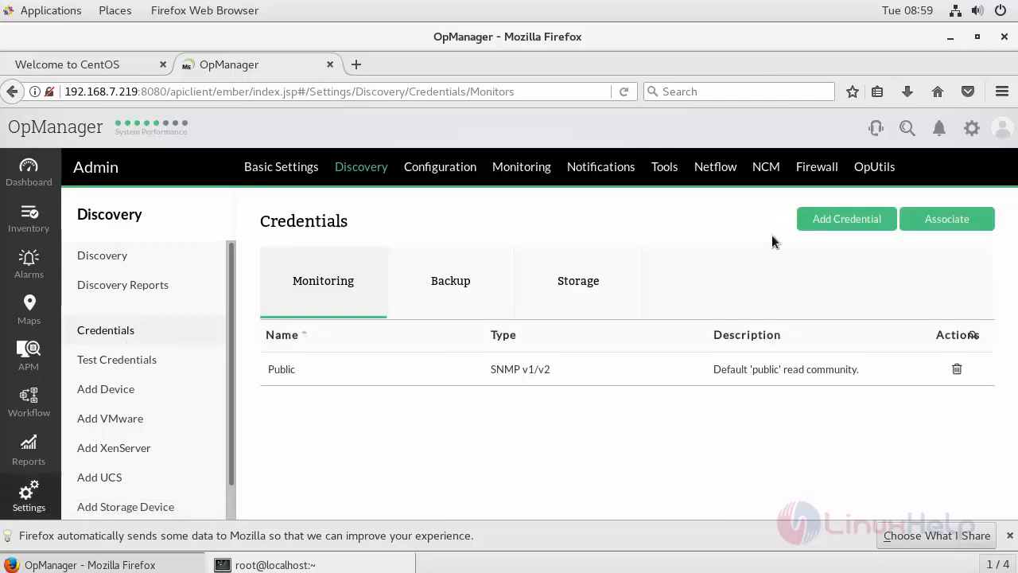
left_click(847, 219)
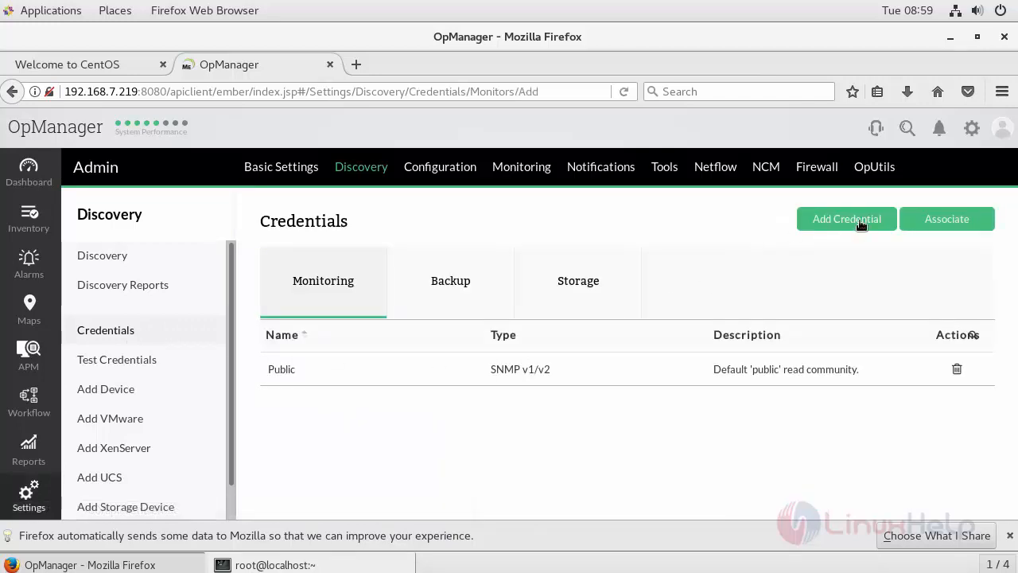
left_click(846, 218)
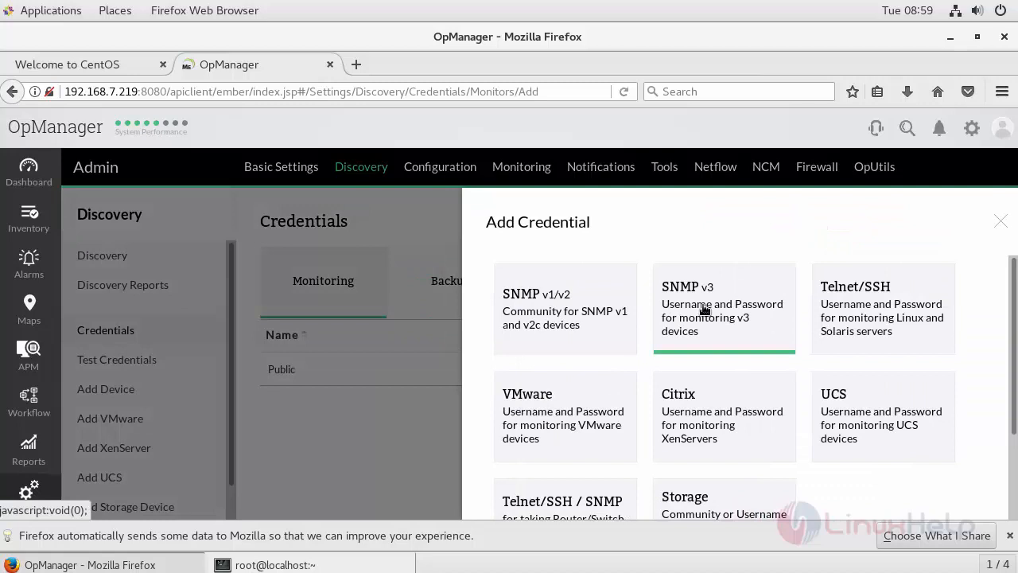
left_click(723, 308)
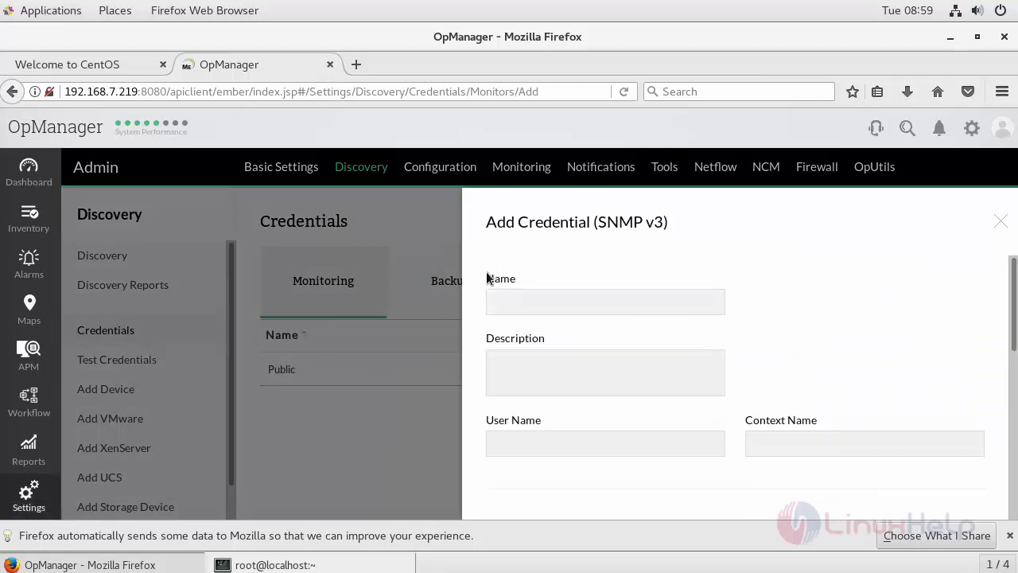
type("s")
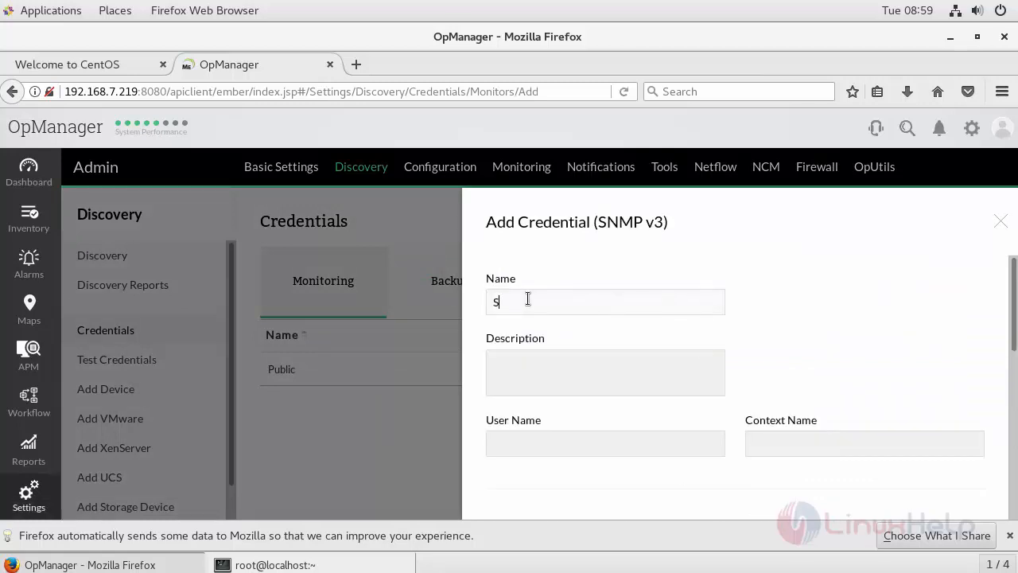
type("NMP")
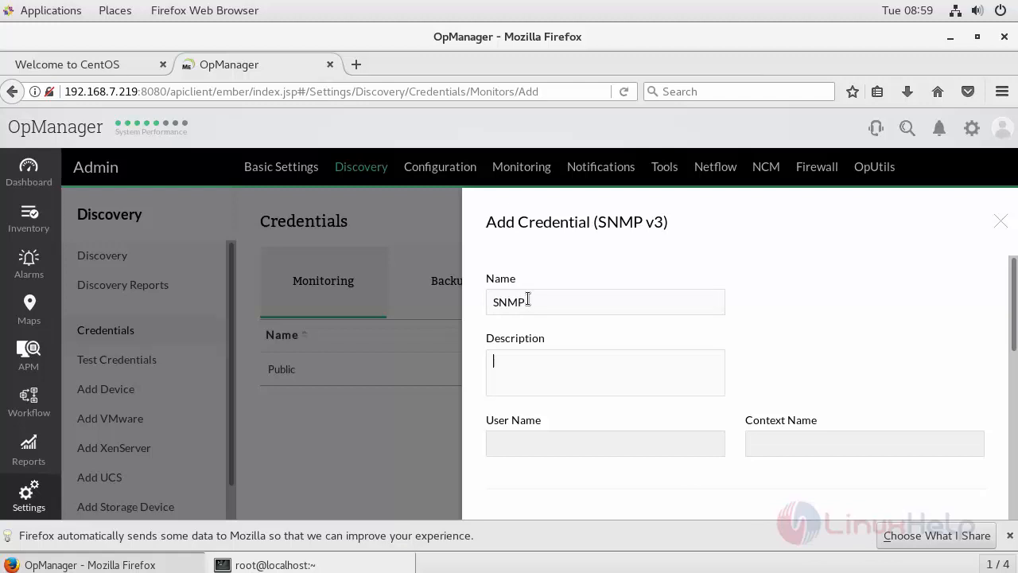
type("SNMPv")
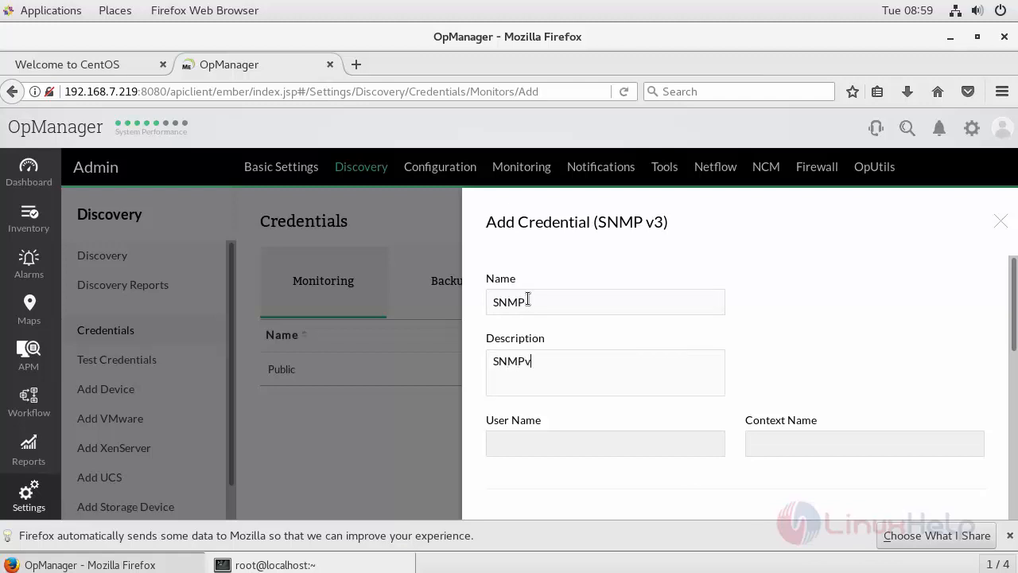
scroll("down", 3)
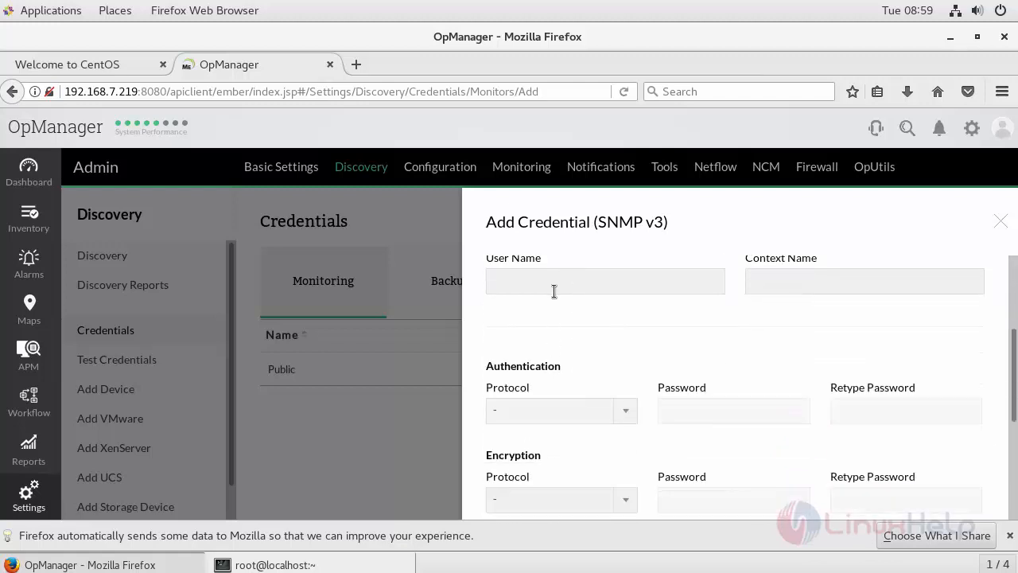
left_click(605, 280)
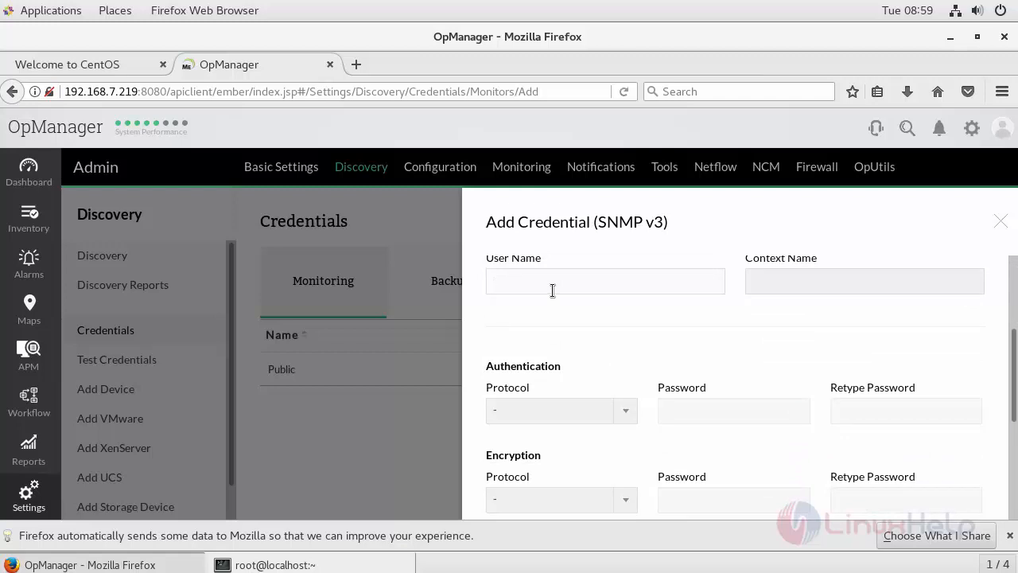
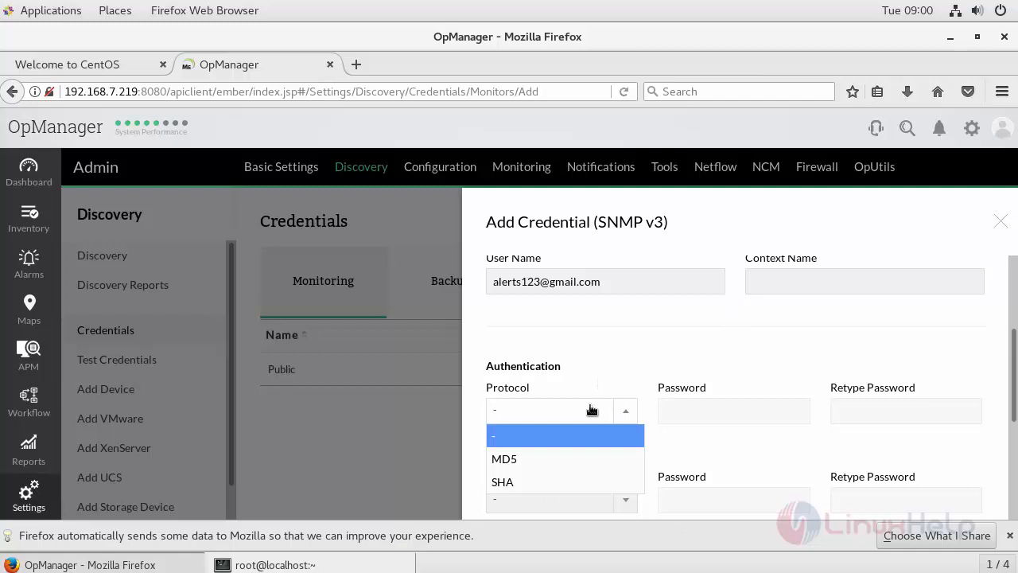
mouse_move(537, 481)
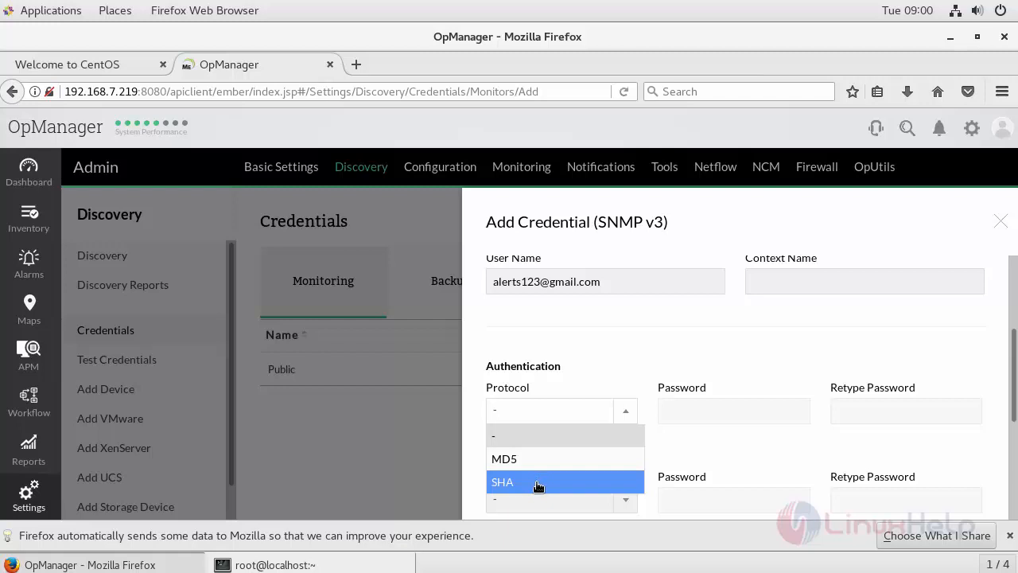
- Set SHA as the authentication protocol and enter its password
left_click(502, 481)
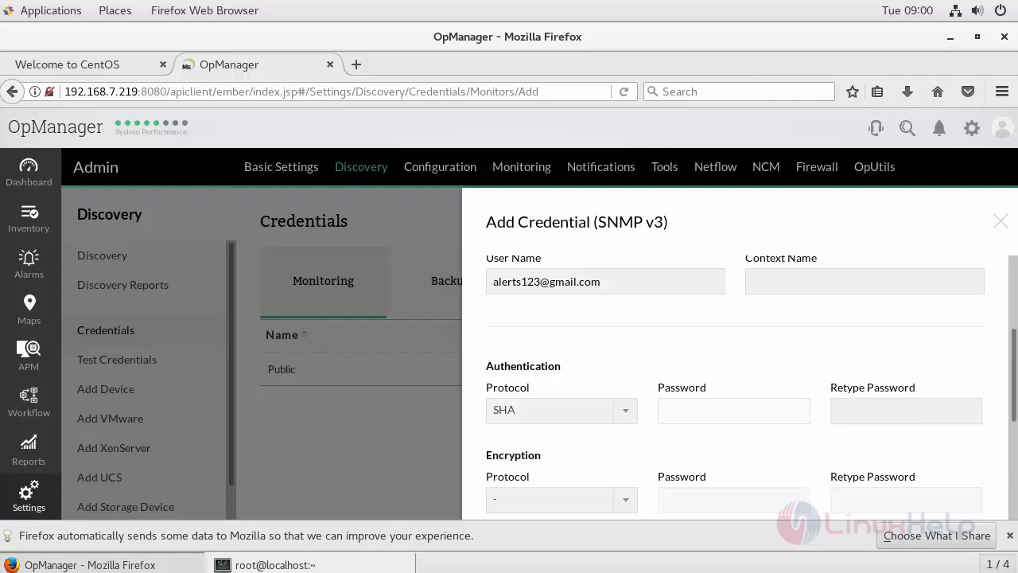
left_click(732, 411)
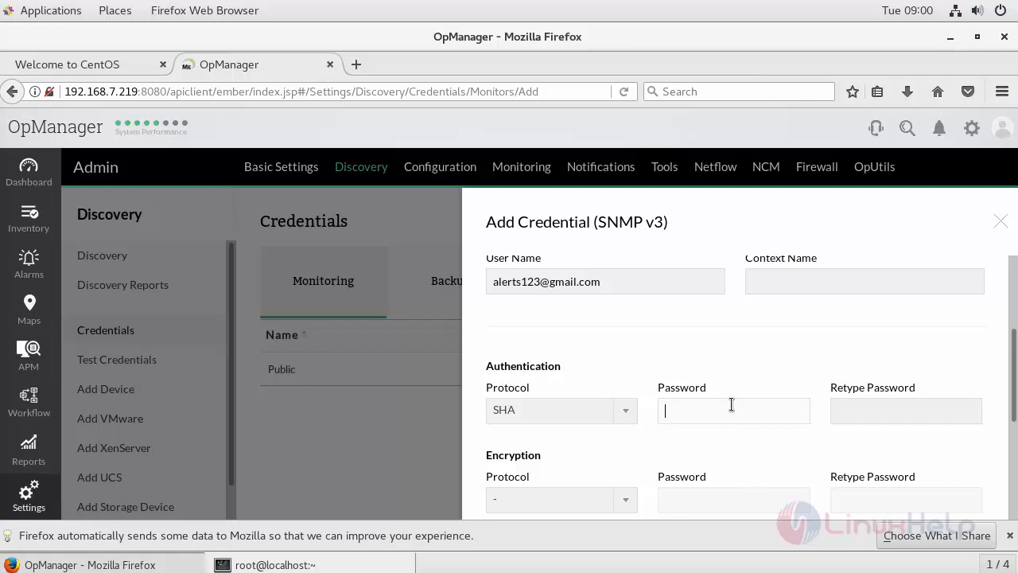
type("•••")
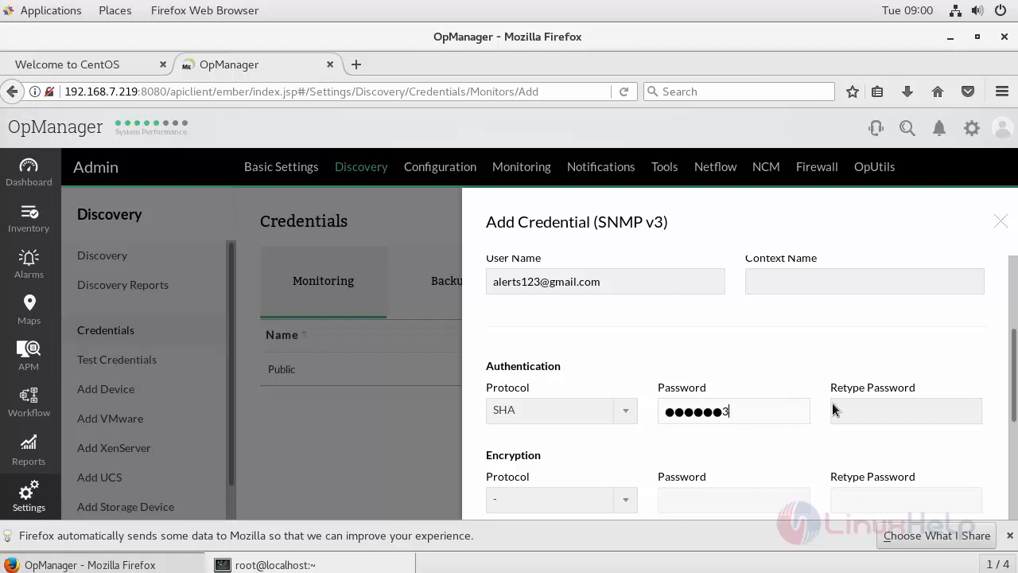
type("N")
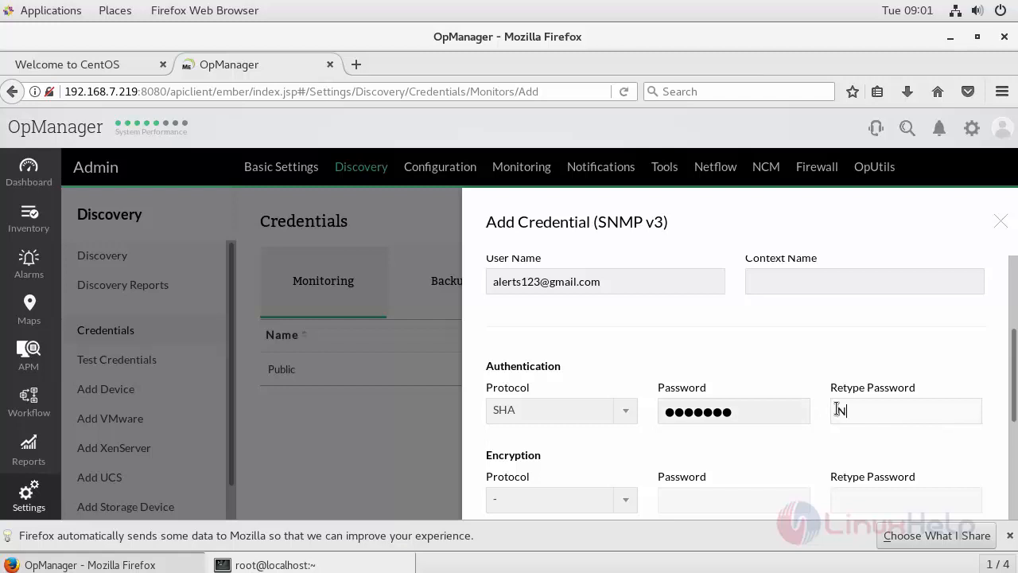
type("•••••••3")
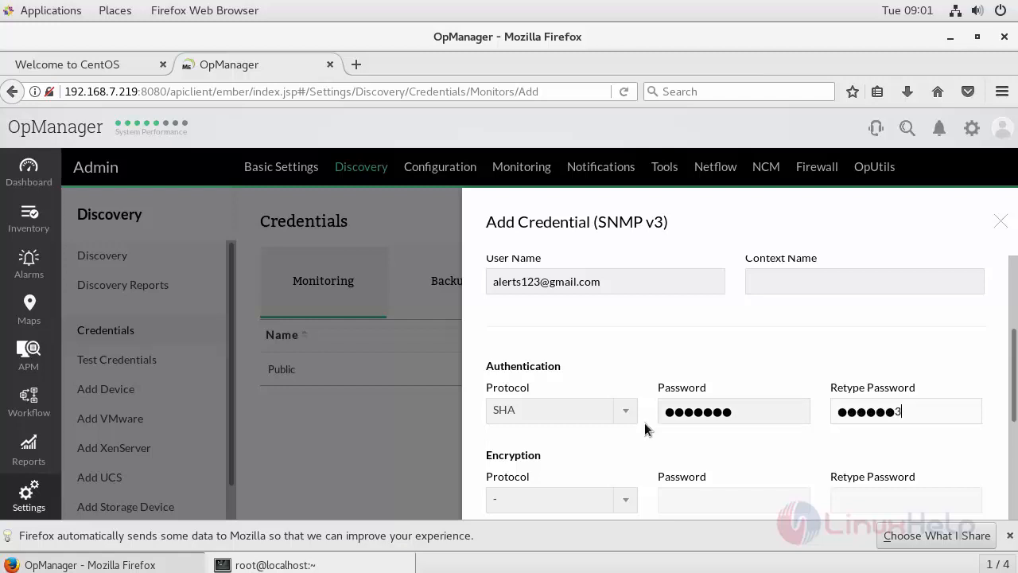
- Choose AES-128 encryption, enter its password, and save the credential
left_click(561, 499)
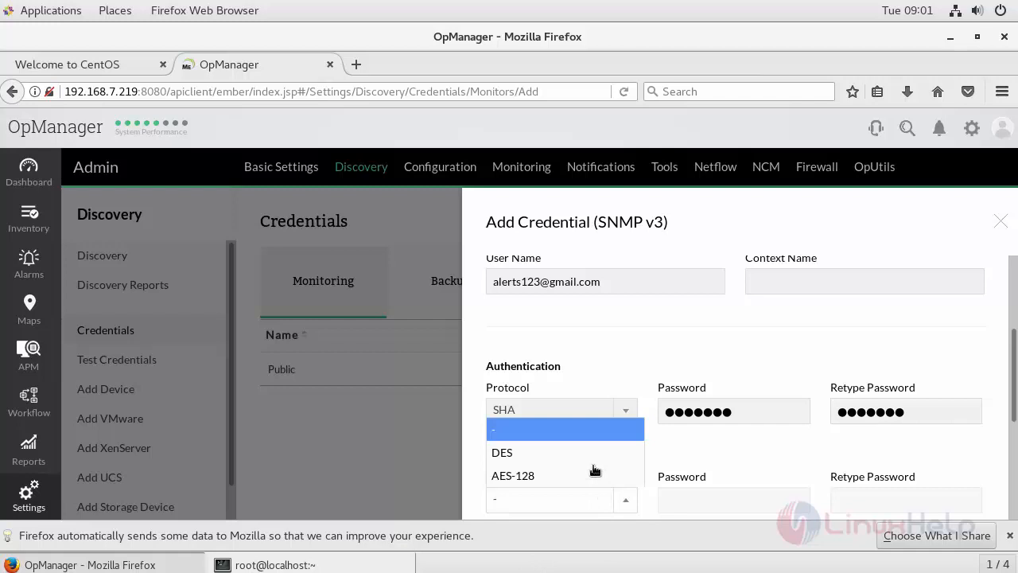
left_click(513, 475)
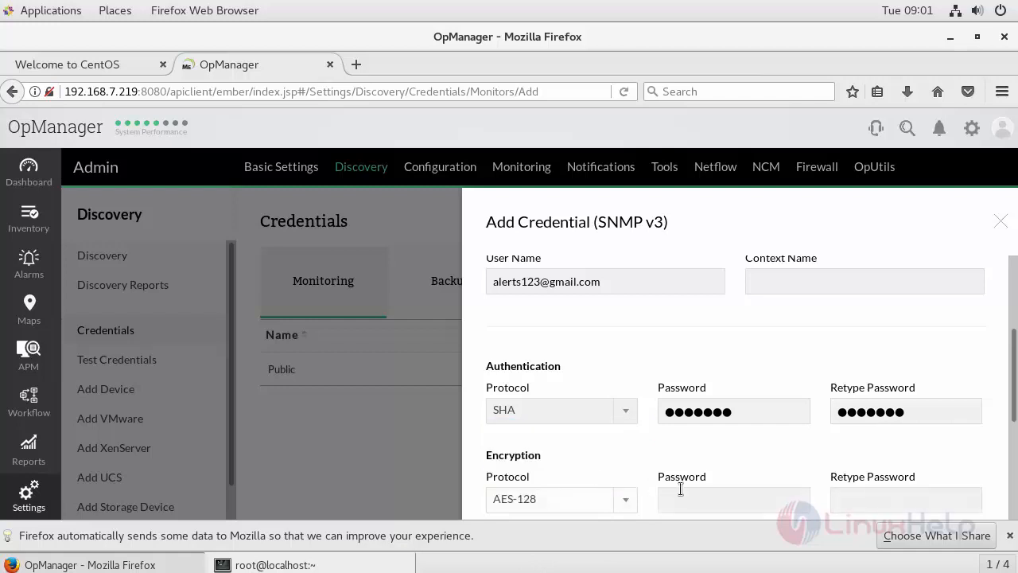
left_click(732, 498)
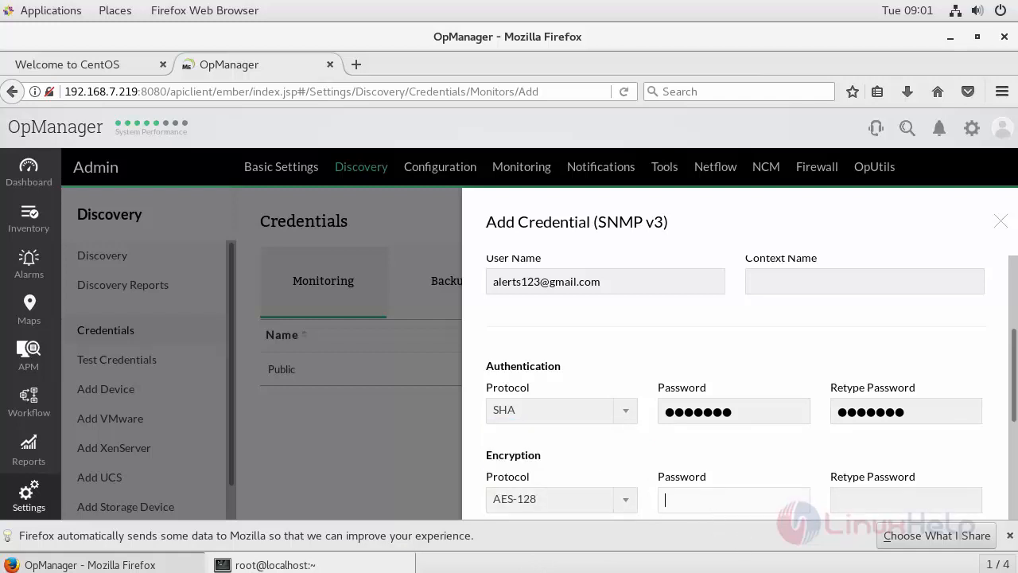
type("a")
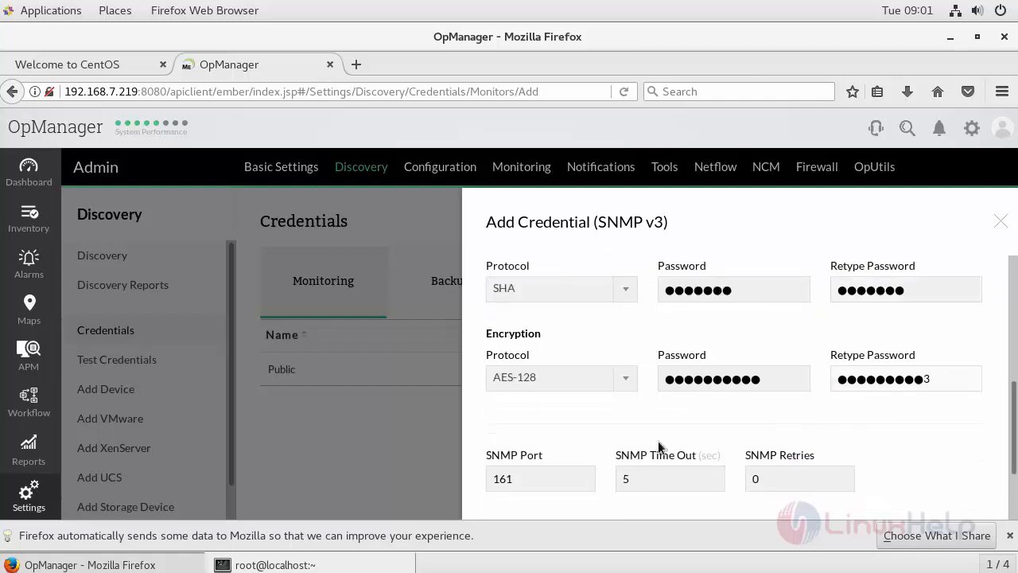
scroll("down", 3)
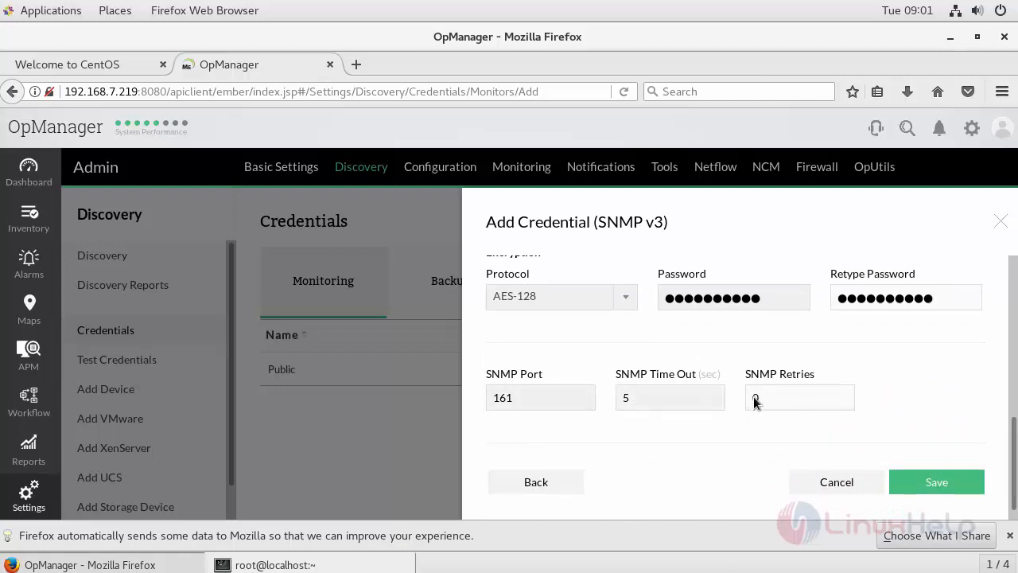
left_click(800, 397)
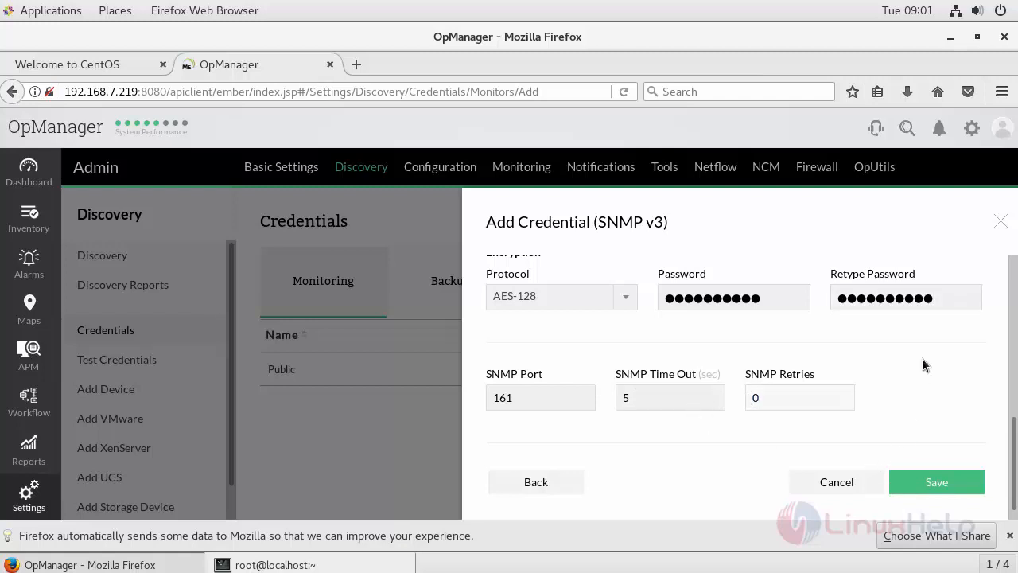
mouse_move(937, 481)
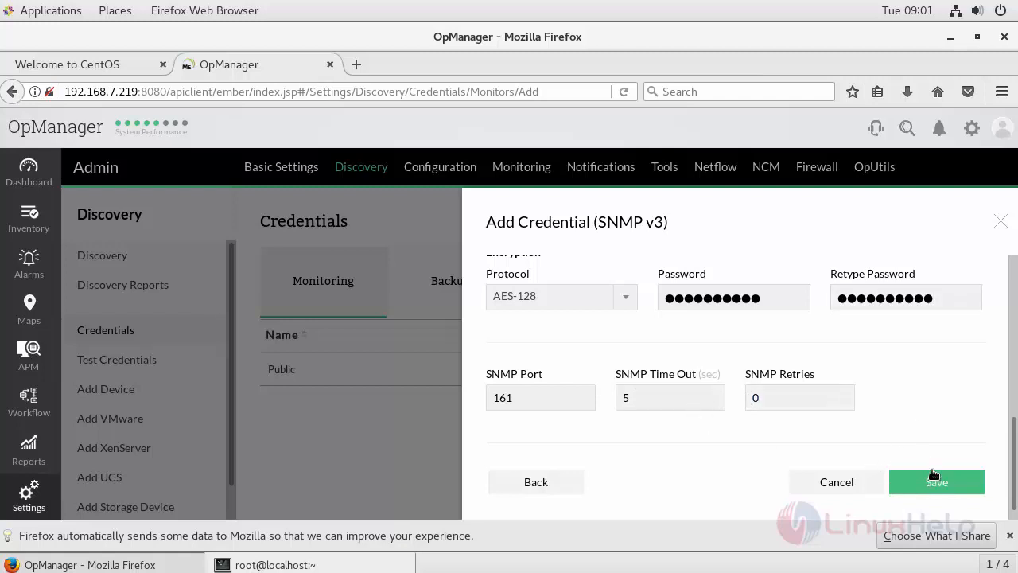
left_click(936, 481)
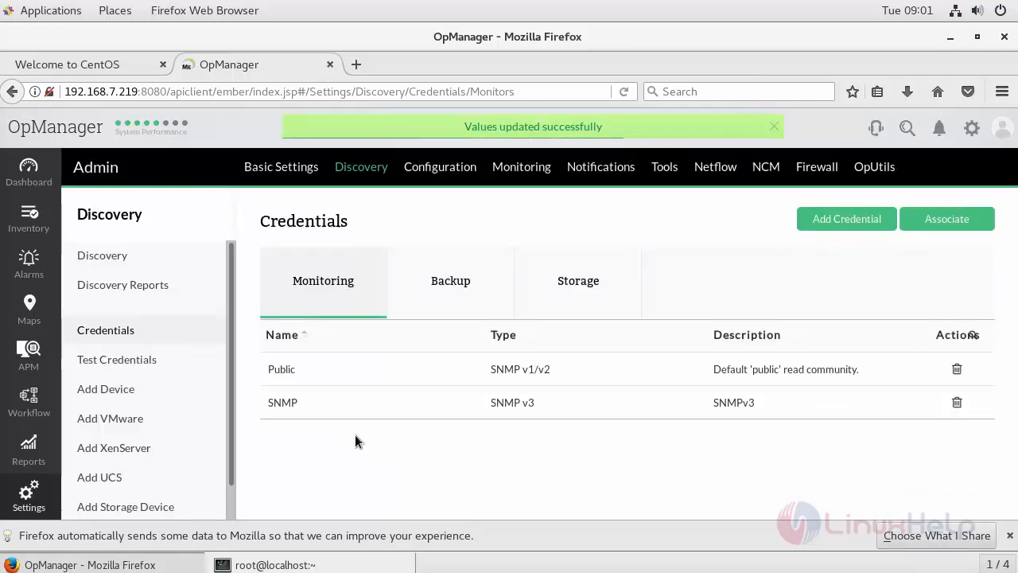
mouse_move(299, 425)
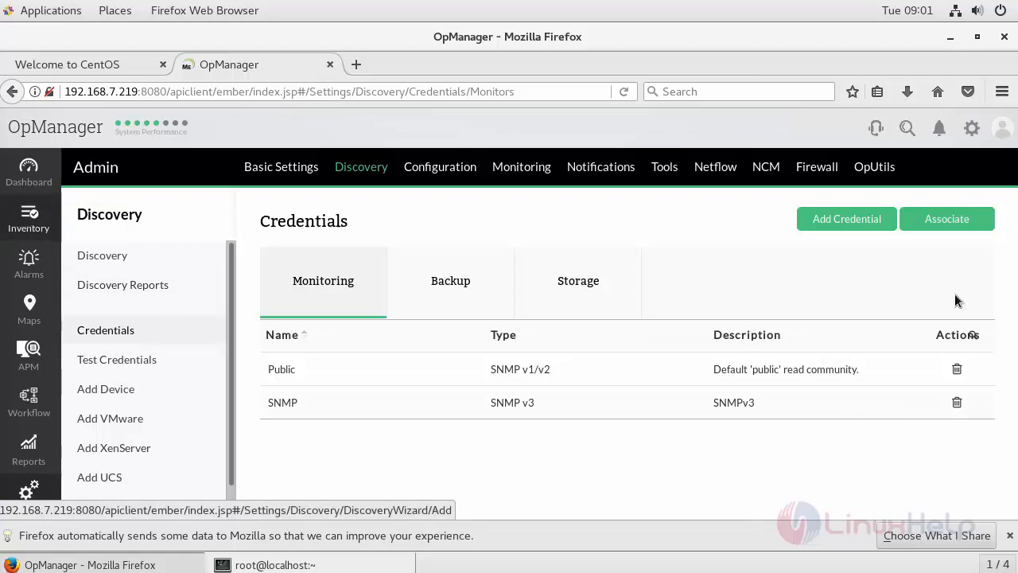
- Switch to the root@localhost terminal window
left_click(946, 219)
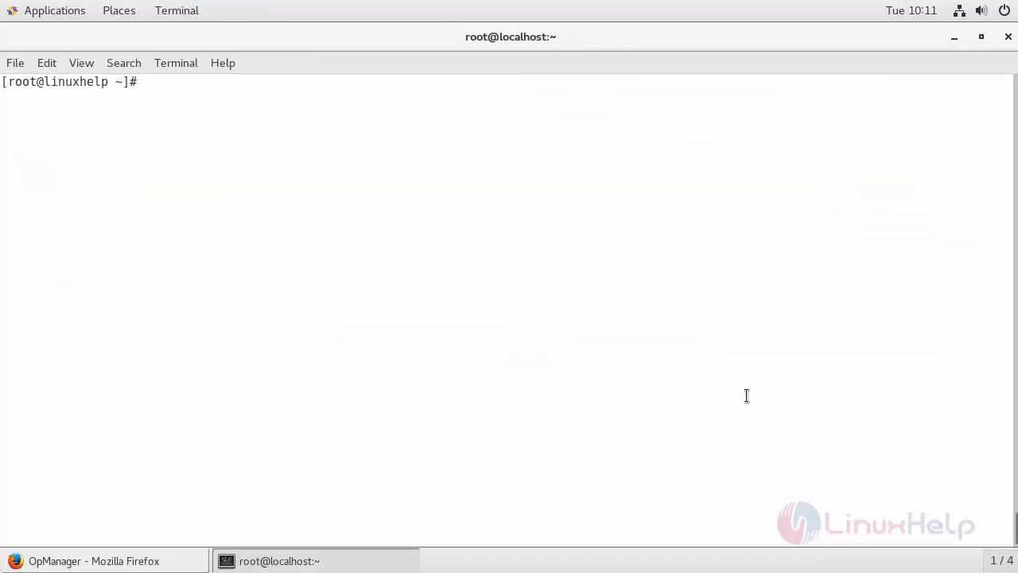
- Run systemctl start snmpd, then systemctl status snmpd to confirm it is running
type("systemctl")
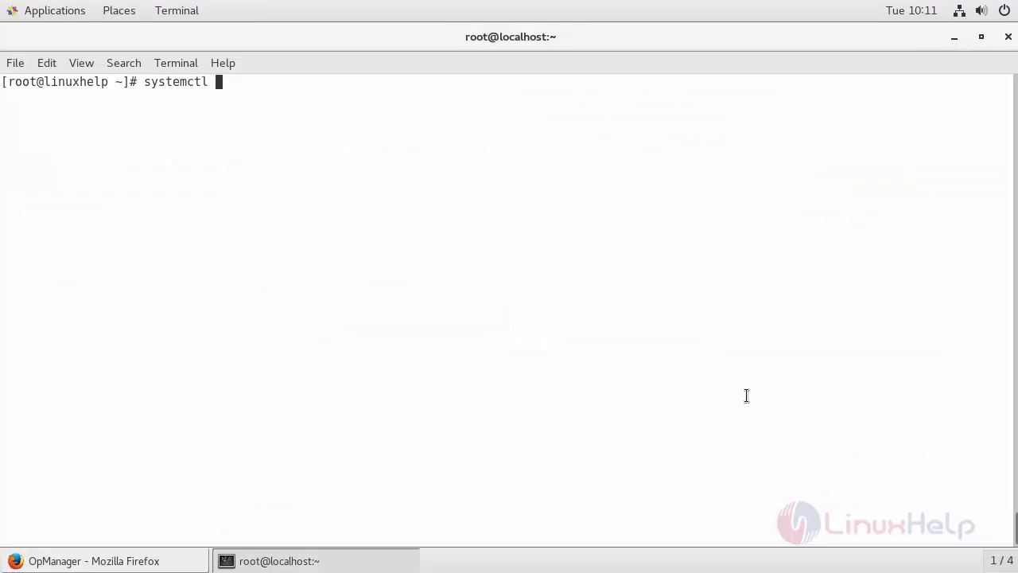
type("sta")
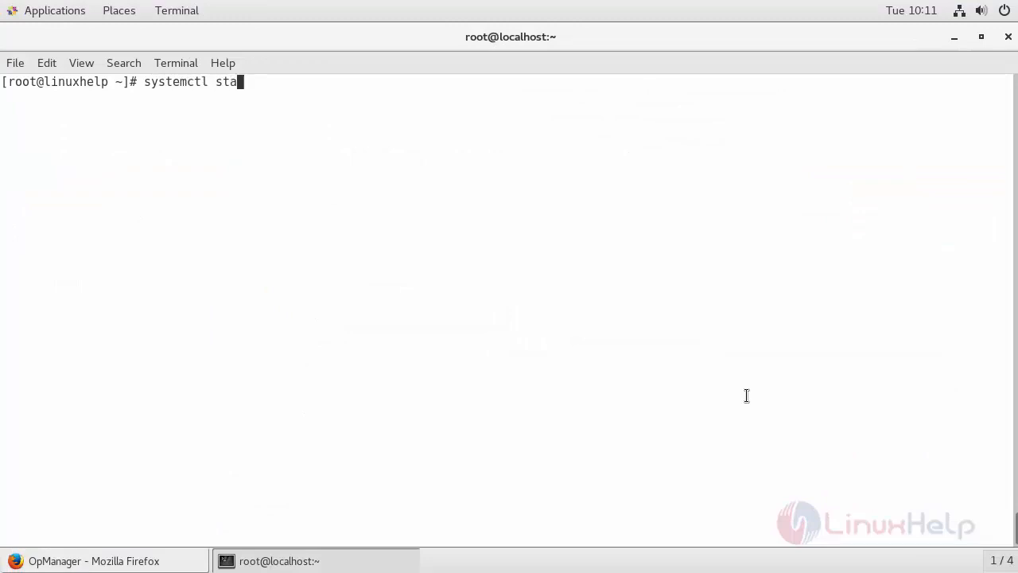
type("rt snmp")
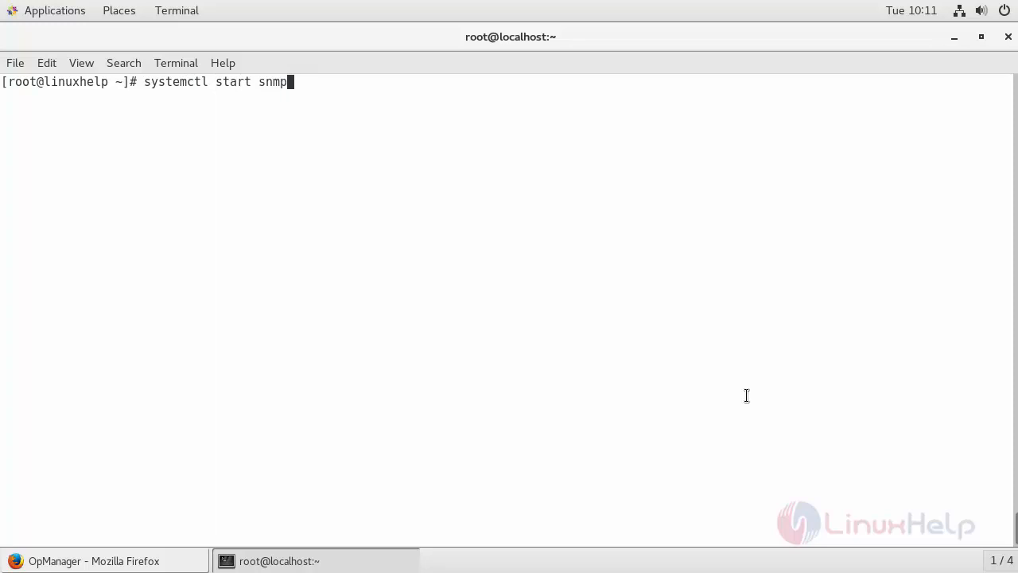
type("d")
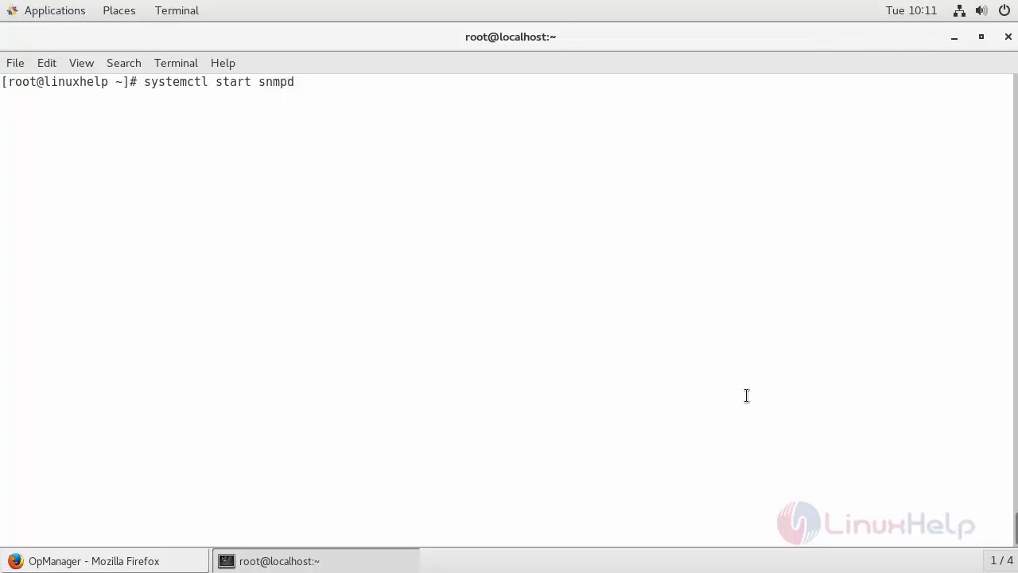
key("Return")
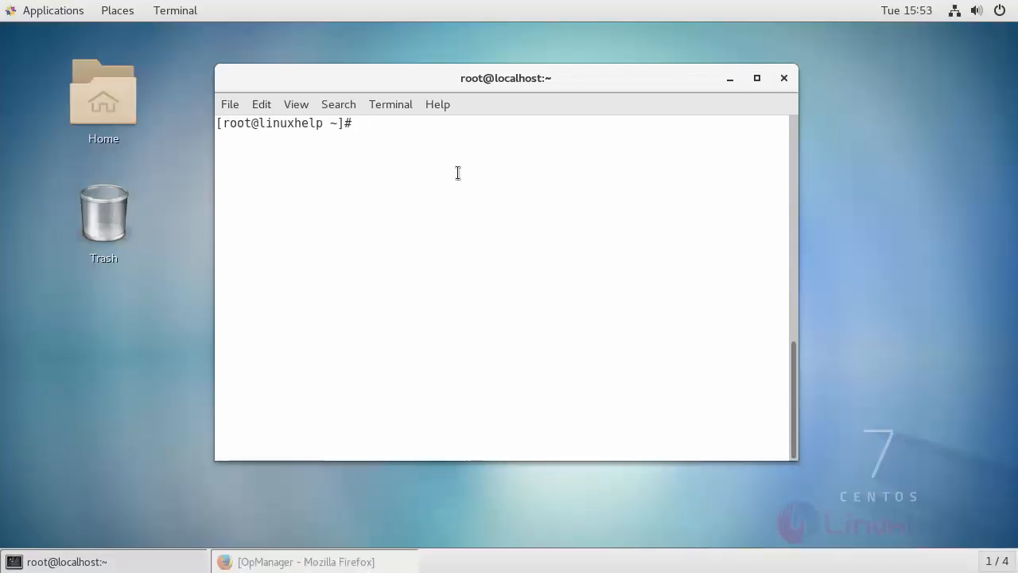
type("sys")
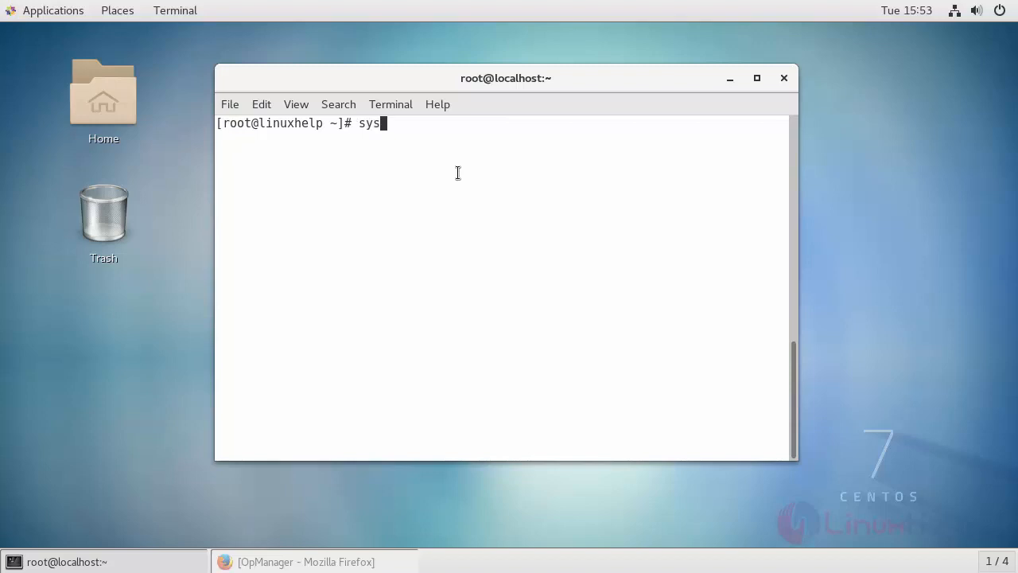
type("temctl")
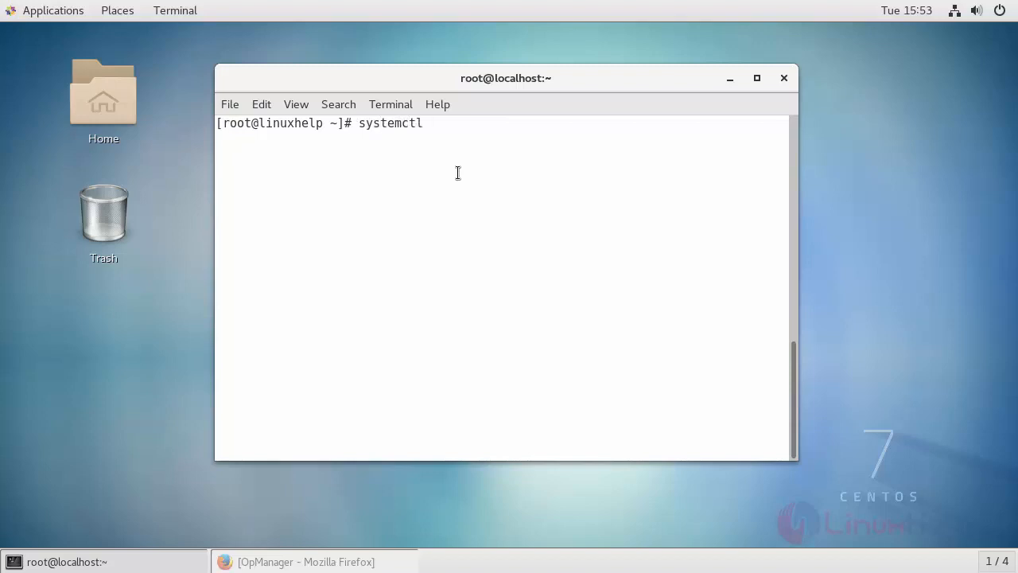
type("status snmpd")
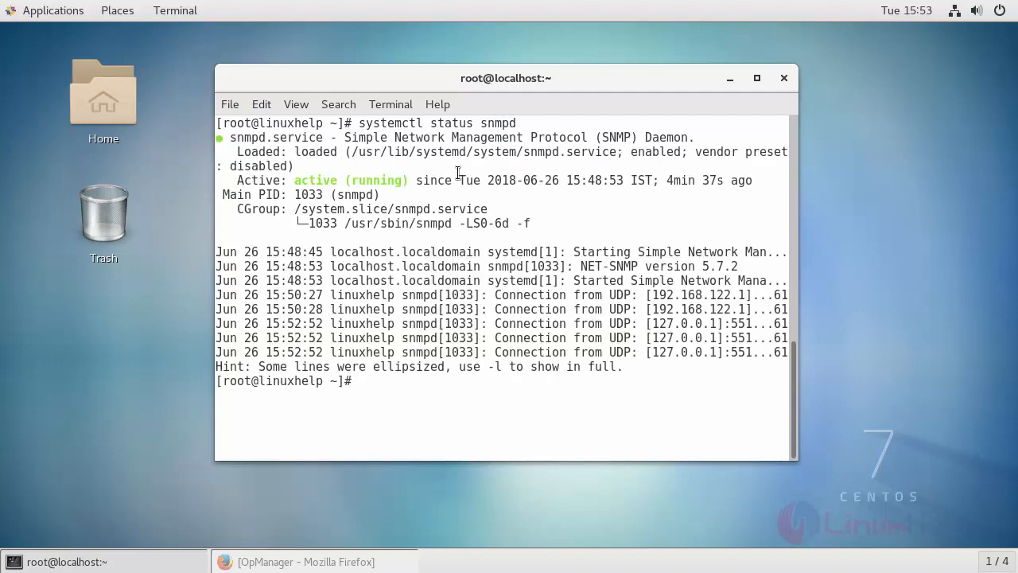
mouse_move(184, 514)
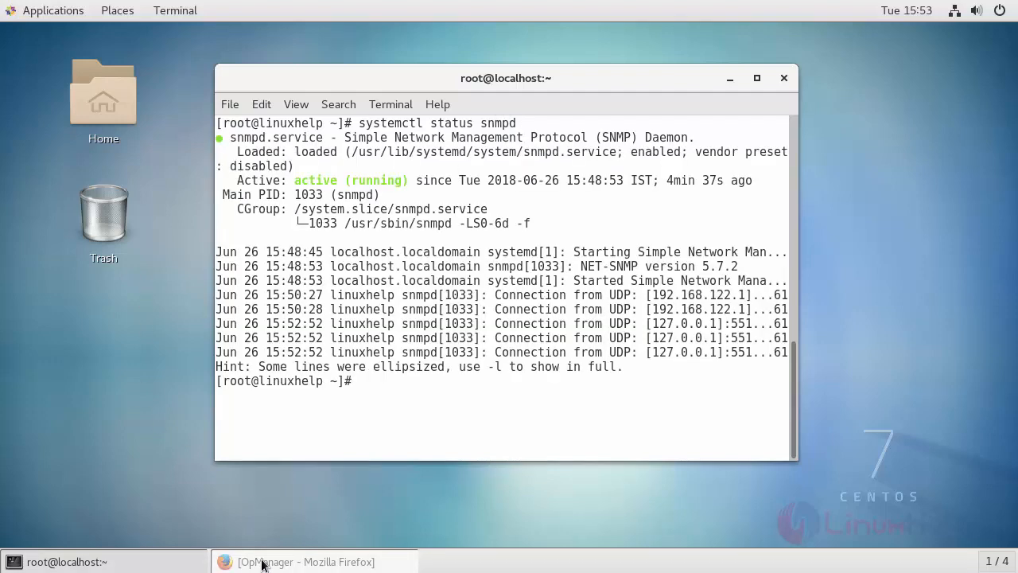
- Associate the SNMP v3 credential with Localhost and dismiss the association results
left_click(306, 561)
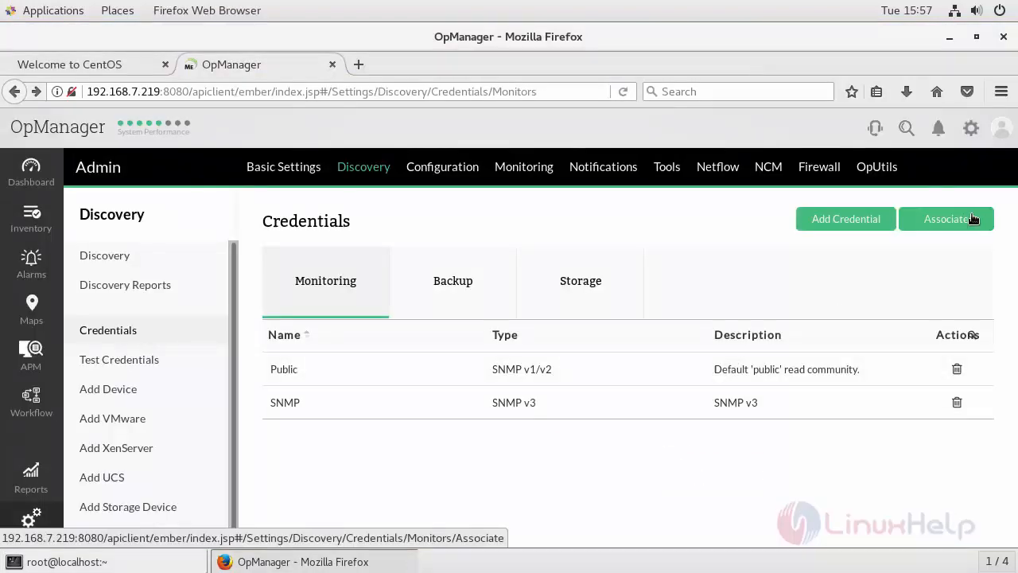
left_click(946, 218)
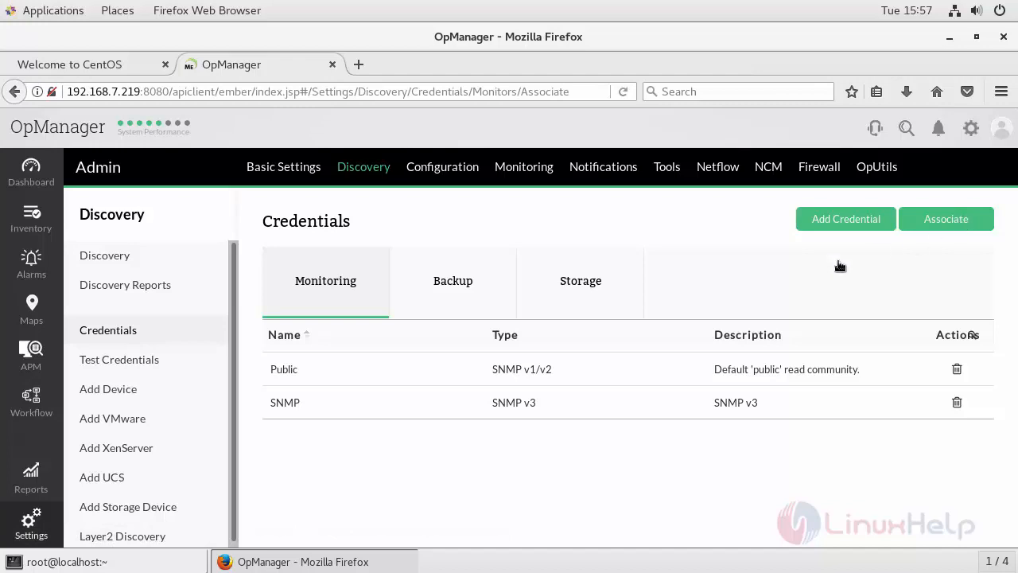
left_click(946, 219)
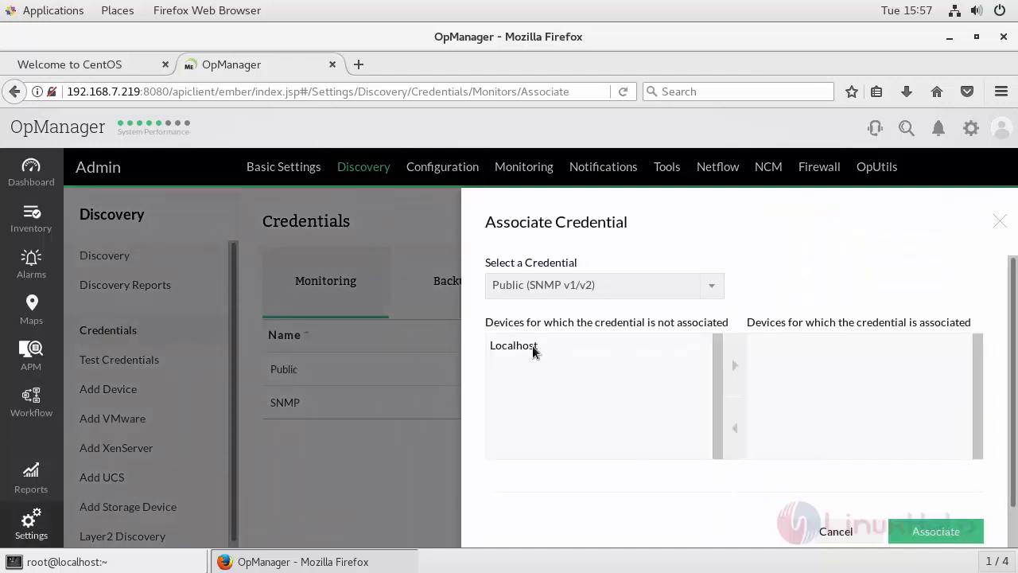
left_click(603, 285)
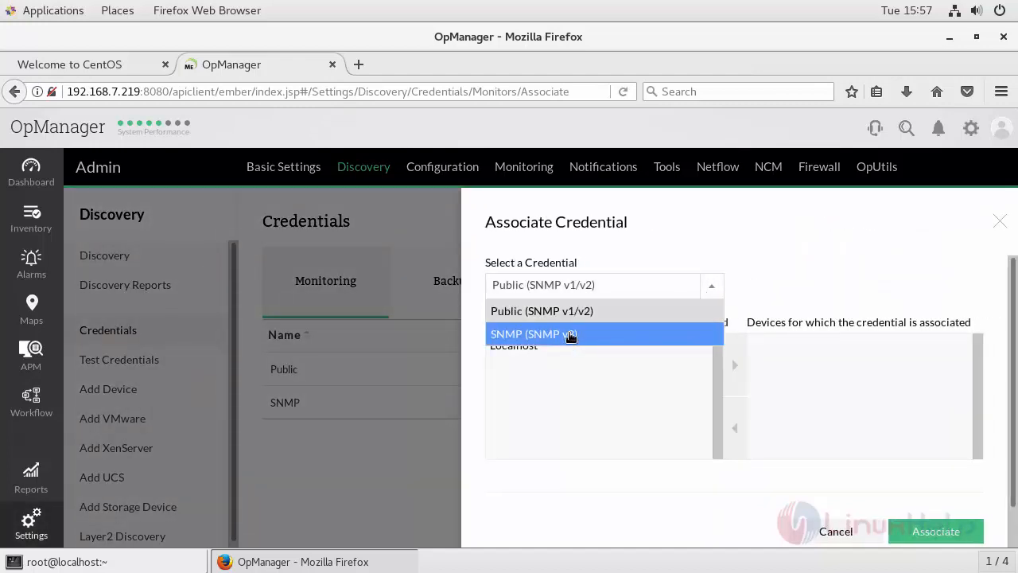
left_click(533, 334)
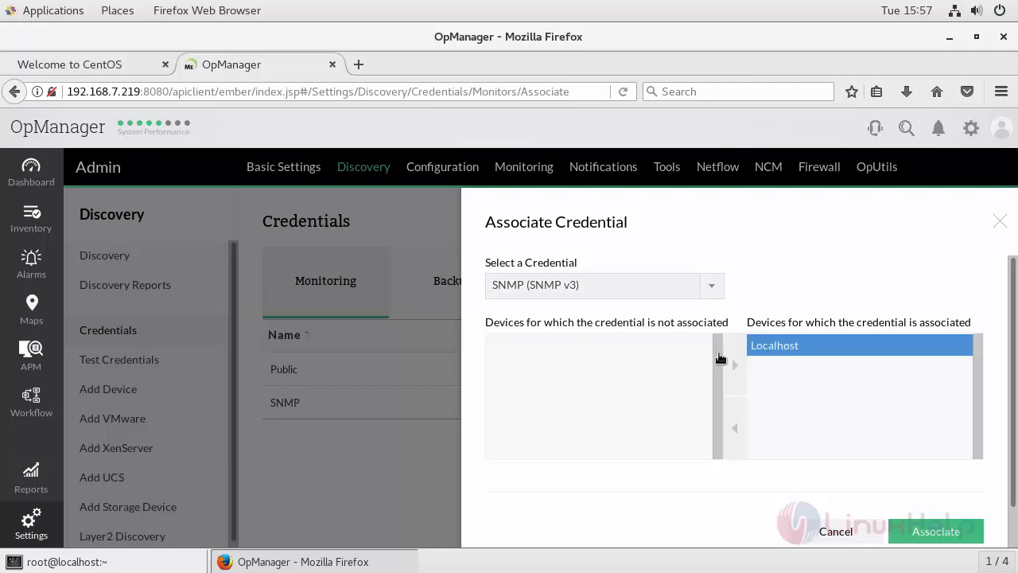
left_click(936, 532)
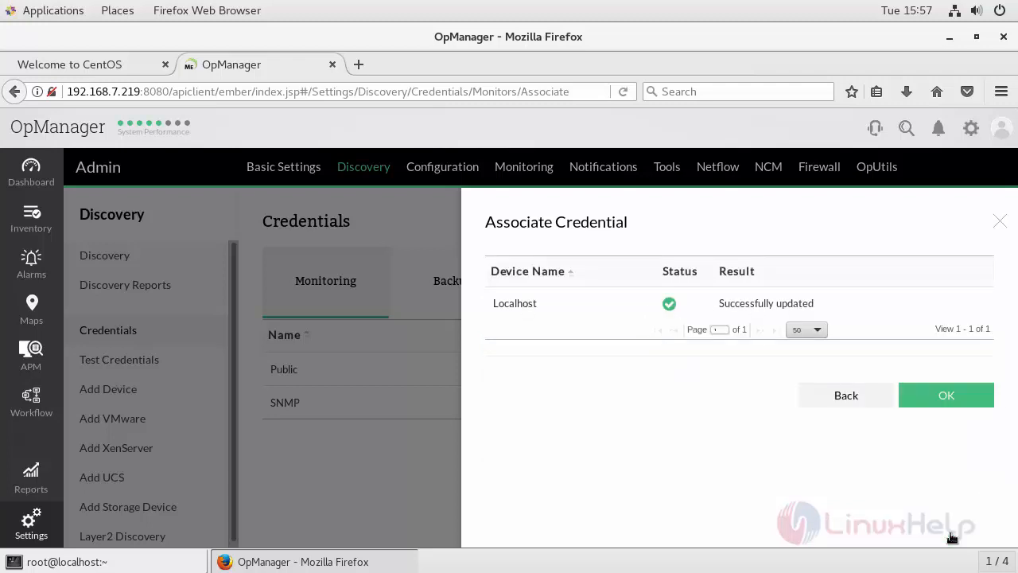
left_click(946, 394)
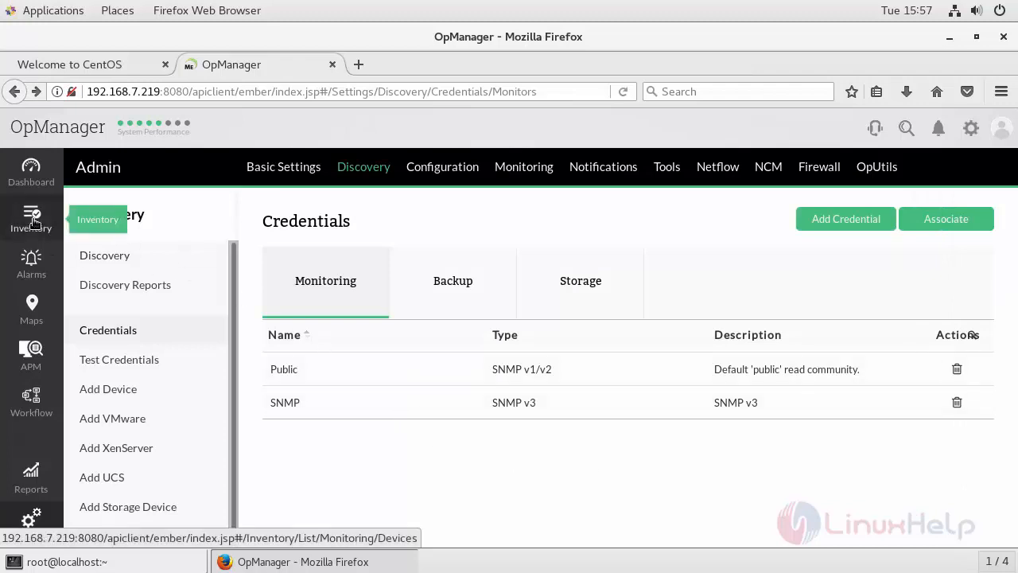
left_click(31, 219)
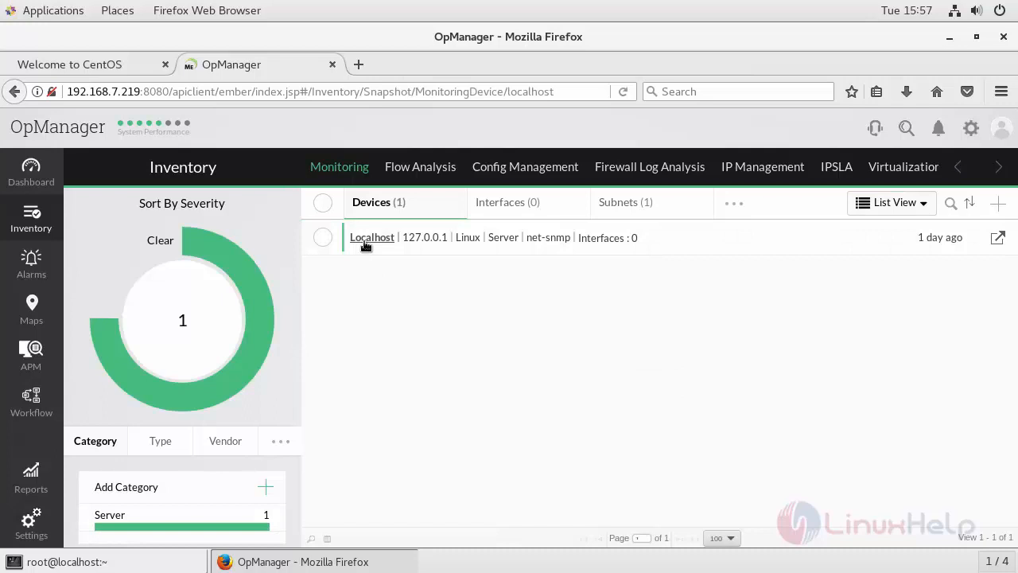
left_click(372, 237)
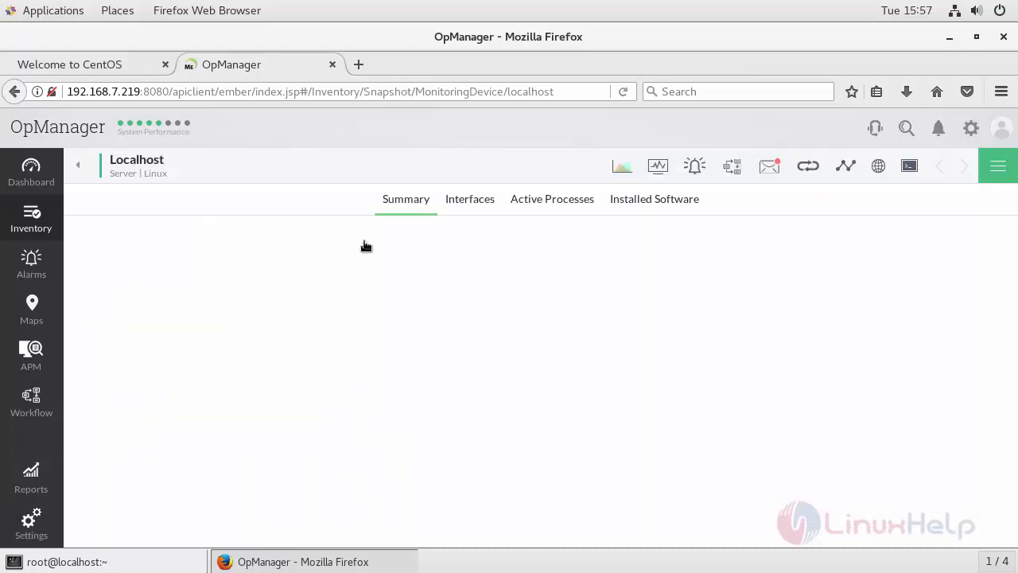
mouse_move(250, 442)
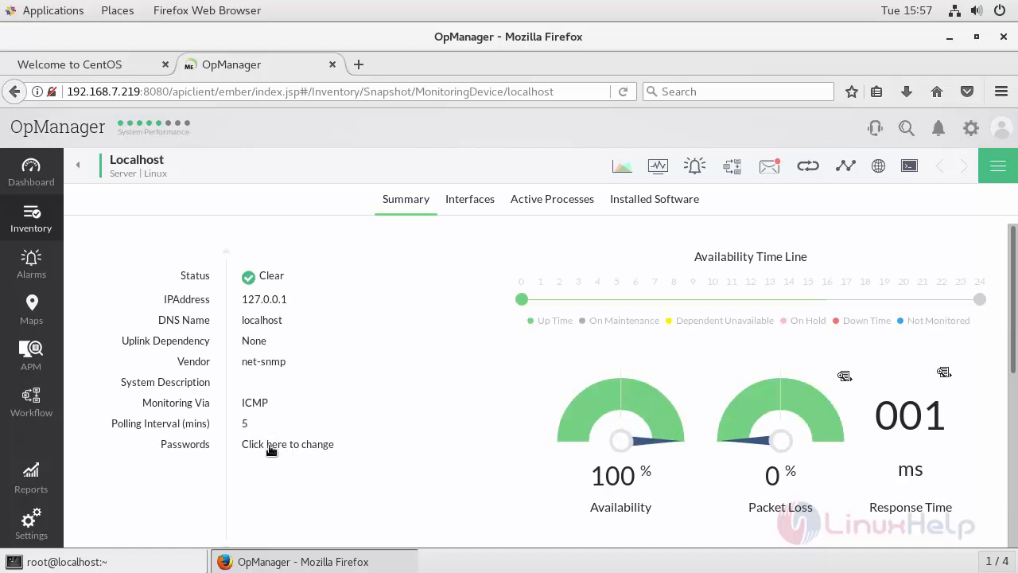
- Assign the SNMP credential to Localhost through its Passwords setting and confirm saving
left_click(288, 444)
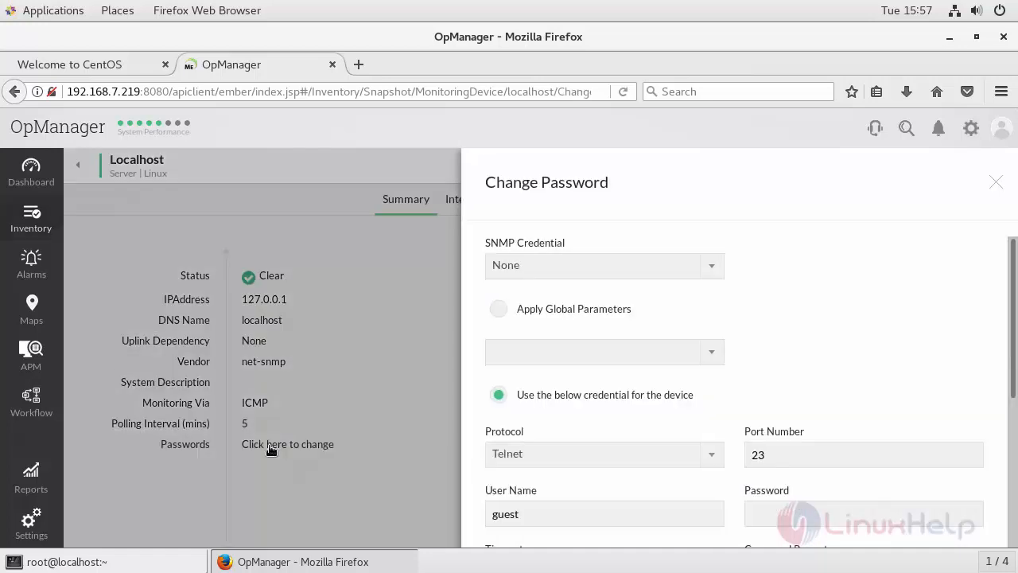
left_click(604, 265)
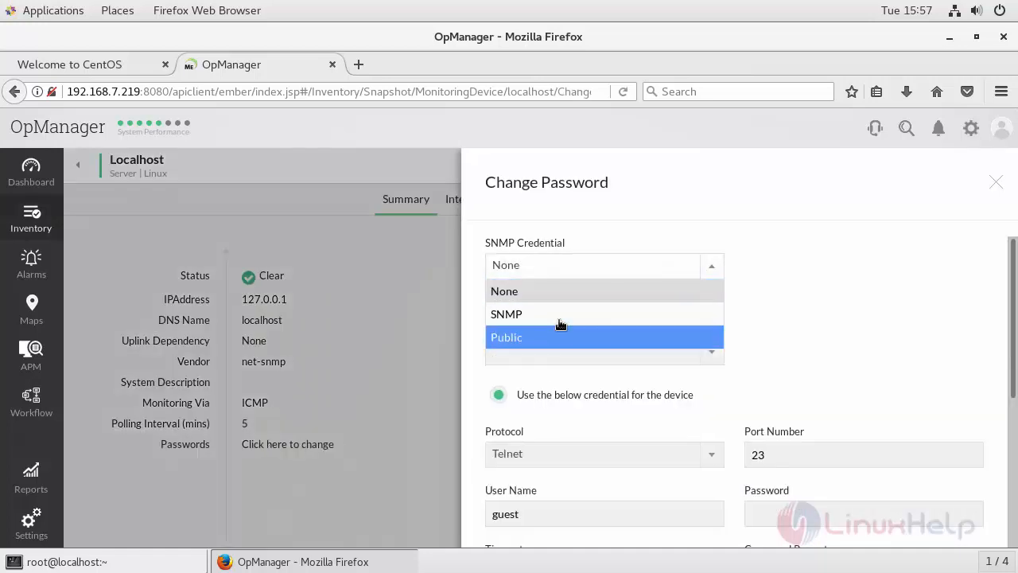
left_click(507, 313)
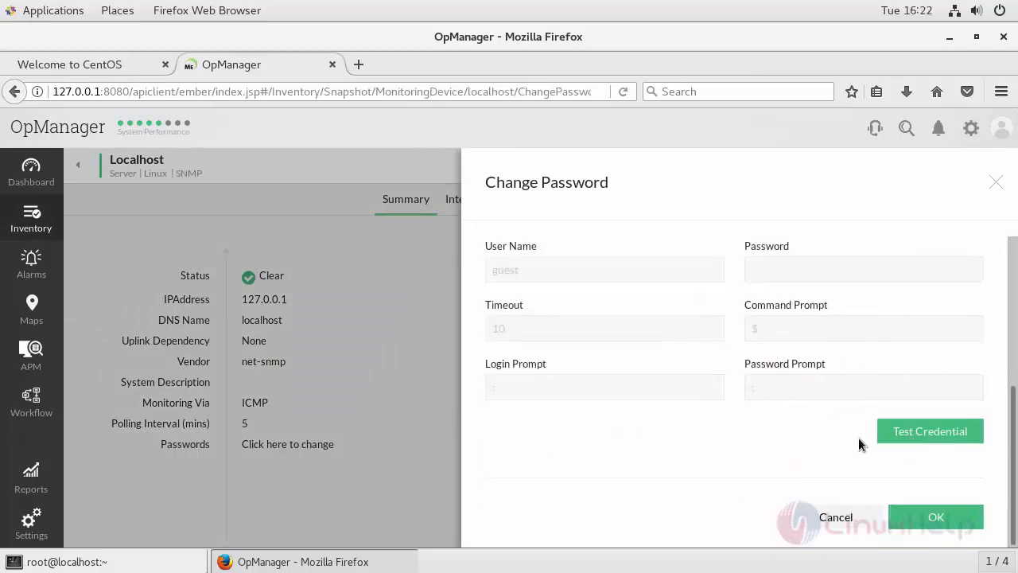
mouse_move(729, 464)
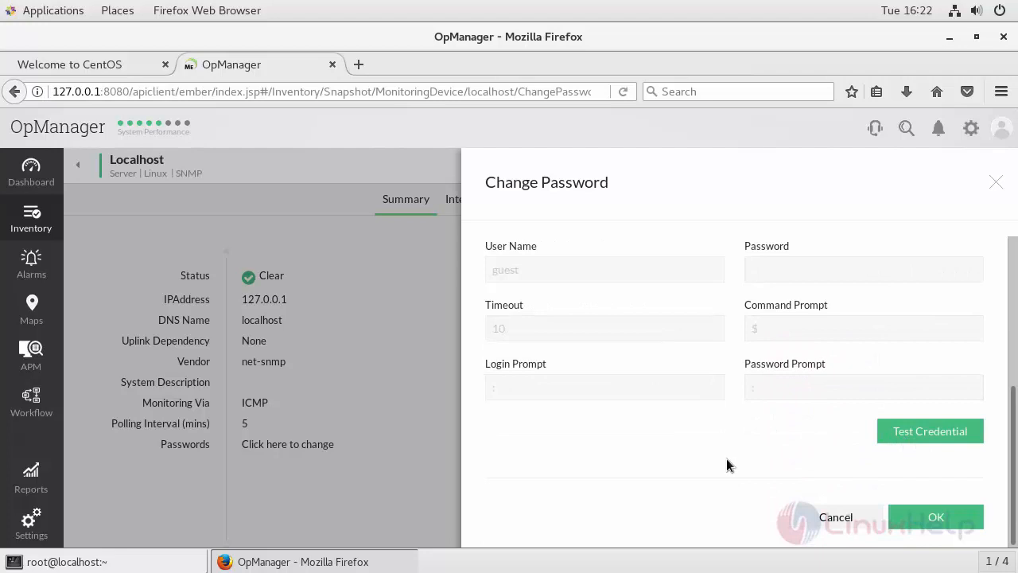
left_click(930, 430)
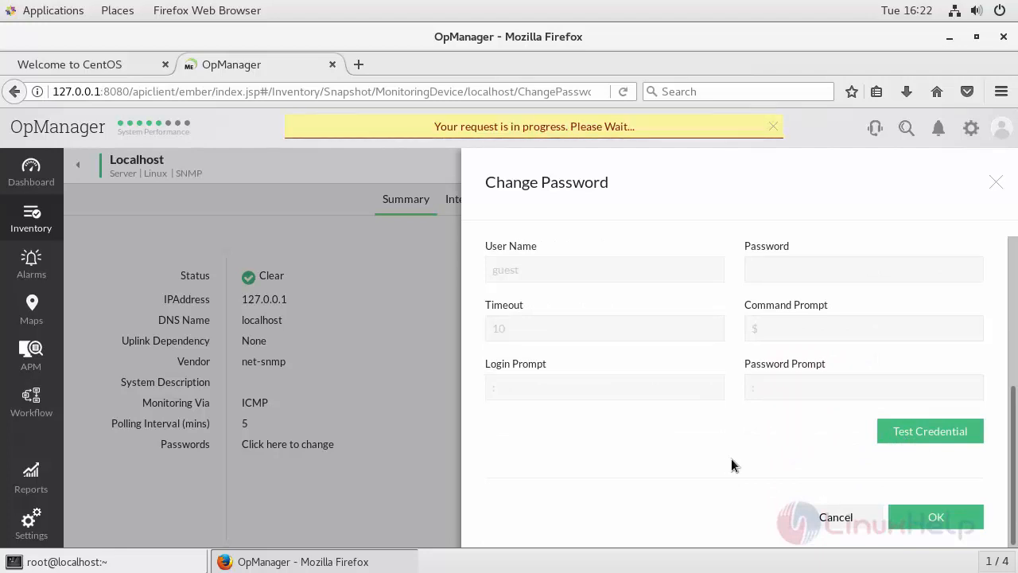
left_click(835, 517)
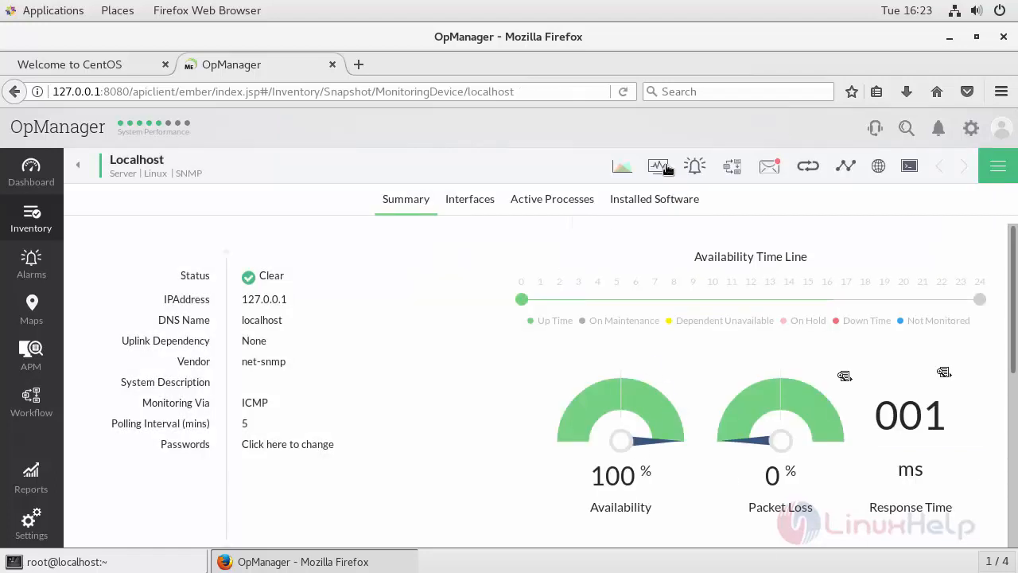
- Open Localhost's monitors page on the performance monitors
left_click(658, 165)
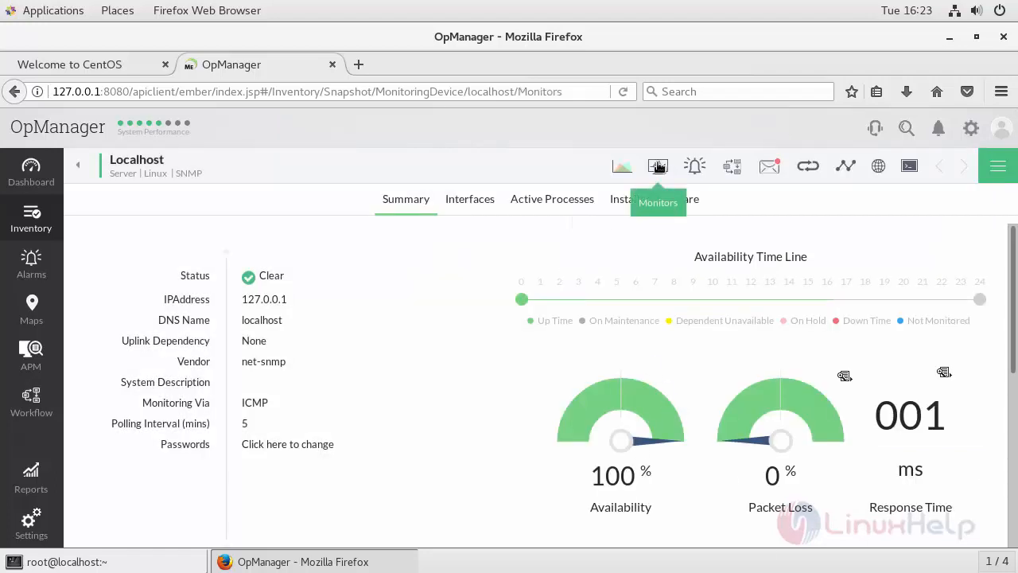
left_click(657, 165)
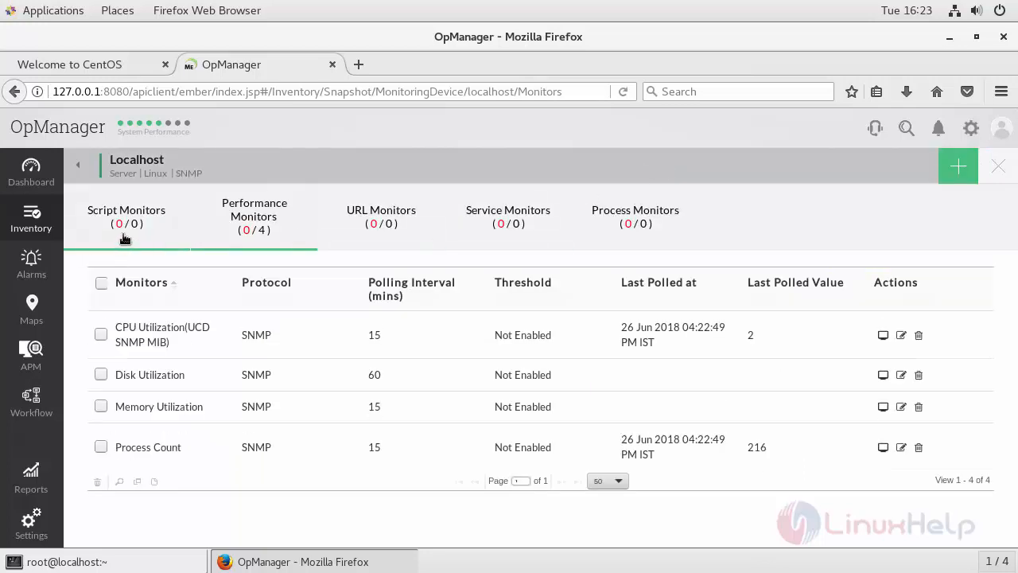
left_click(254, 209)
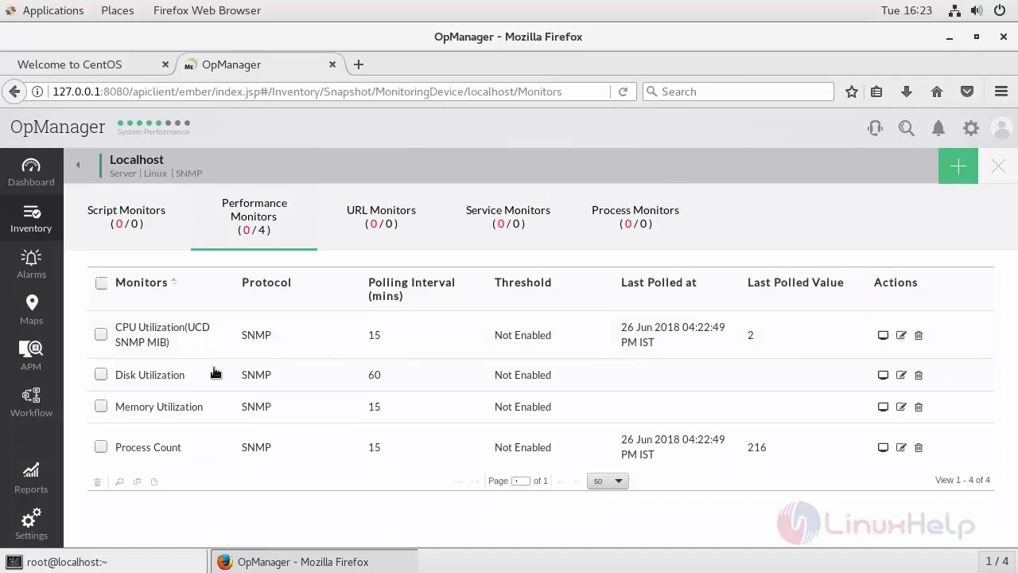
mouse_move(376, 216)
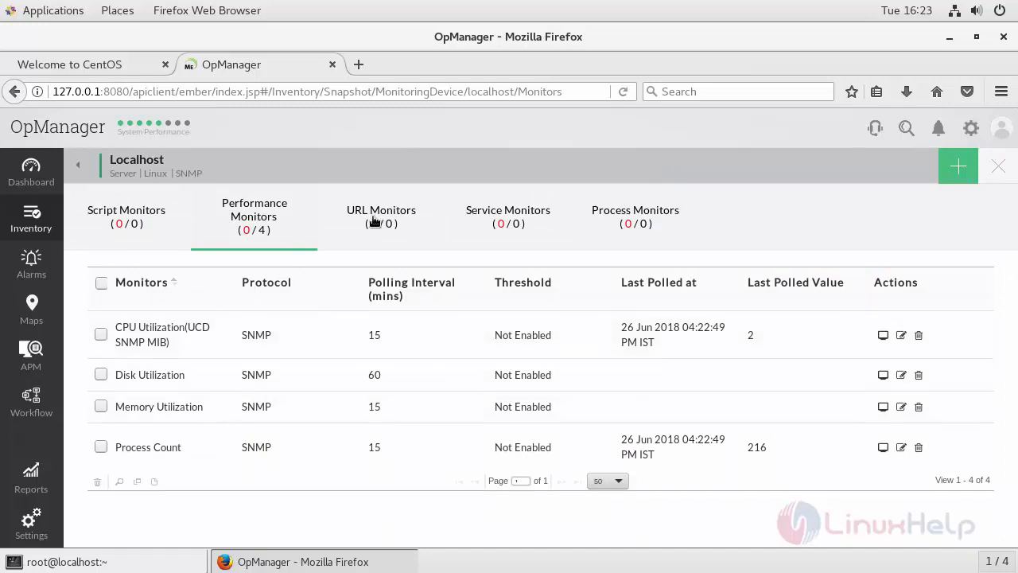
- Check Localhost's URL, service and process monitor lists, all empty
left_click(381, 216)
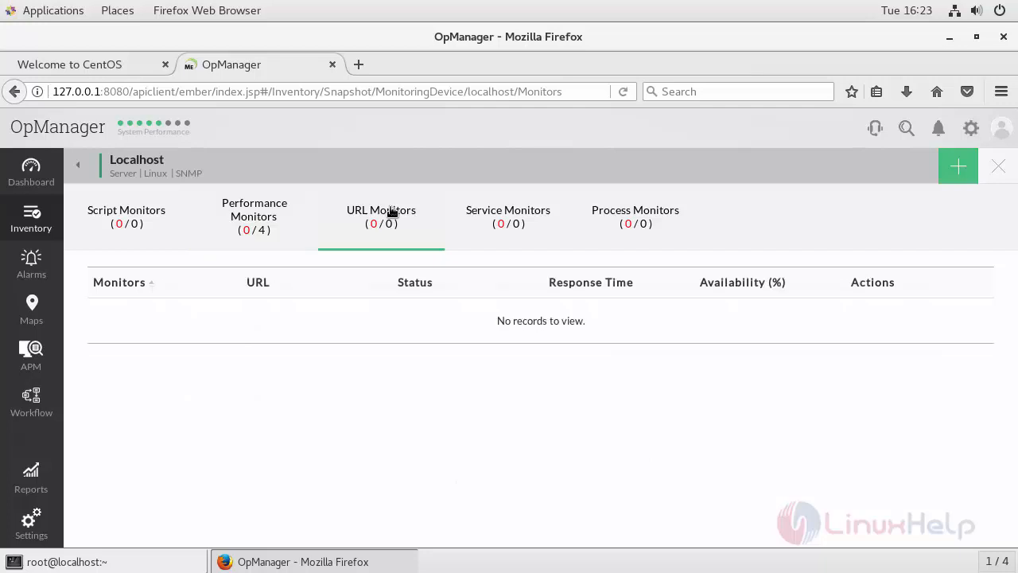
left_click(508, 217)
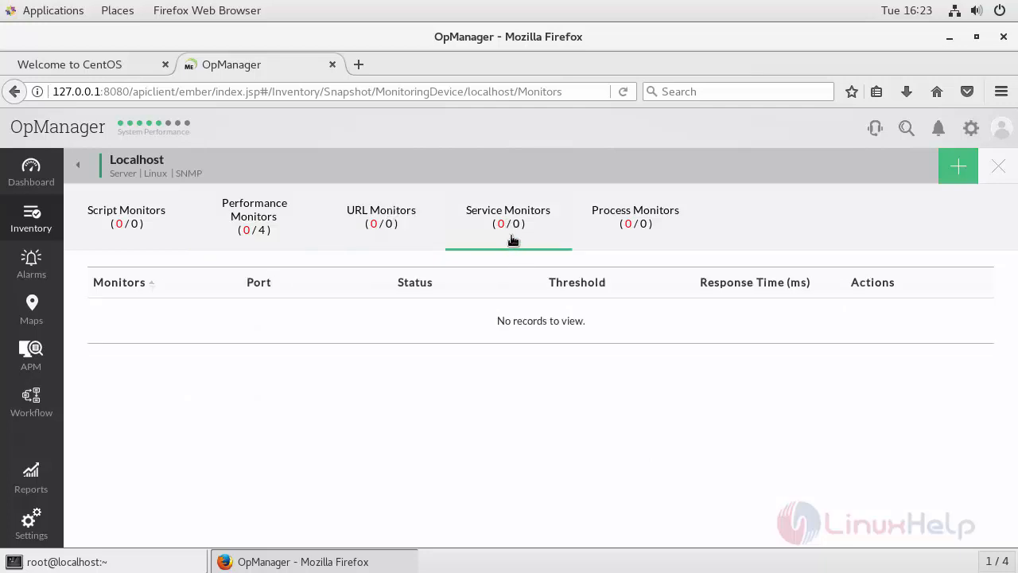
mouse_move(601, 227)
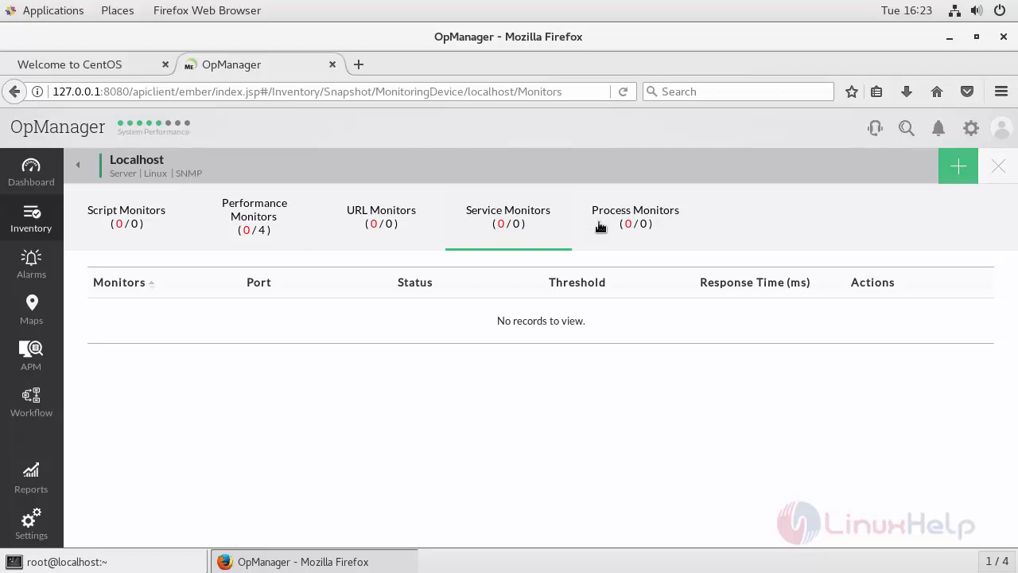
left_click(635, 216)
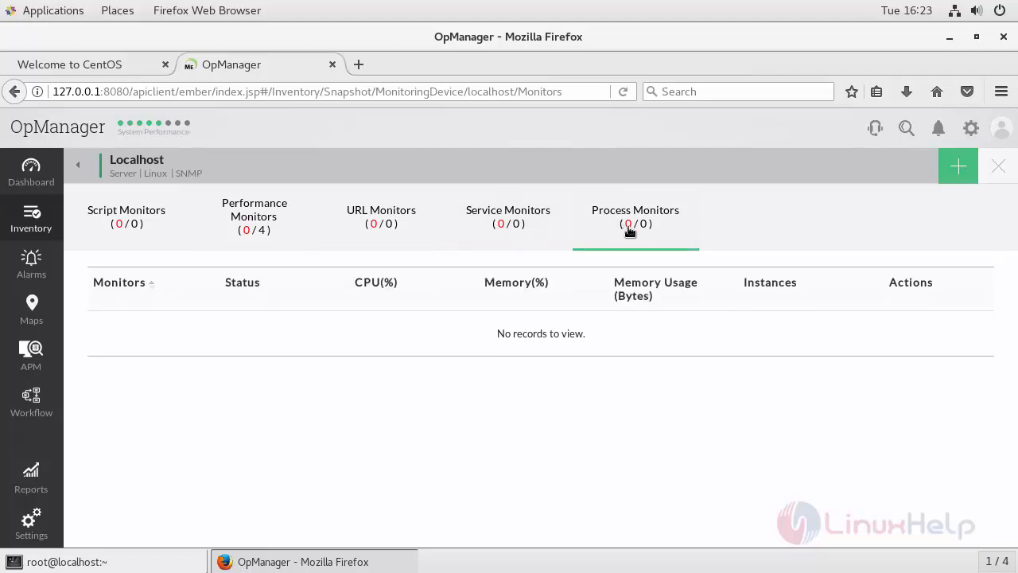
left_click(254, 216)
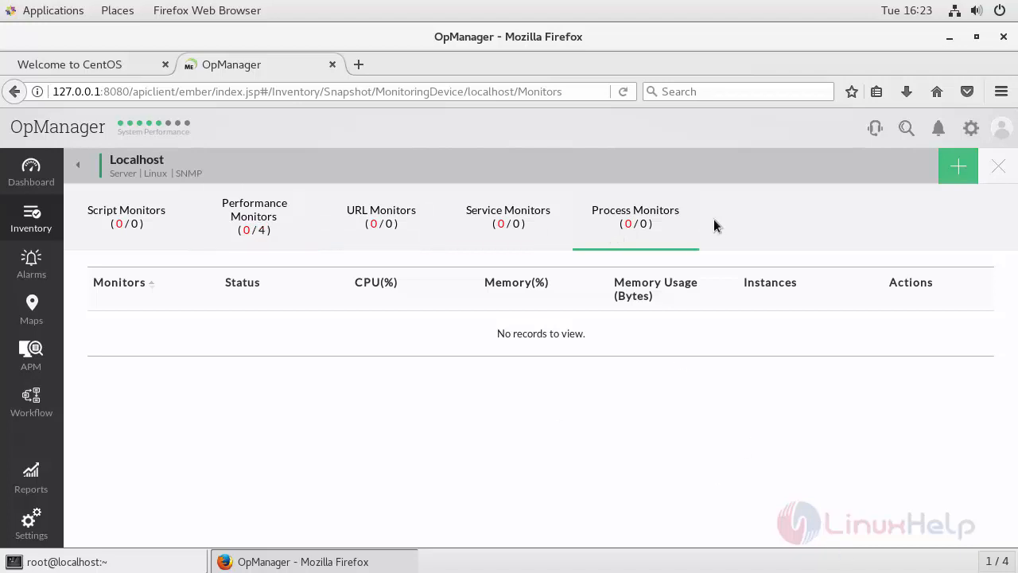
mouse_move(666, 254)
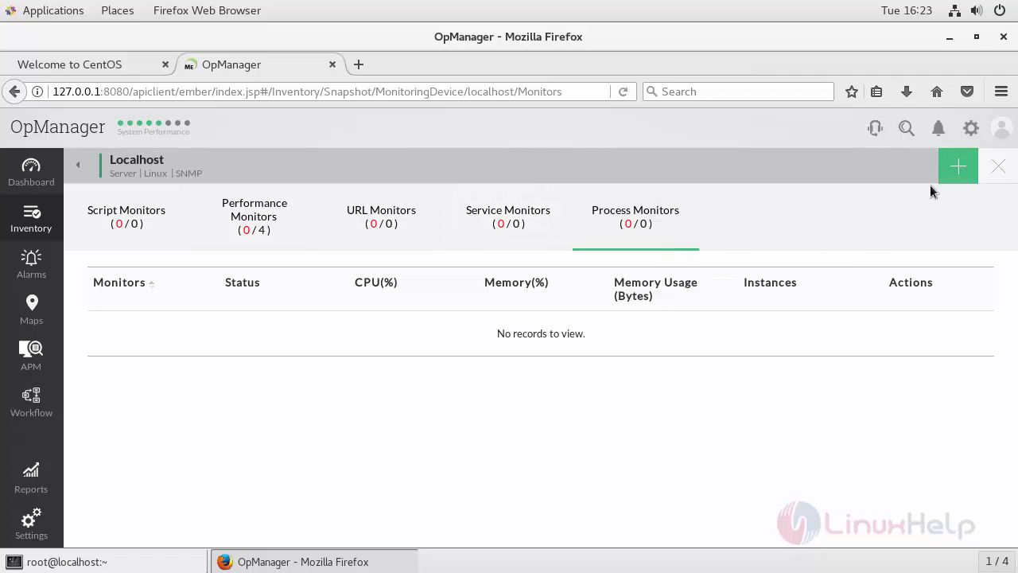
- Associate systemd, kthreadd and ksoftirqd/0 as process monitors on Localhost
left_click(958, 166)
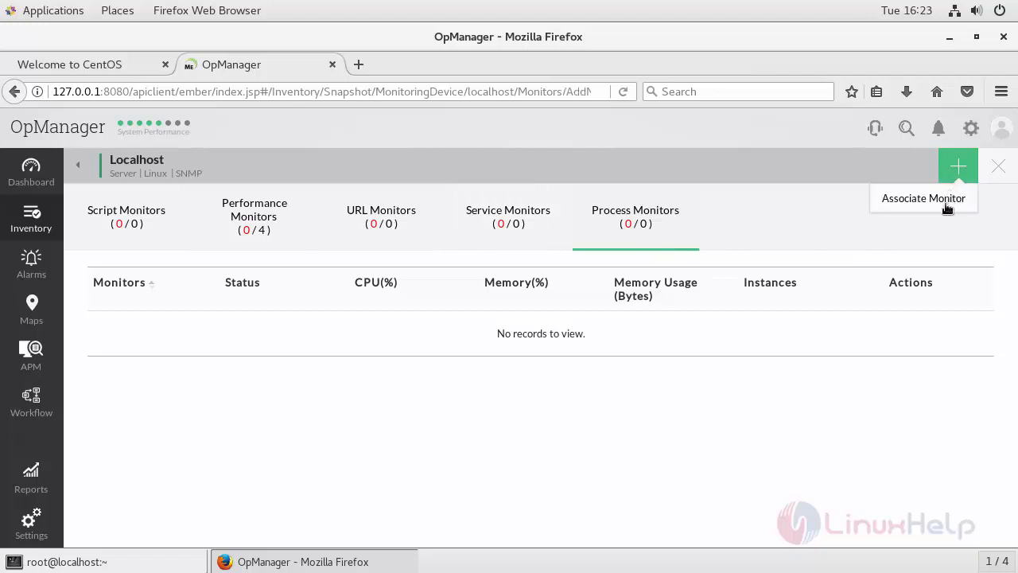
left_click(958, 165)
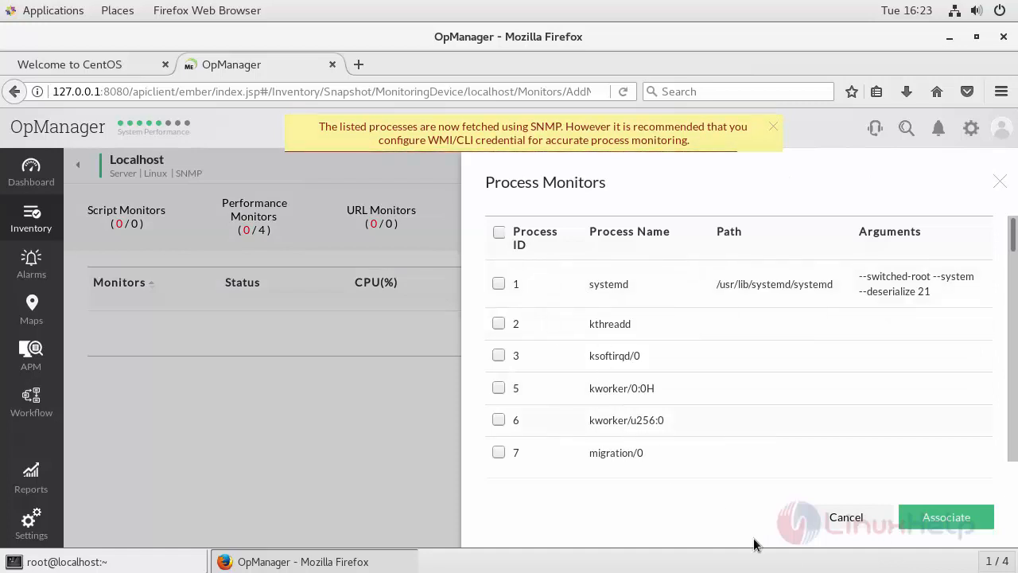
mouse_move(545, 351)
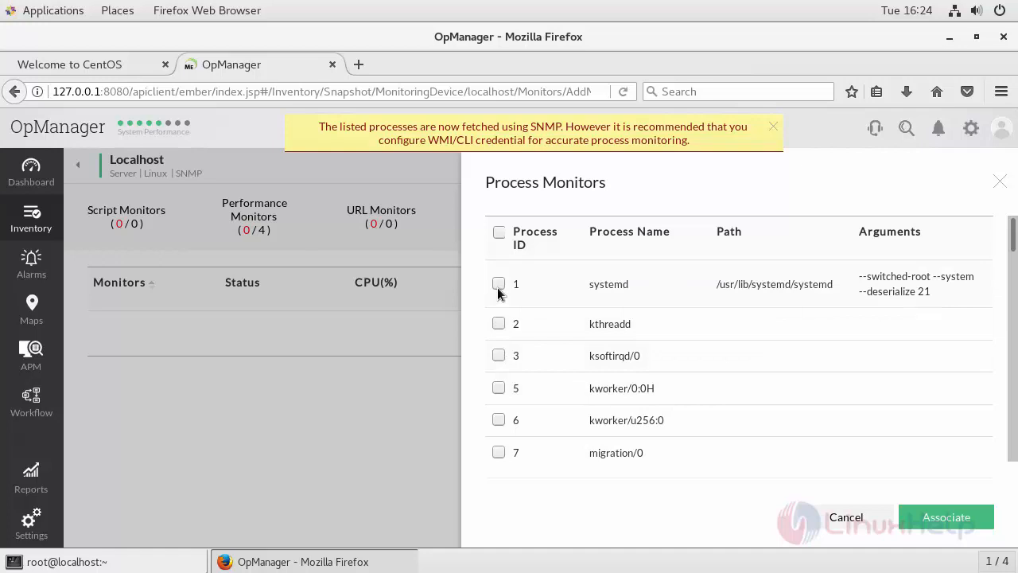
left_click(499, 323)
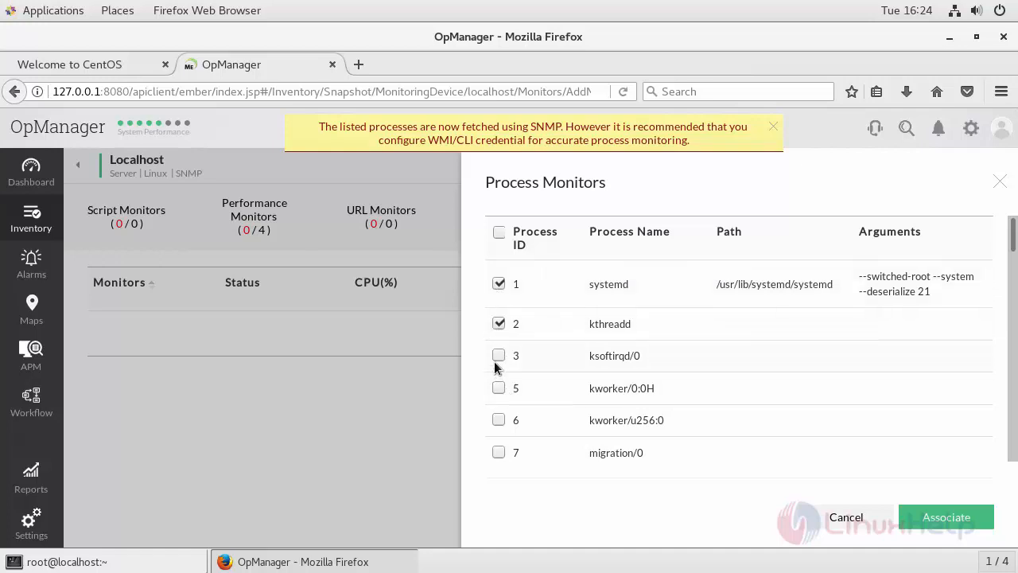
left_click(499, 355)
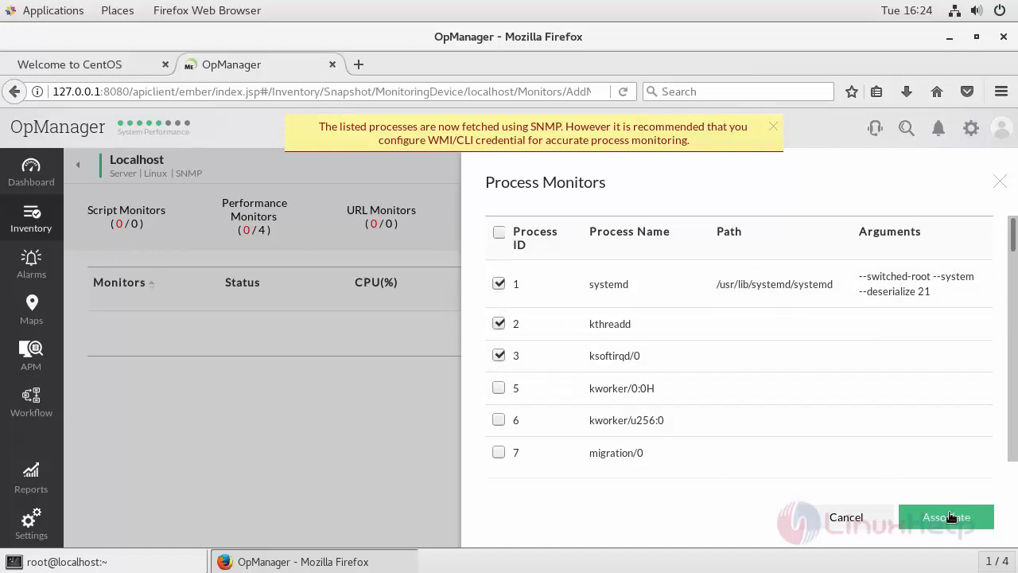
left_click(946, 516)
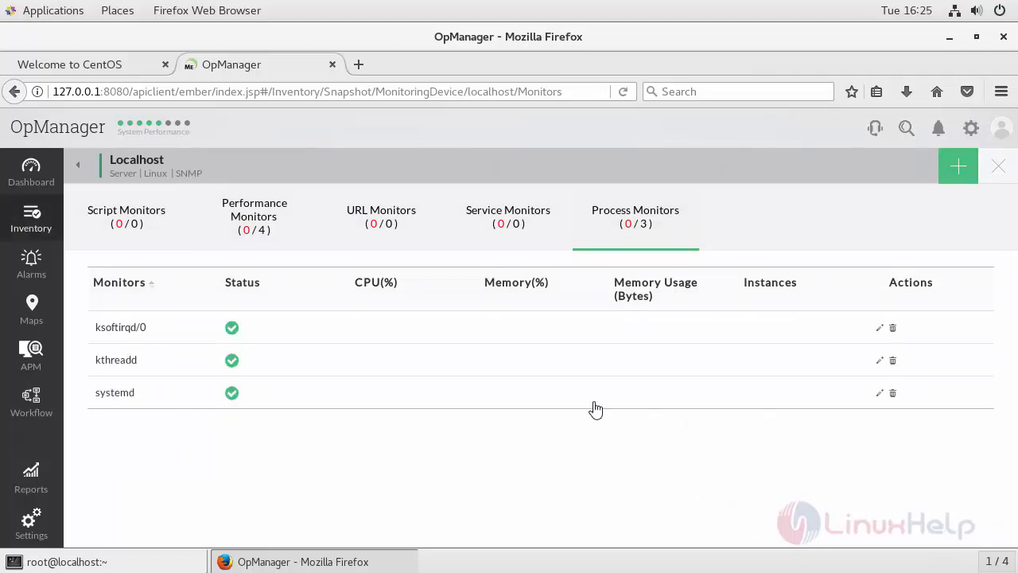
mouse_move(520, 237)
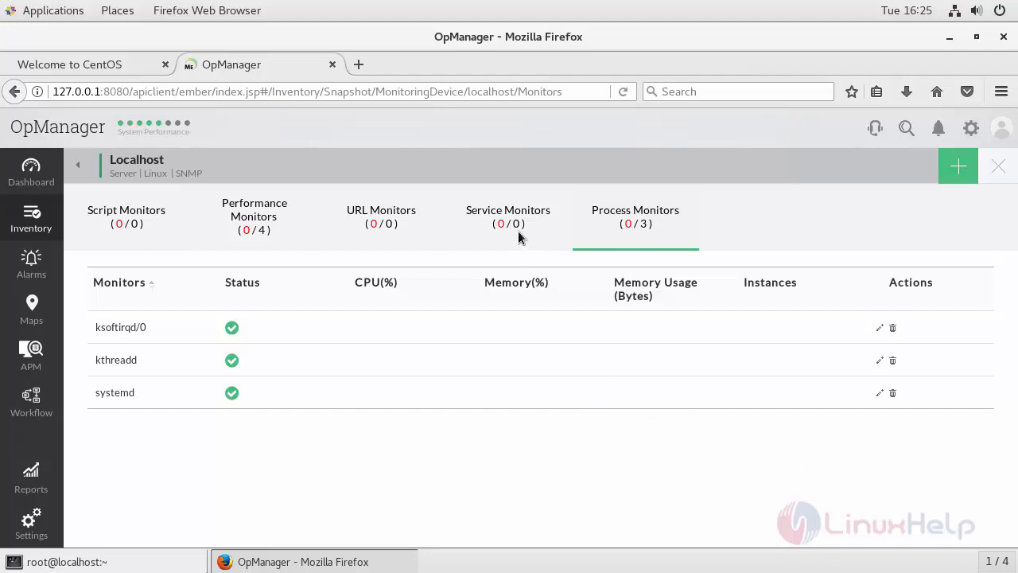
left_click(508, 216)
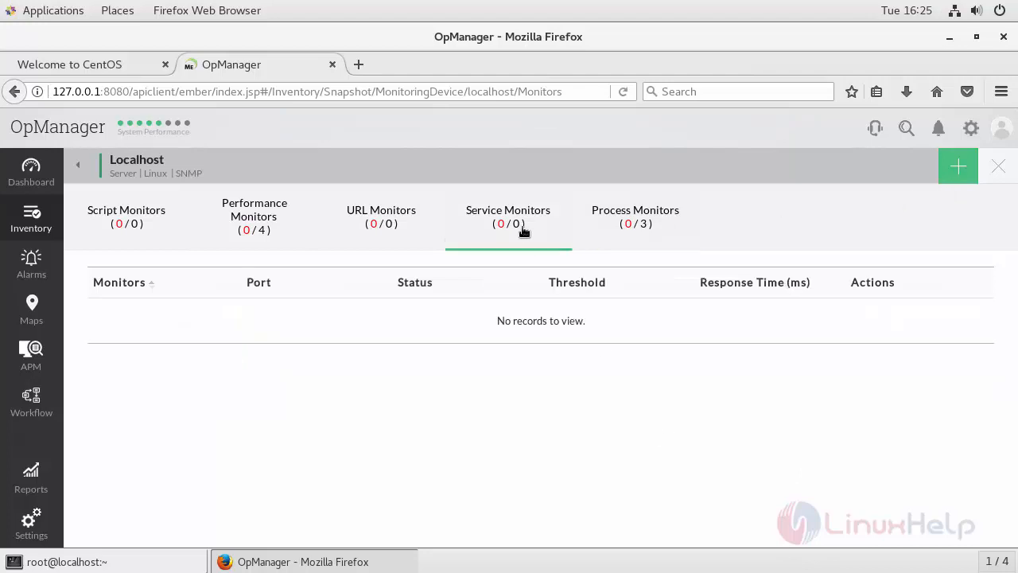
left_click(958, 165)
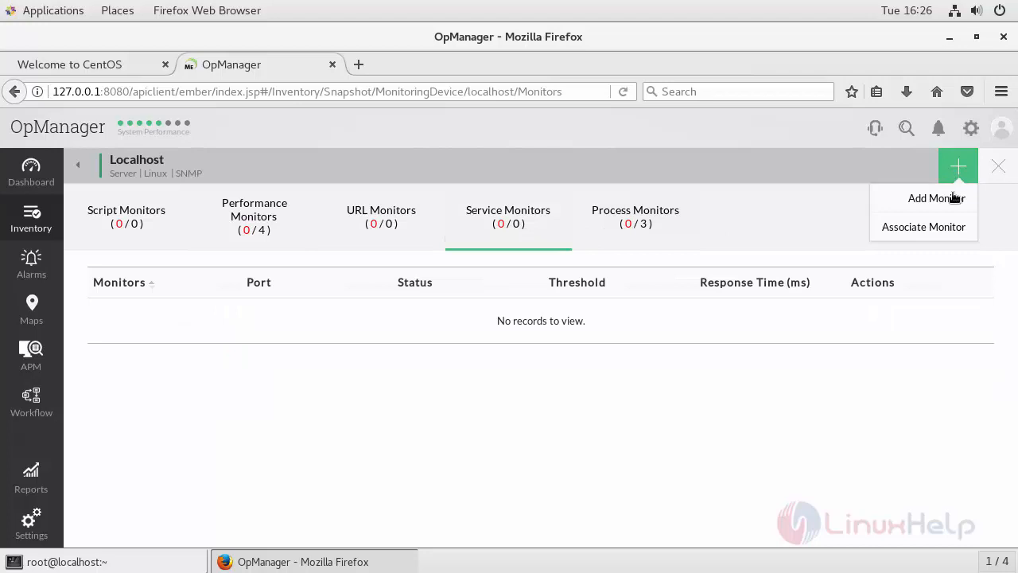
left_click(936, 198)
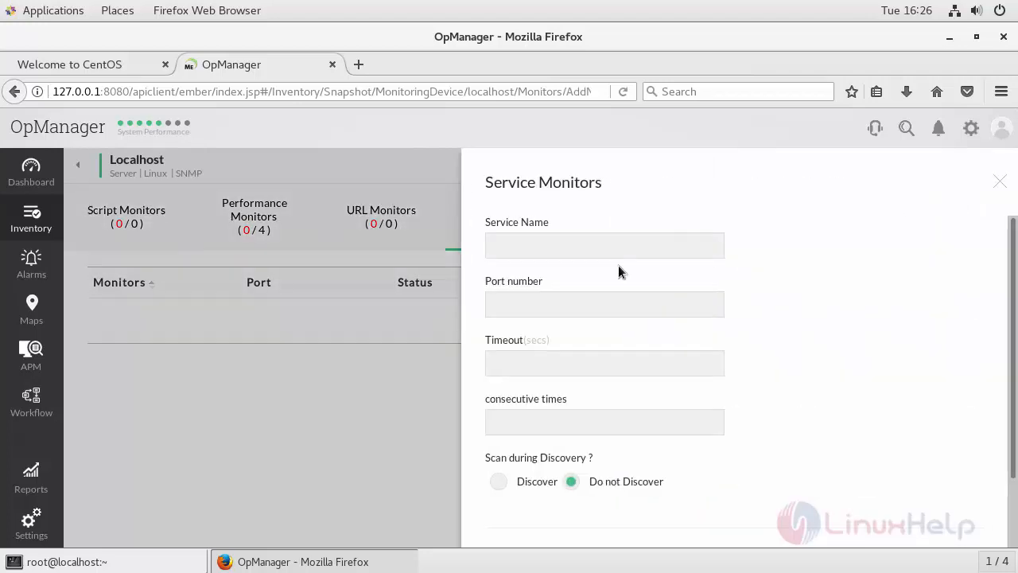
left_click(604, 364)
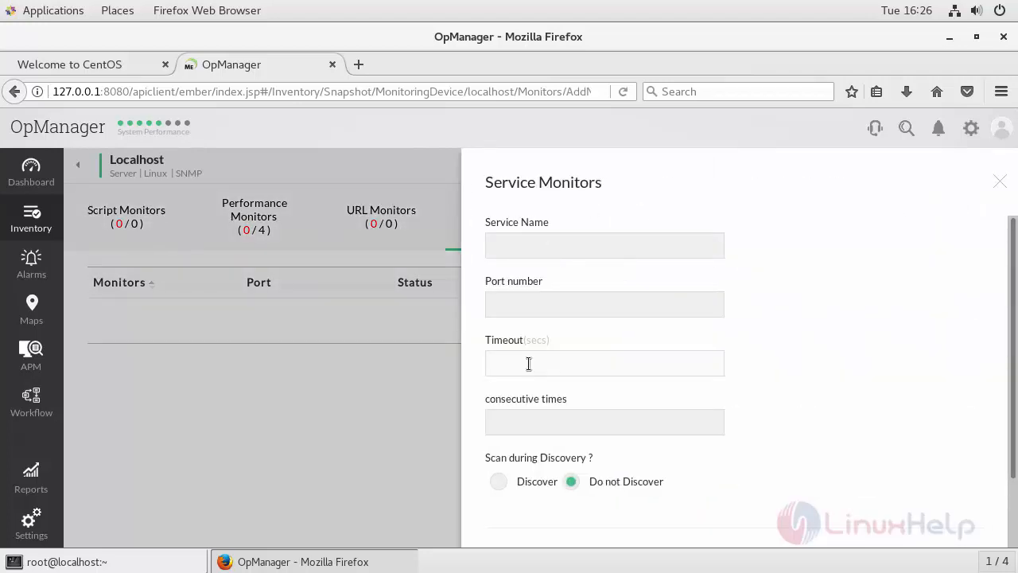
scroll("down", 3)
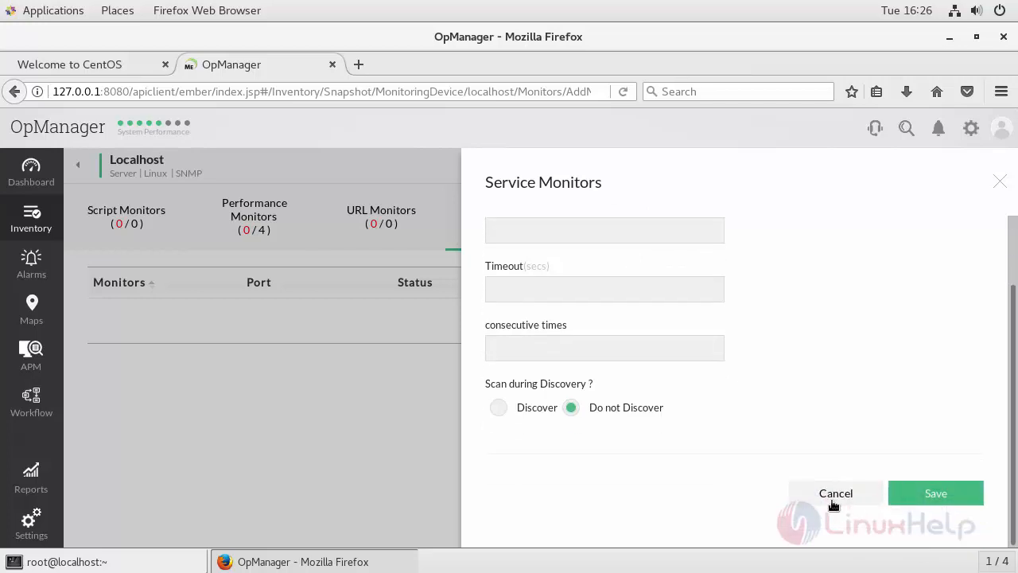
left_click(836, 493)
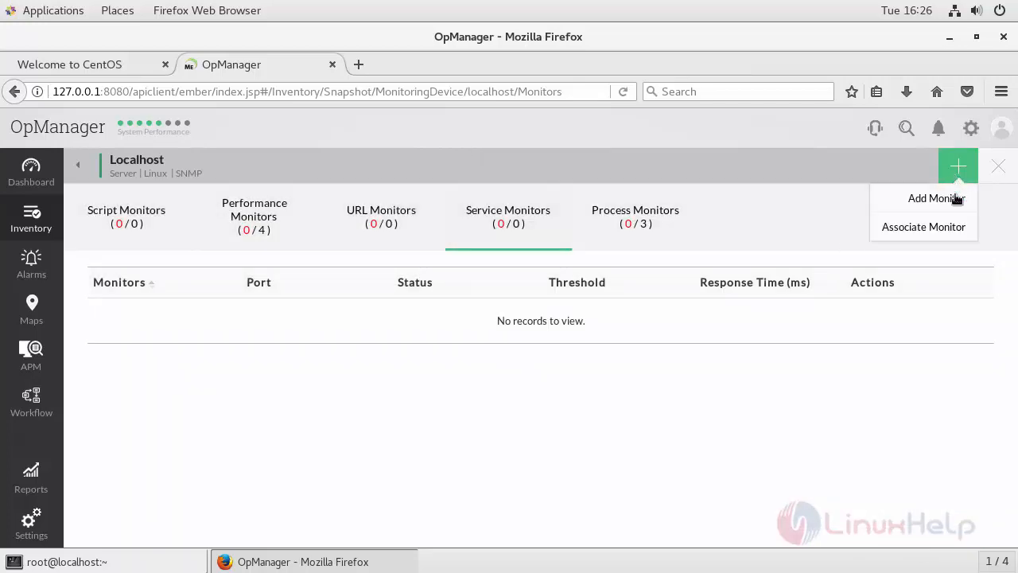
- Select all 16 services, including DNS, and associate them as Localhost service monitors
left_click(936, 198)
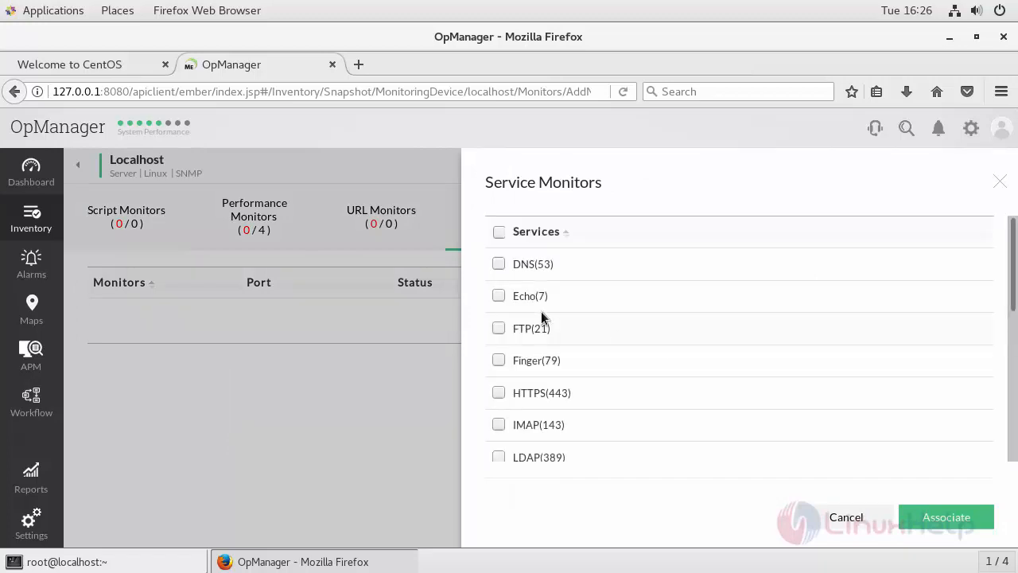
left_click(499, 264)
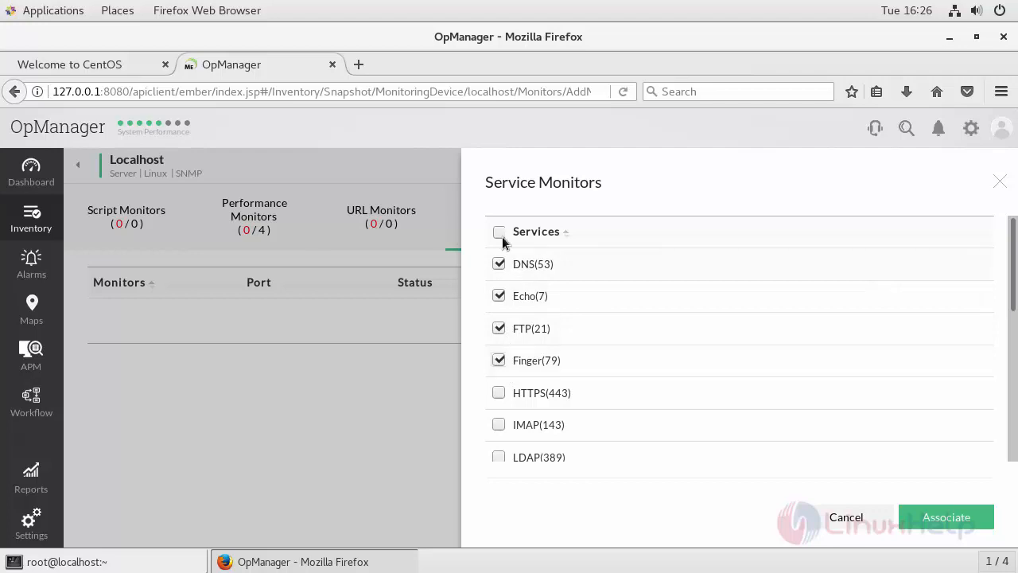
left_click(500, 231)
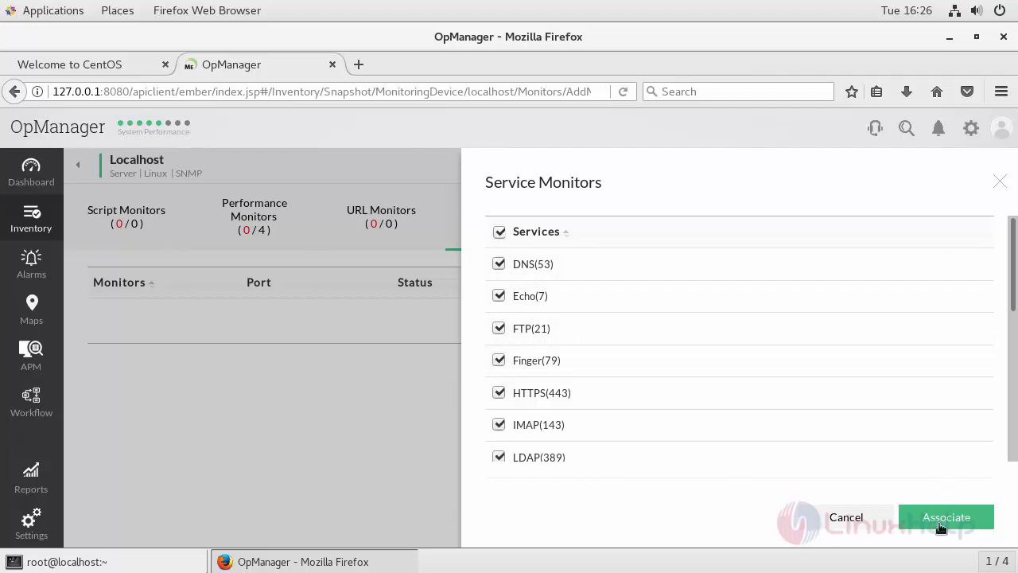
left_click(946, 517)
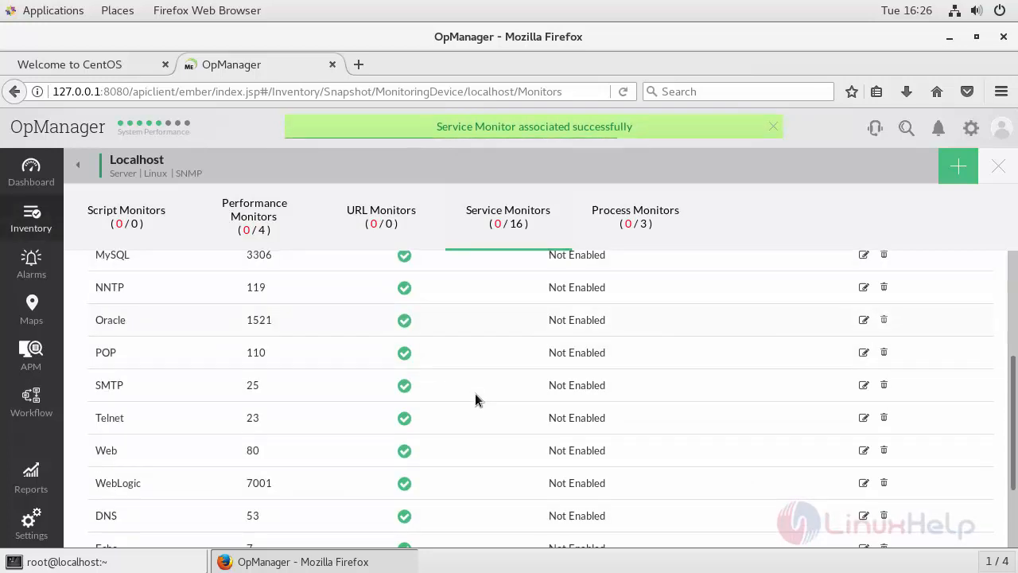
scroll("down", 3)
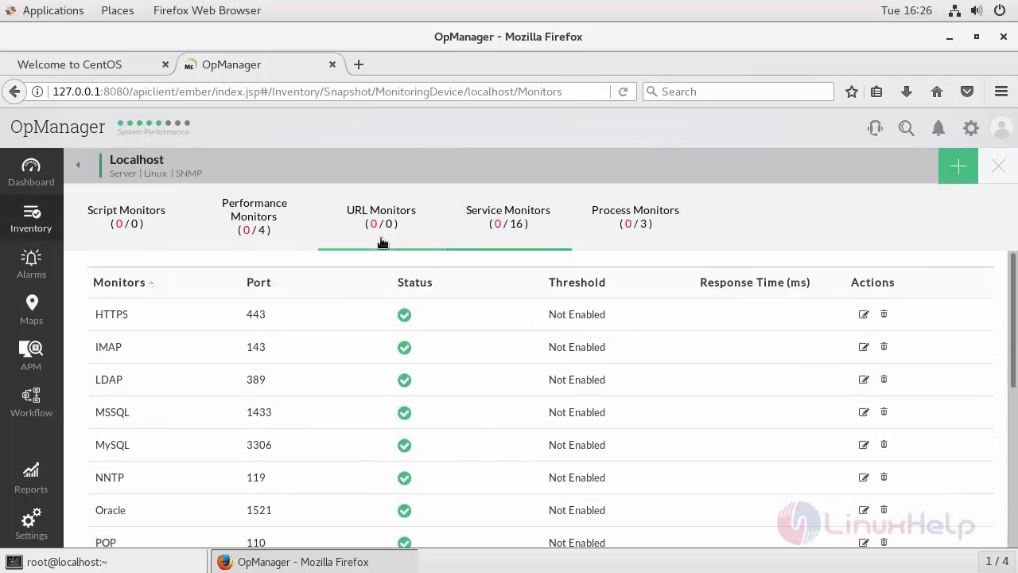
- Return to Localhost's Performance Monitors tab listing the CPU Utilization(UCD SNMP MIB) row
left_click(254, 216)
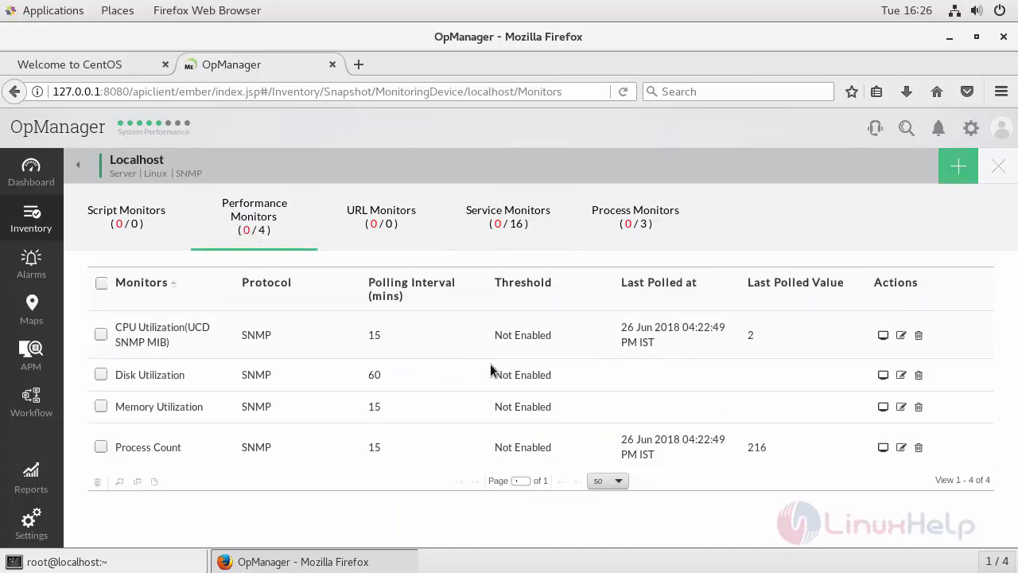
mouse_move(225, 326)
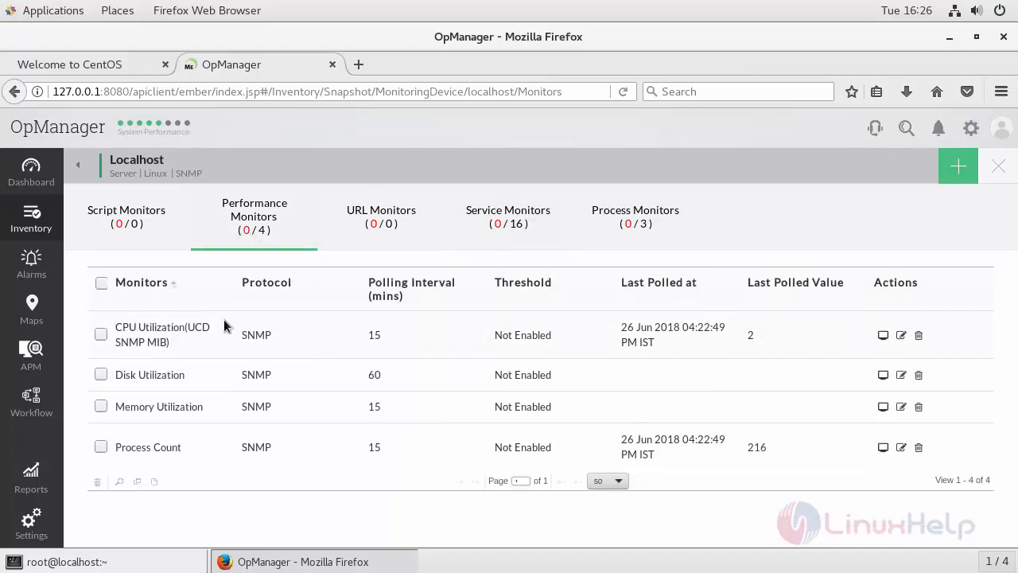
mouse_move(731, 385)
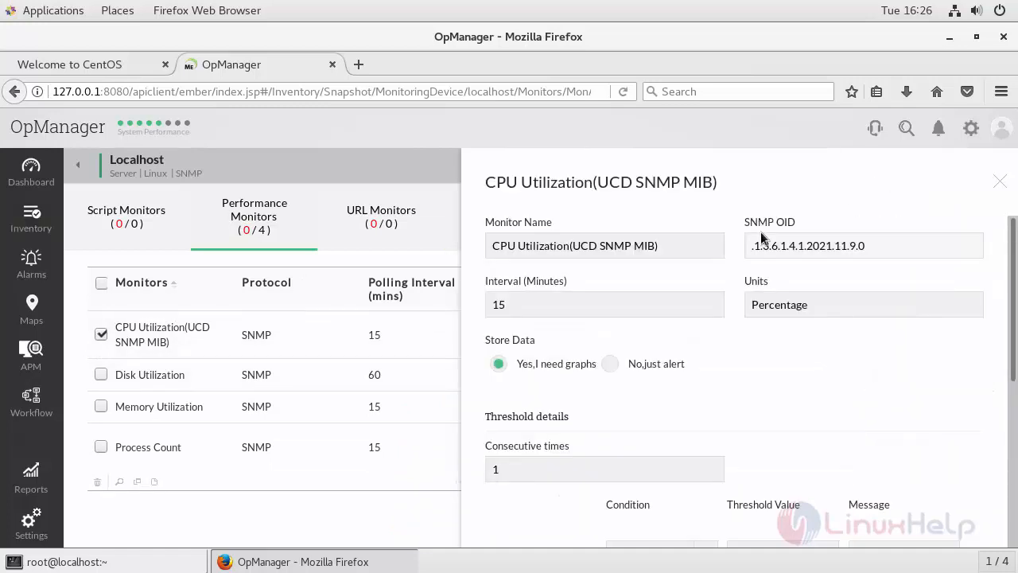
- Set CPU Utilization thresholds to Attention 75, Trouble 80, Critical 85, Rearm 70
scroll("down", 3)
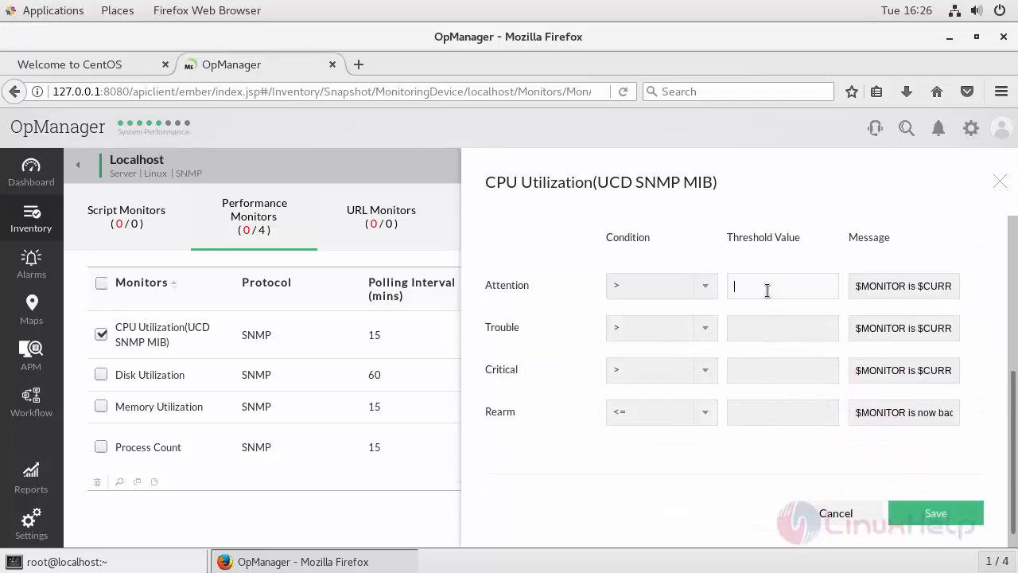
type("75")
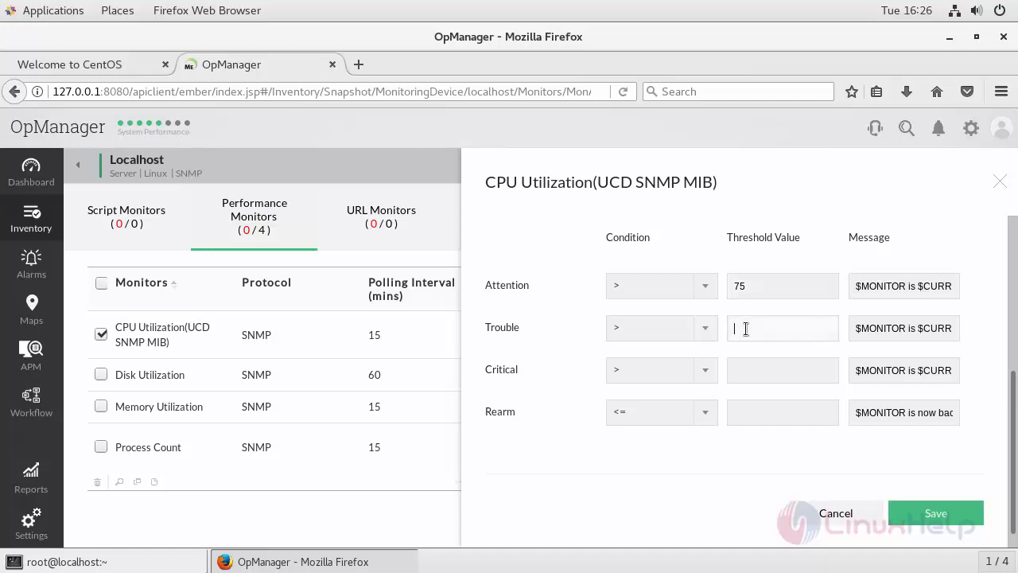
type("80")
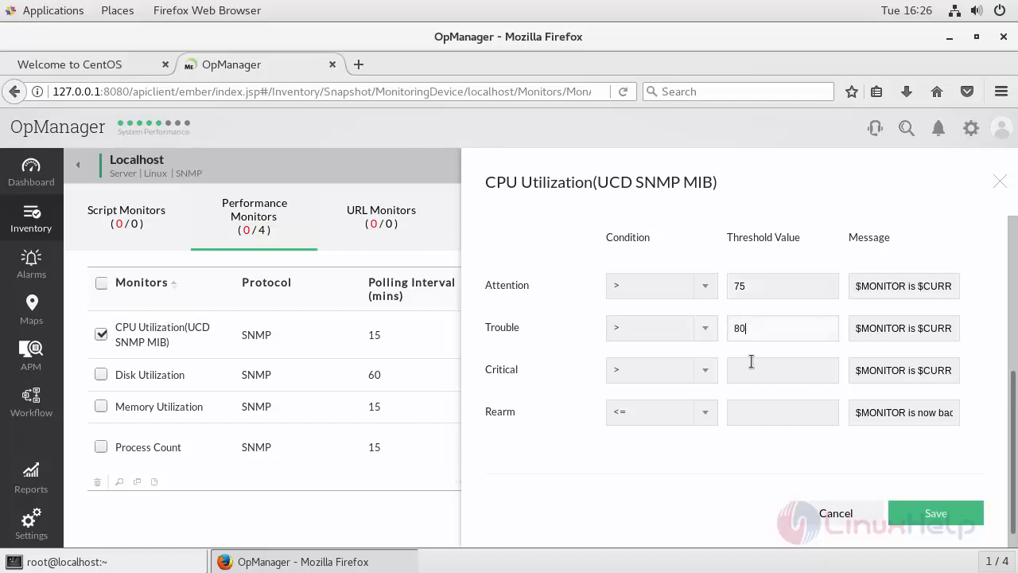
type("85")
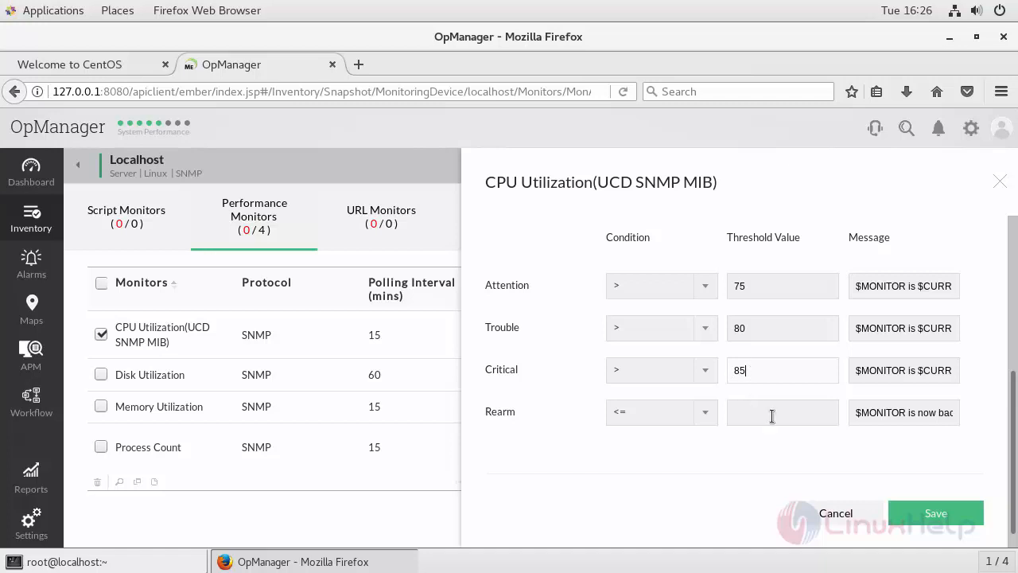
mouse_move(748, 404)
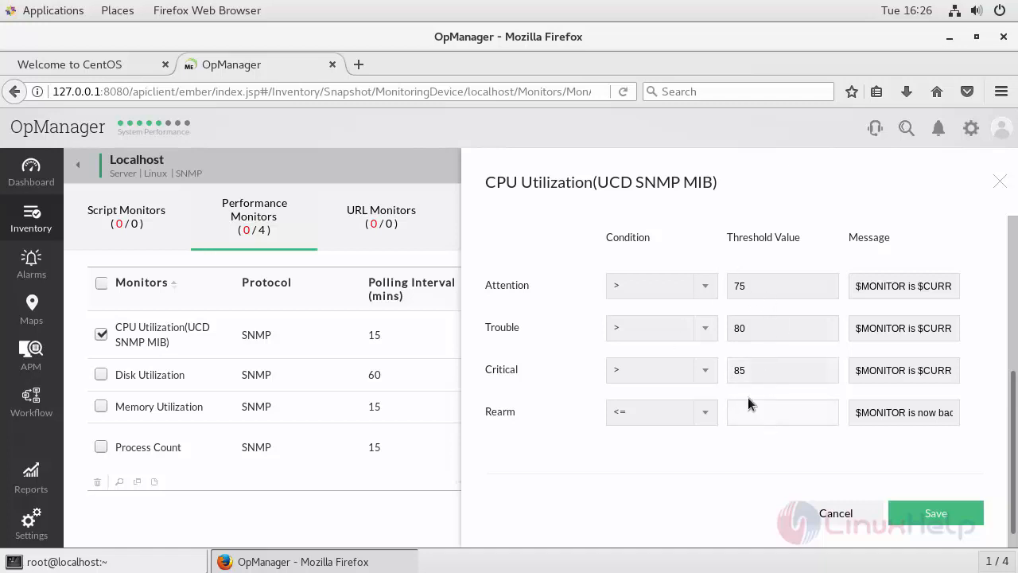
type("7")
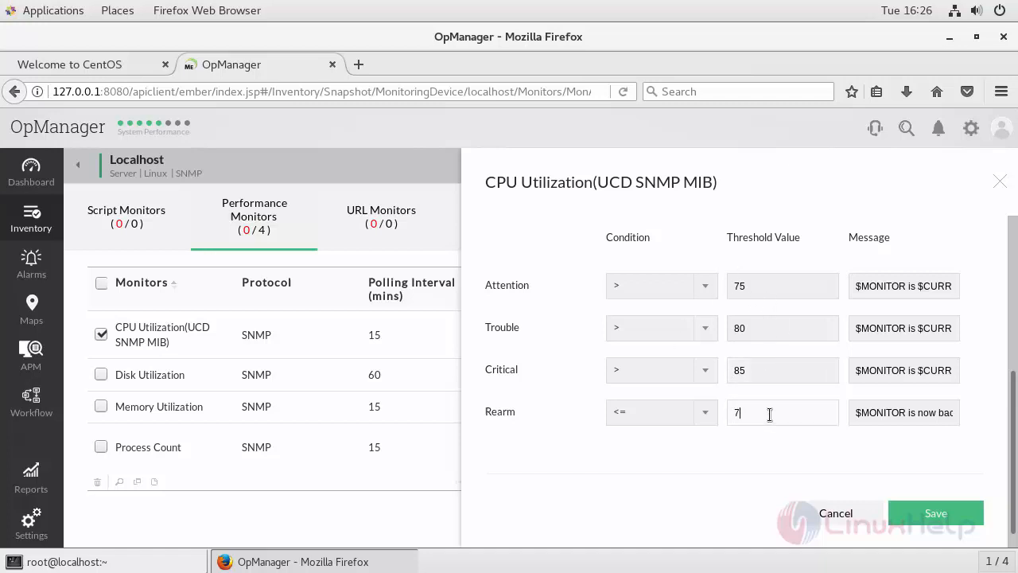
type("0")
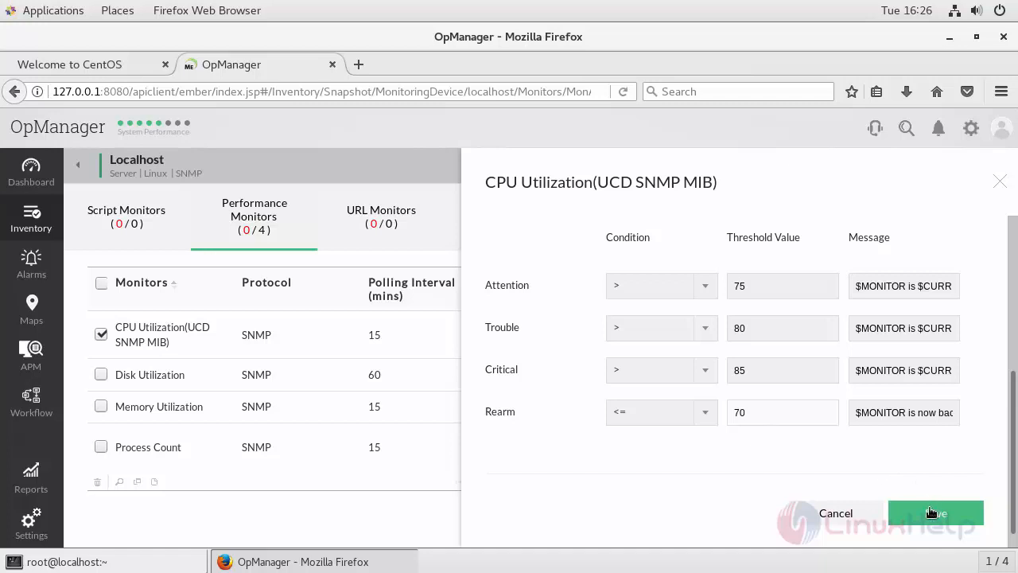
left_click(936, 512)
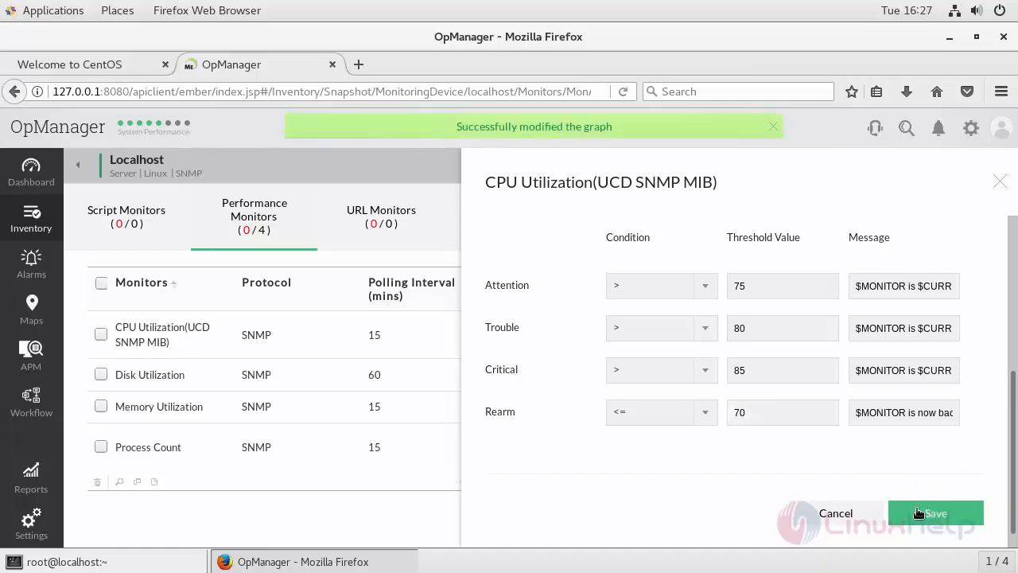
left_click(936, 513)
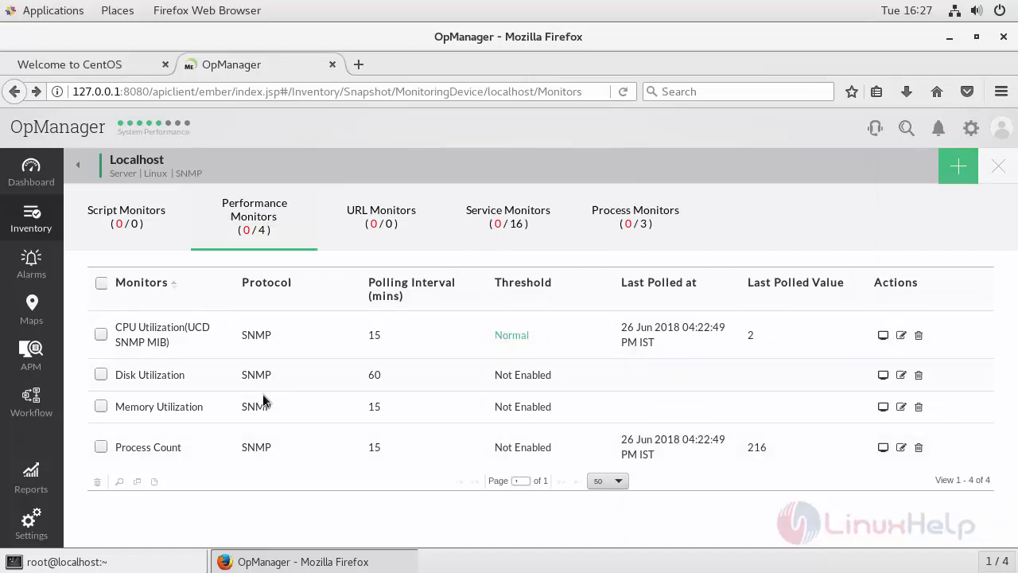
mouse_move(844, 435)
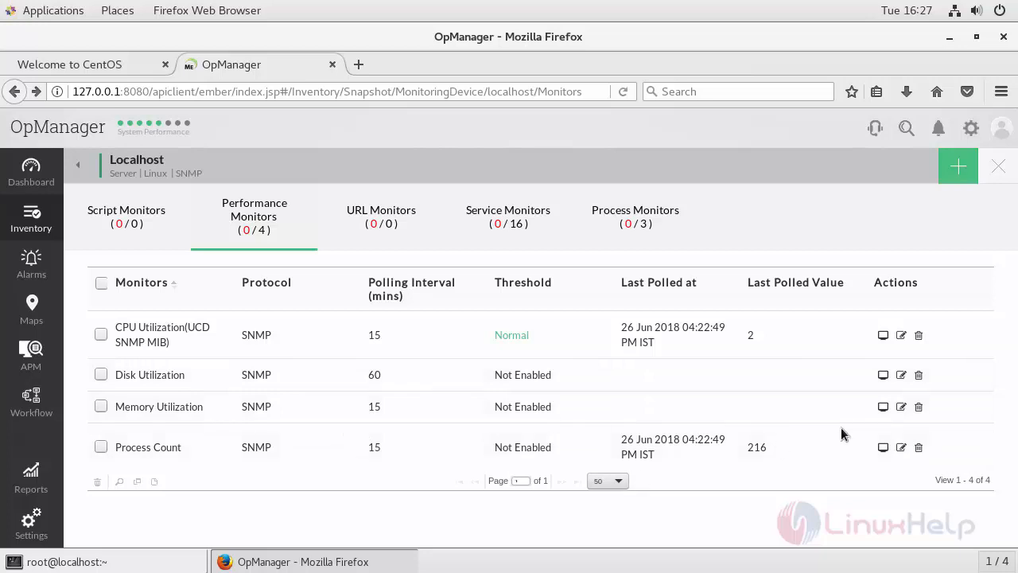
mouse_move(804, 448)
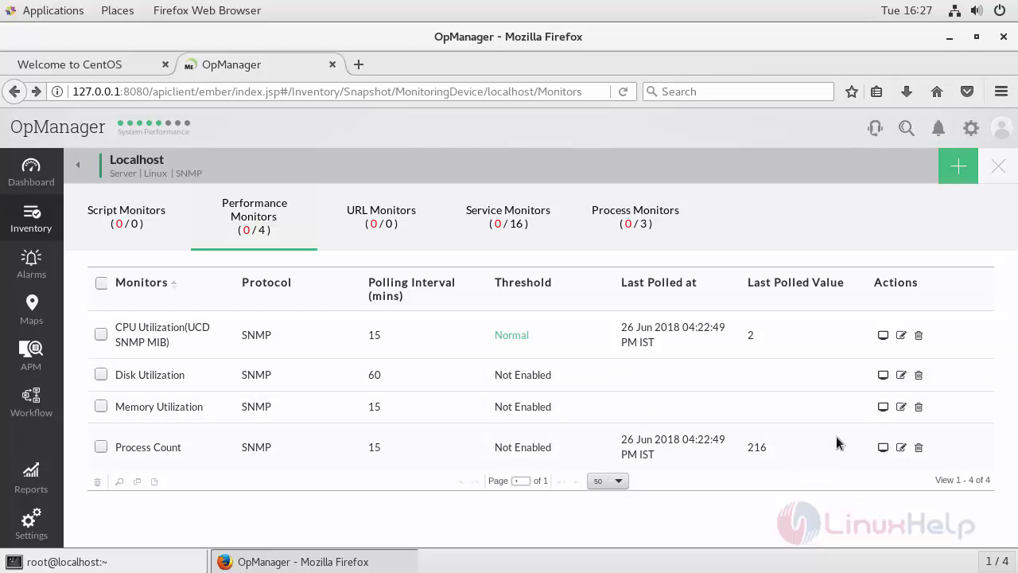
mouse_move(864, 393)
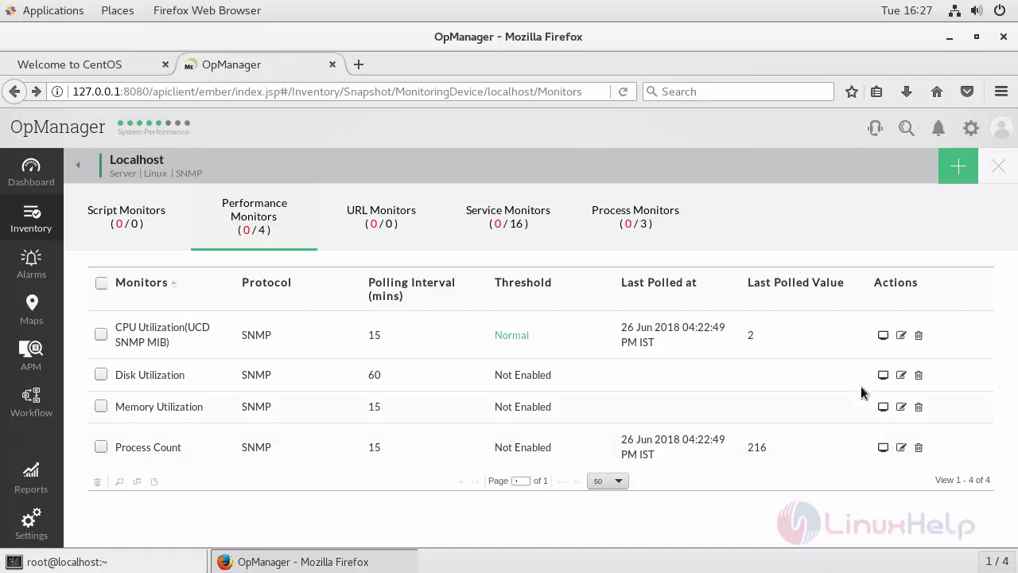
mouse_move(802, 372)
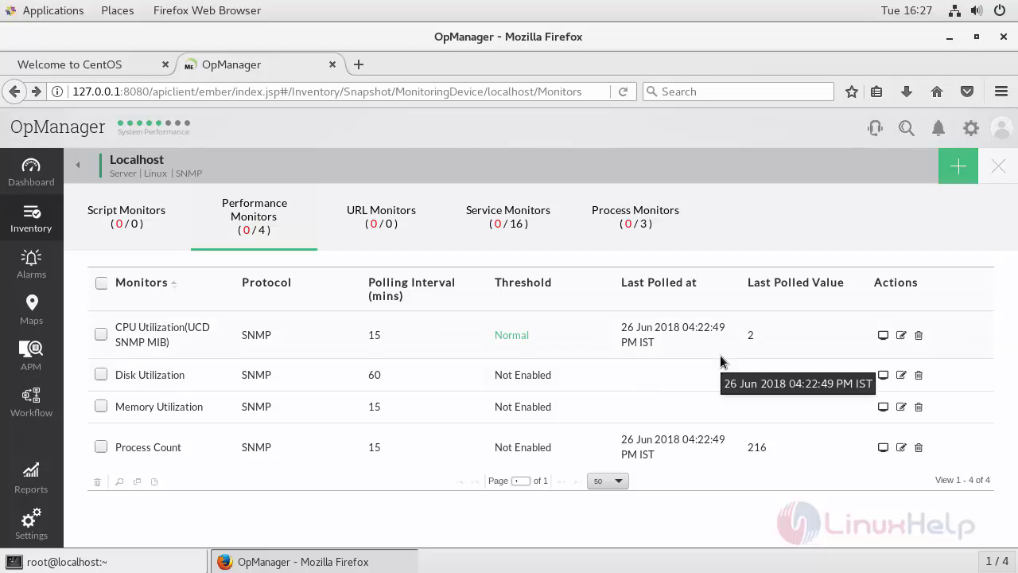
mouse_move(725, 363)
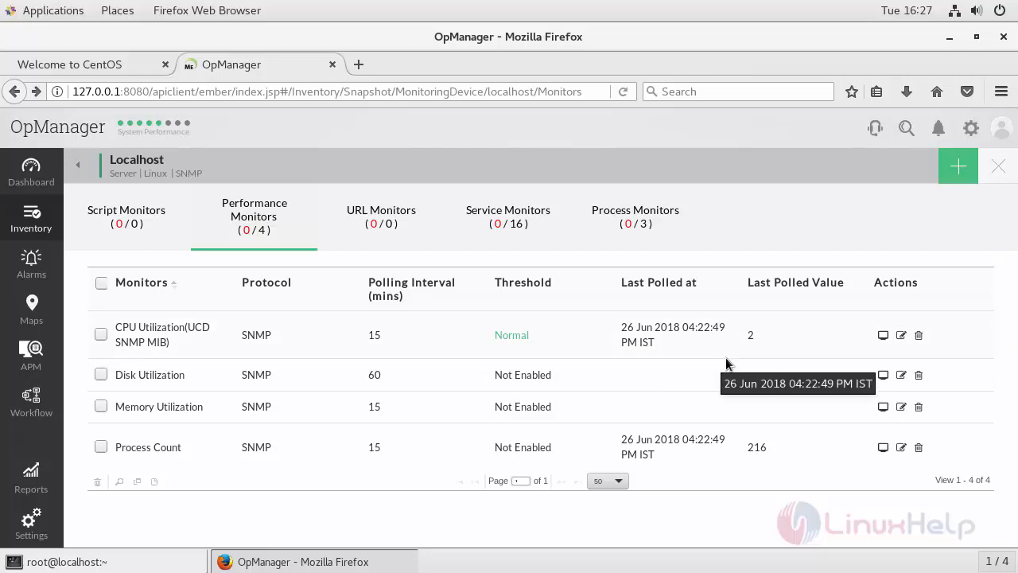